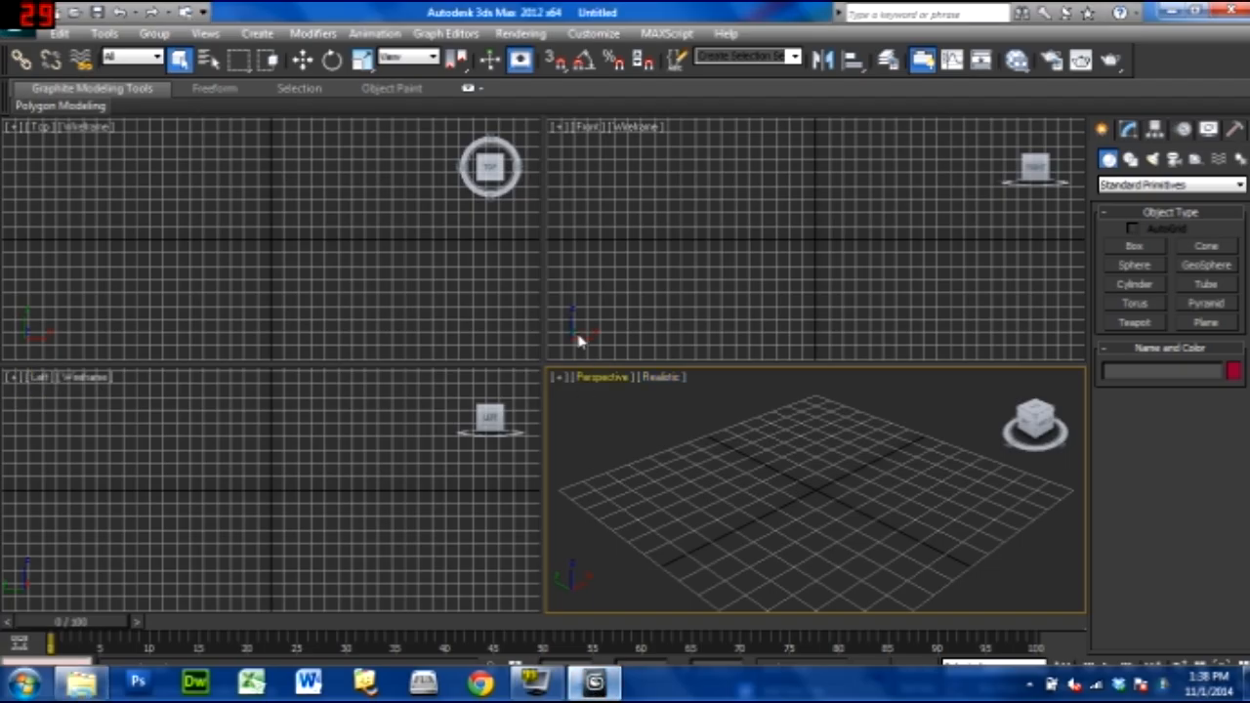
Switch the viewport layout to a single large Top view through Viewport Configuration.
left_click(205, 32)
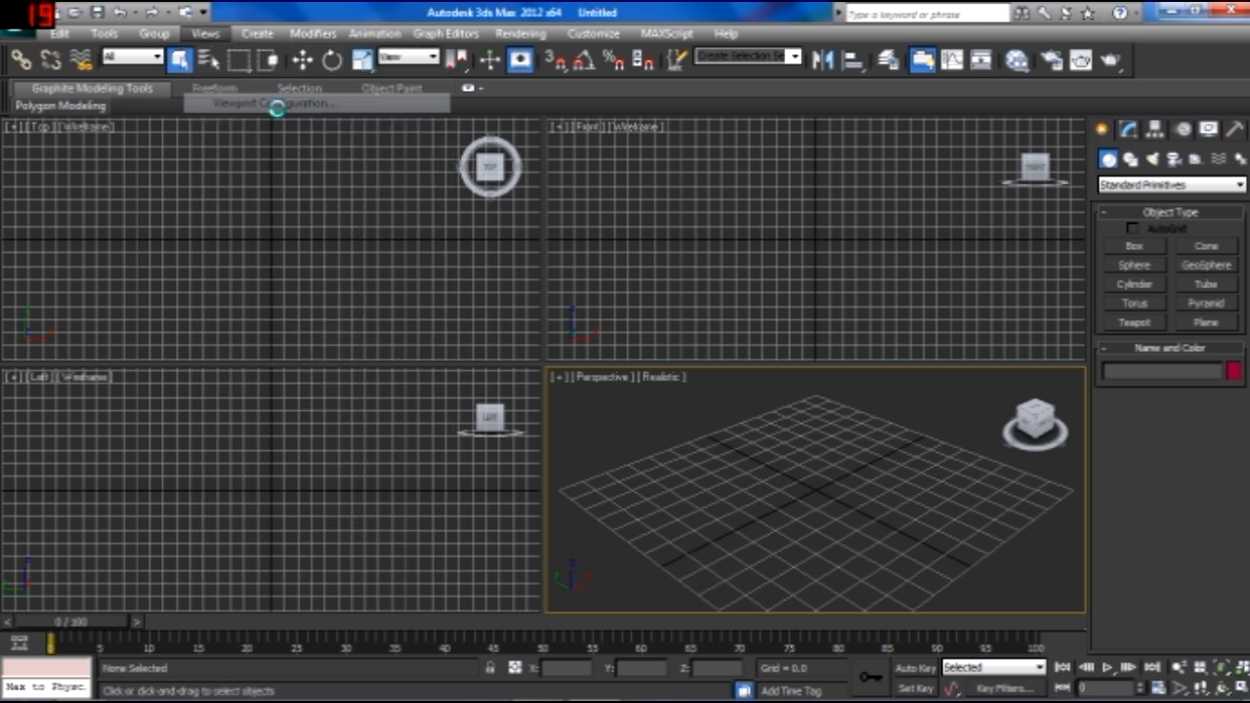
left_click(275, 104)
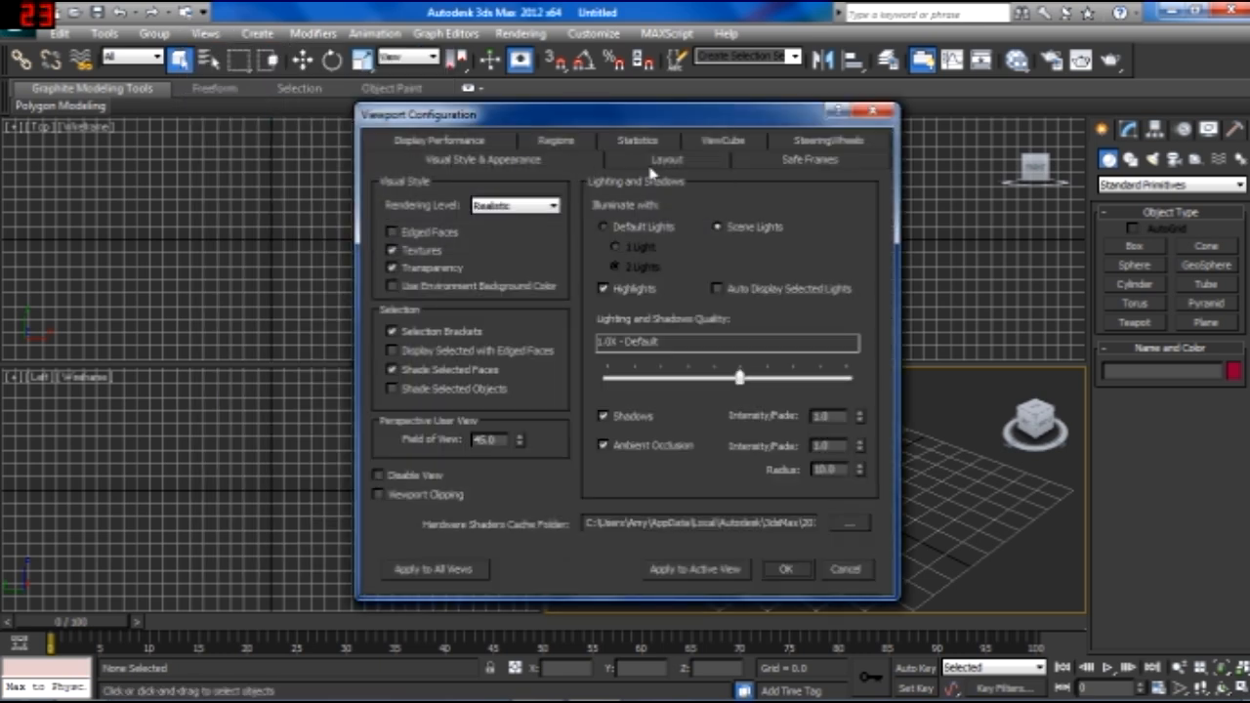
left_click(667, 159)
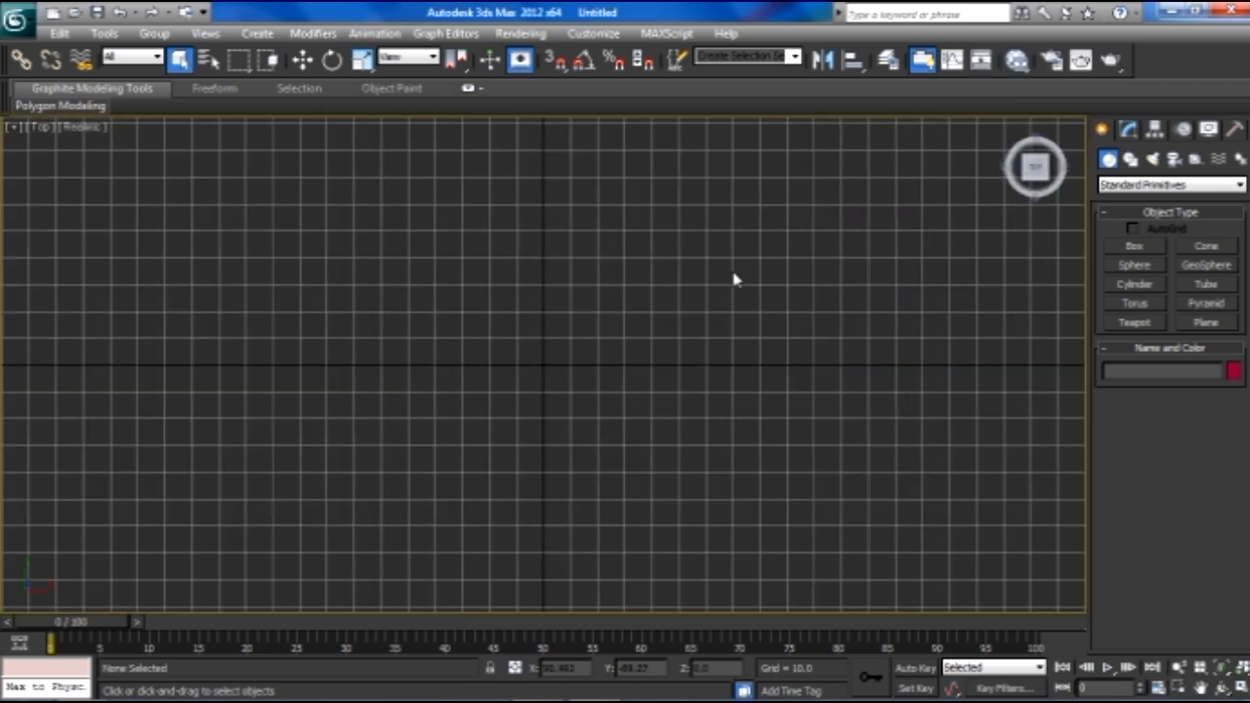
Run the ActorXImporter script and import the femshep_base.psk mesh.
left_click(667, 33)
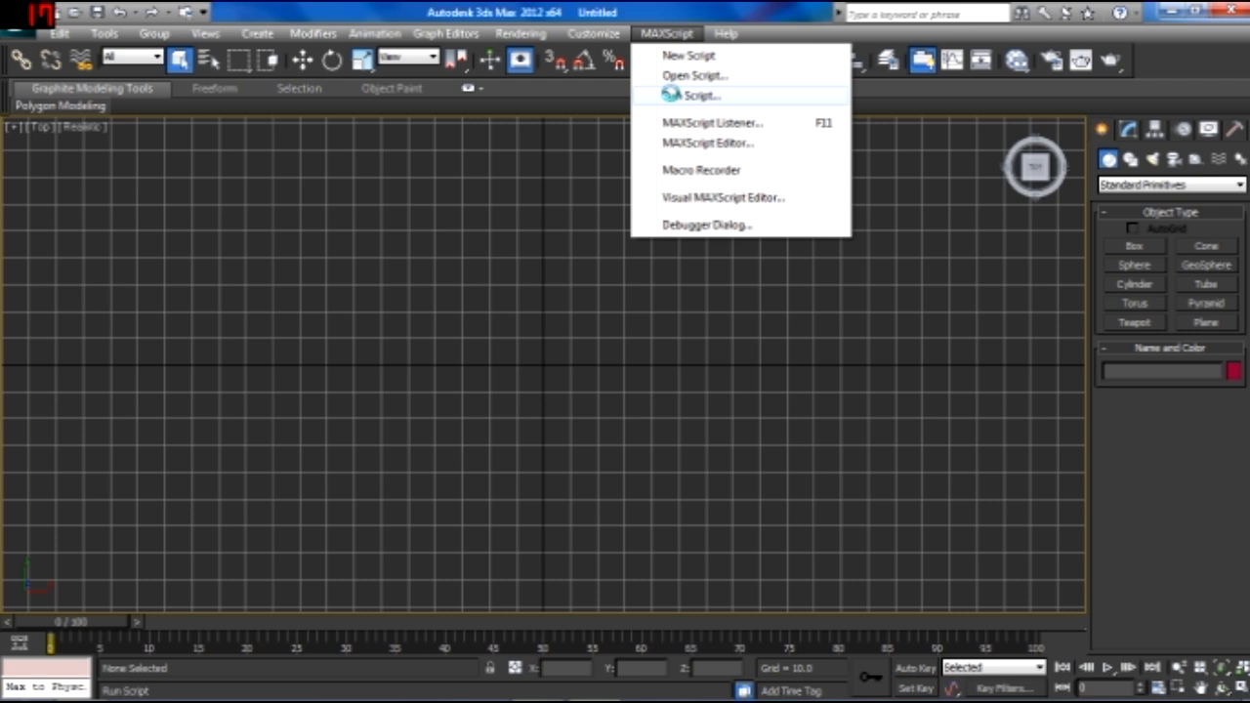
left_click(702, 95)
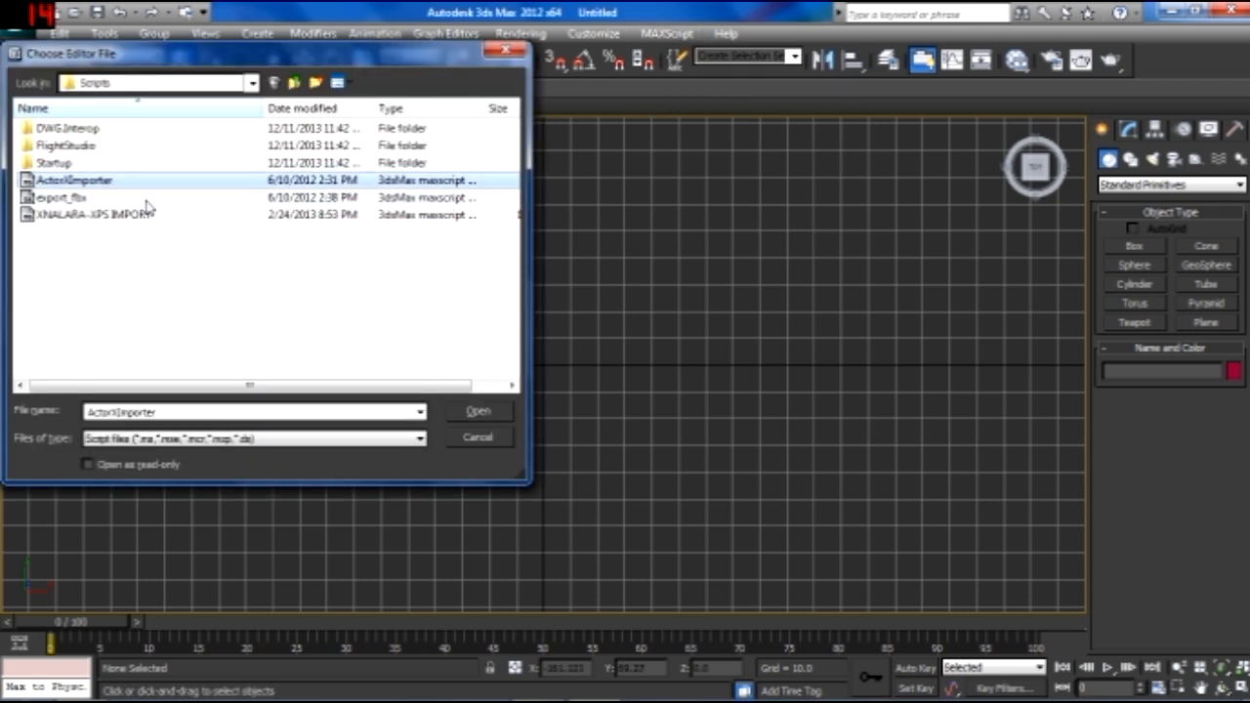
left_click(477, 410)
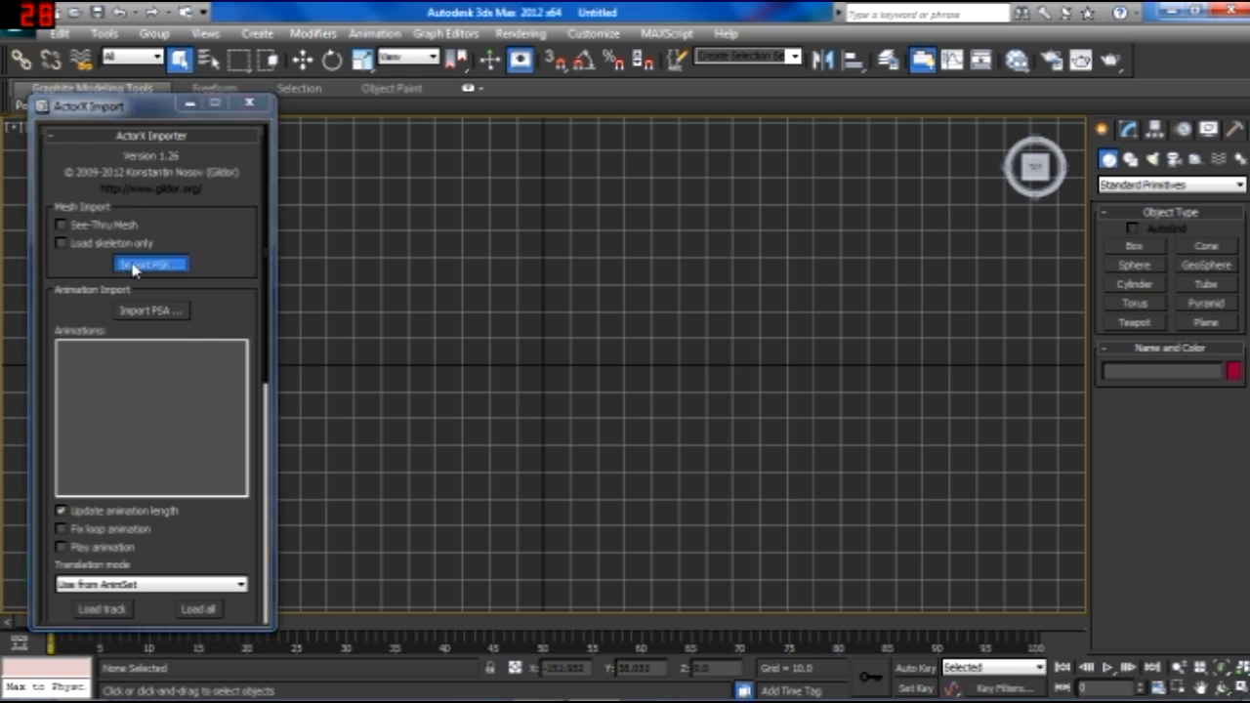
left_click(151, 264)
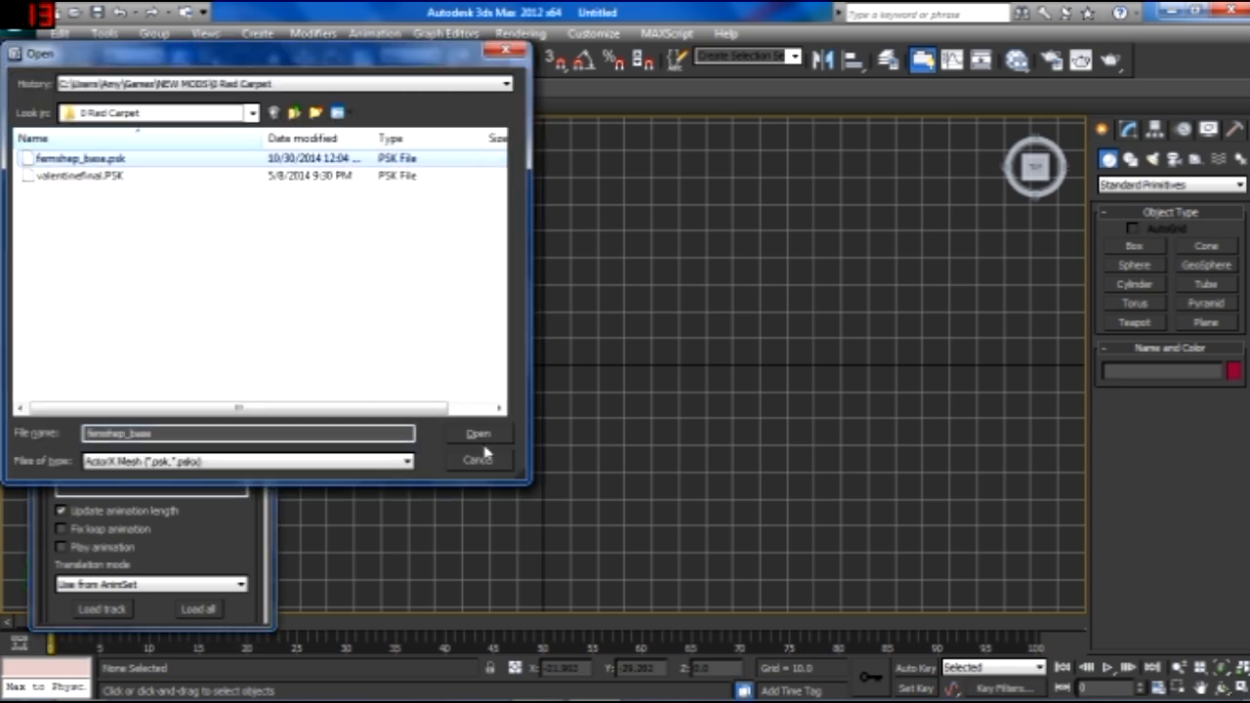
left_click(479, 434)
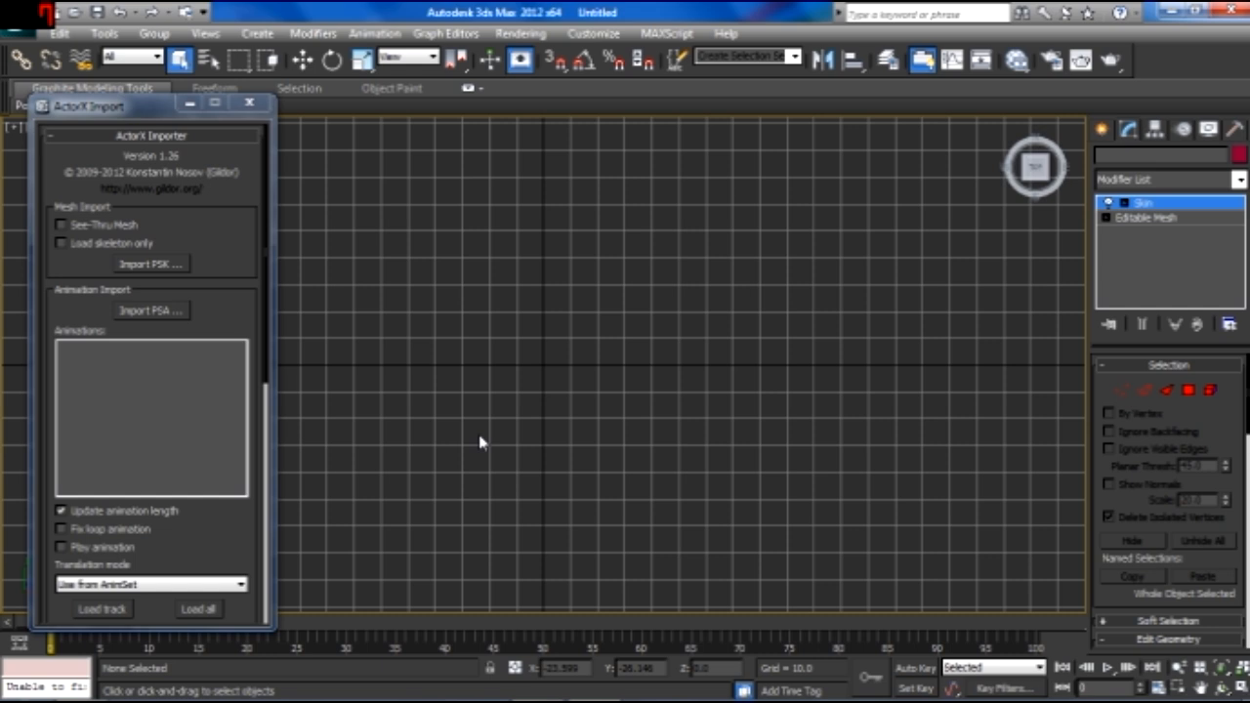
Set the viewport to Perspective and zoom extents on the femshep_base head.
left_click(1143, 202)
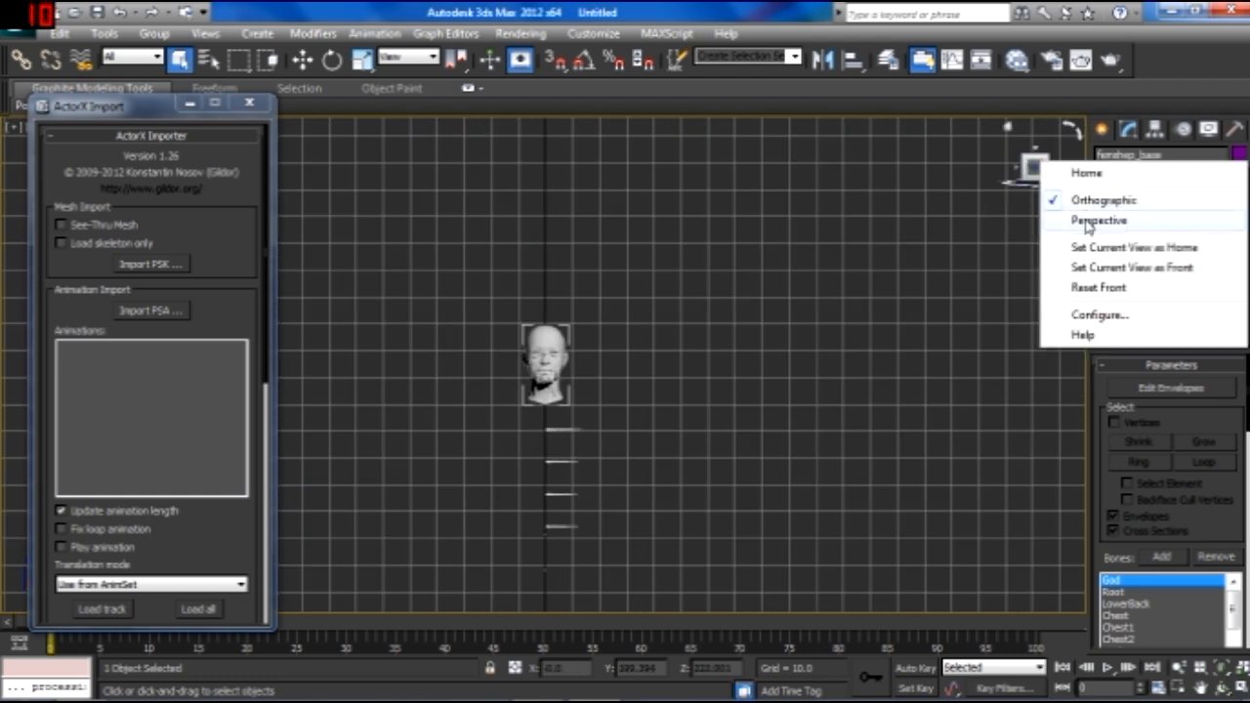
left_click(1098, 220)
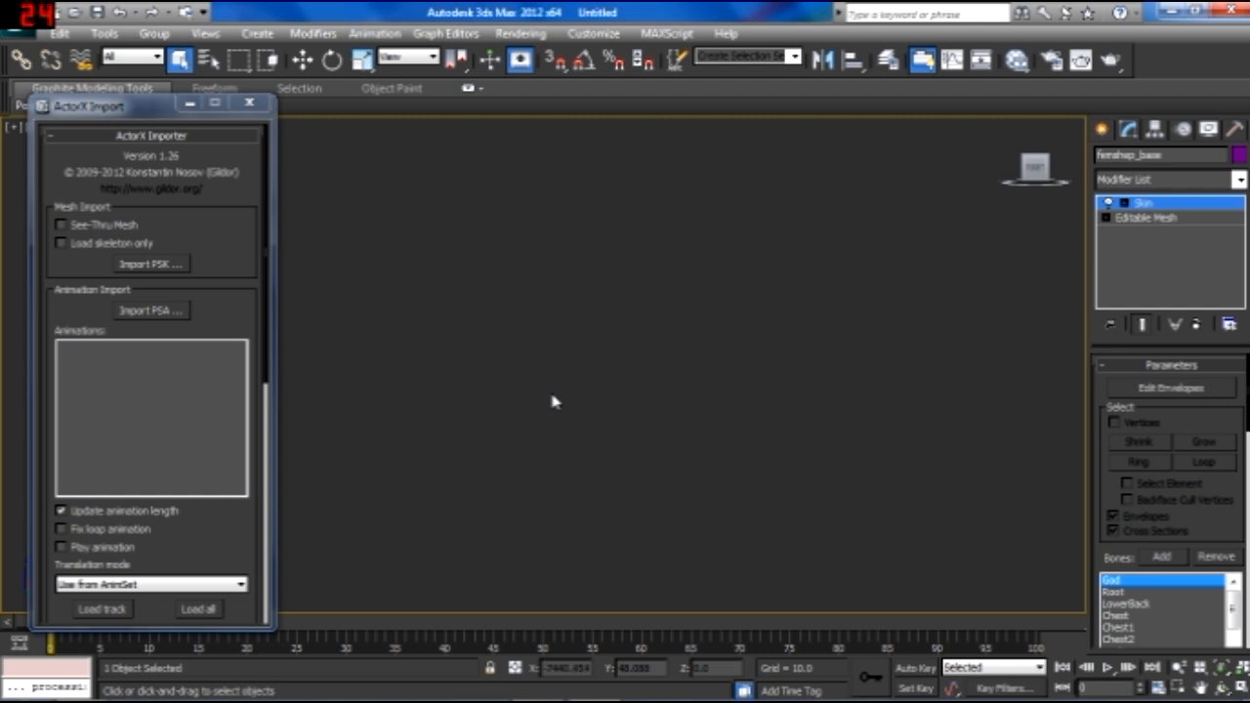
left_click(151, 264)
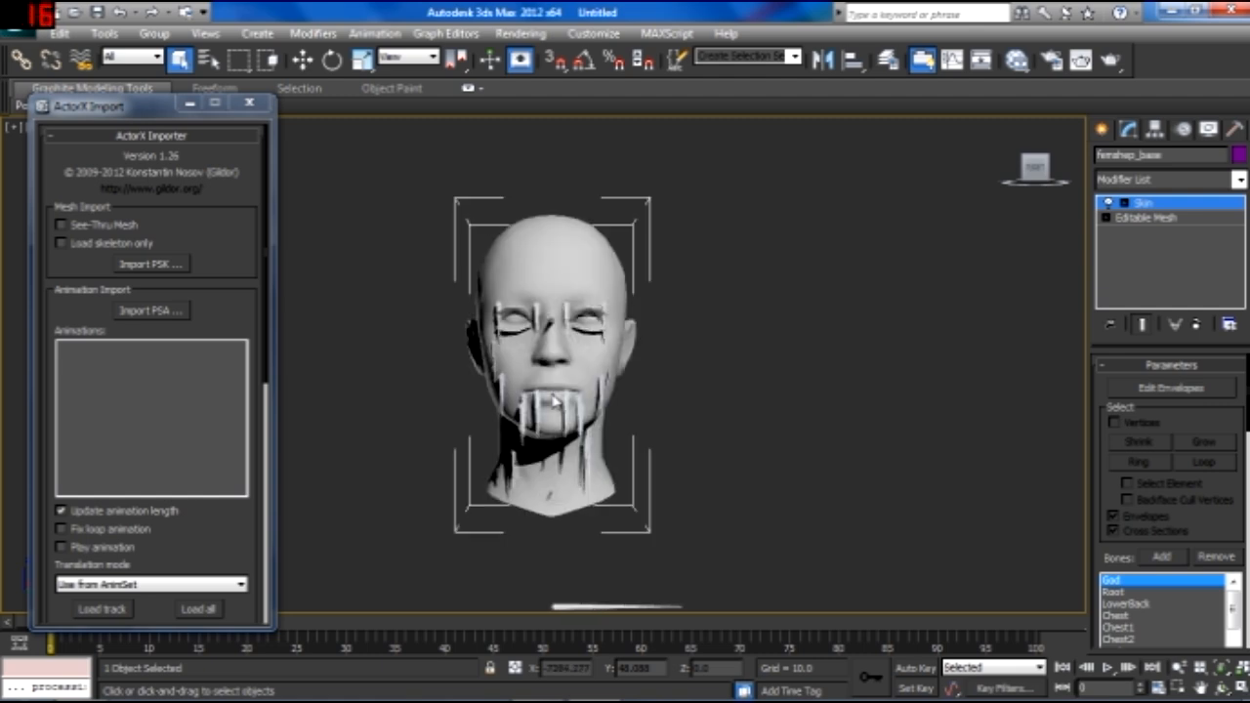
left_click(1035, 166)
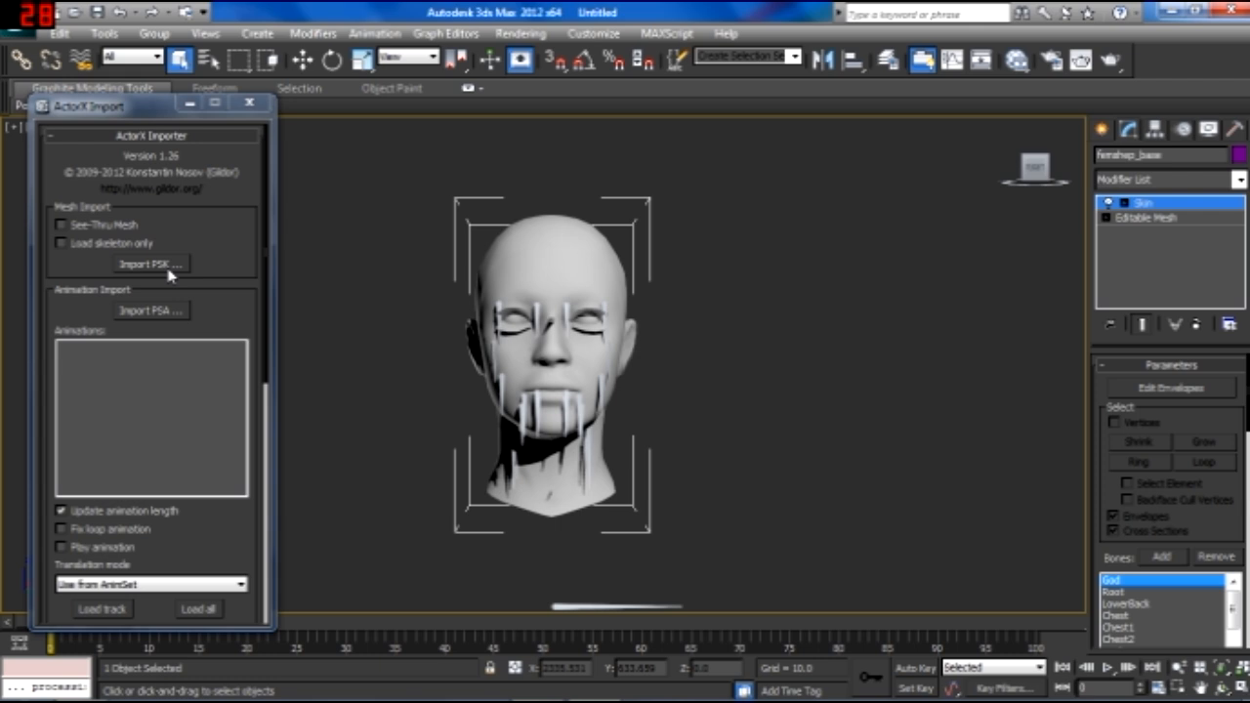
Import valentinefinal.PSK beneath the head, then close the ActorX importer.
left_click(150, 264)
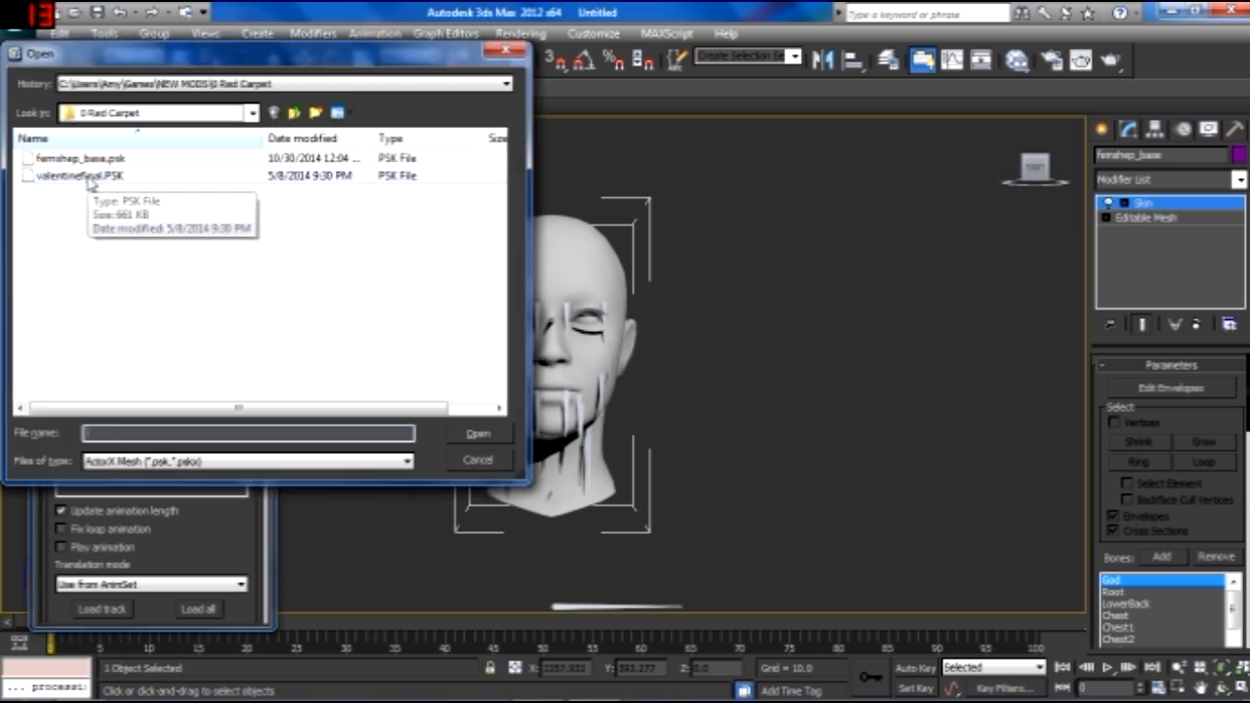
left_click(478, 432)
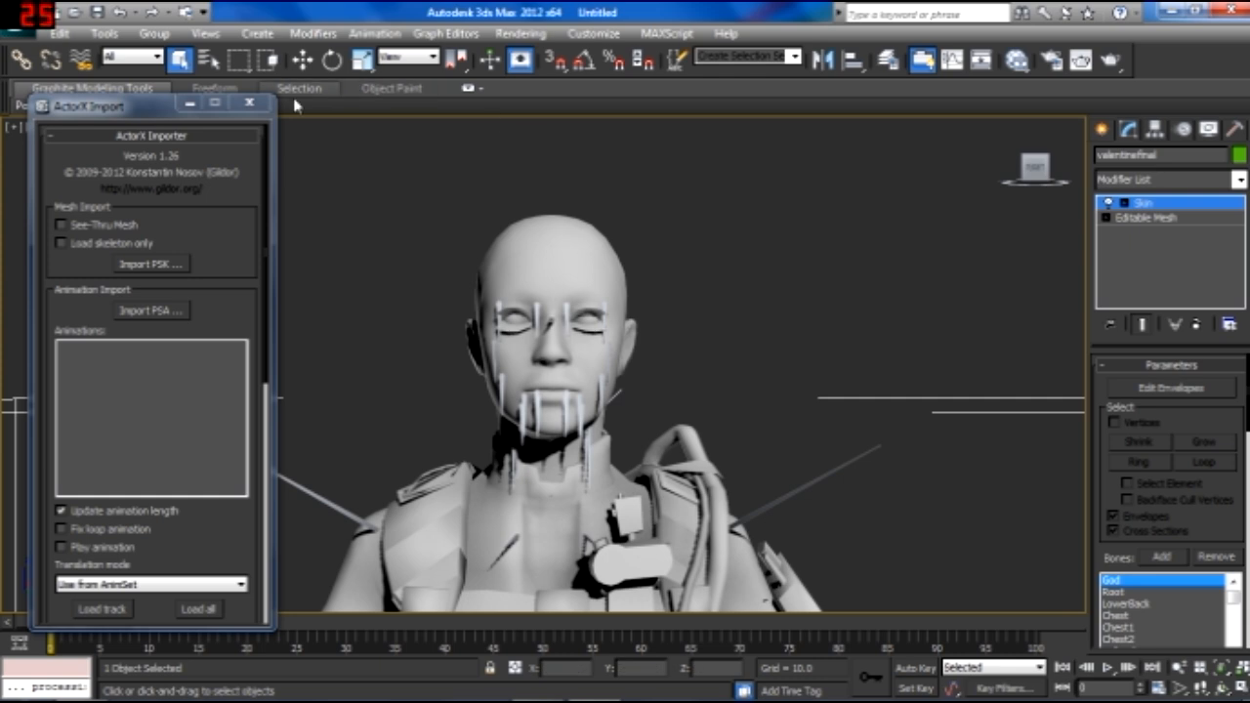
left_click(250, 103)
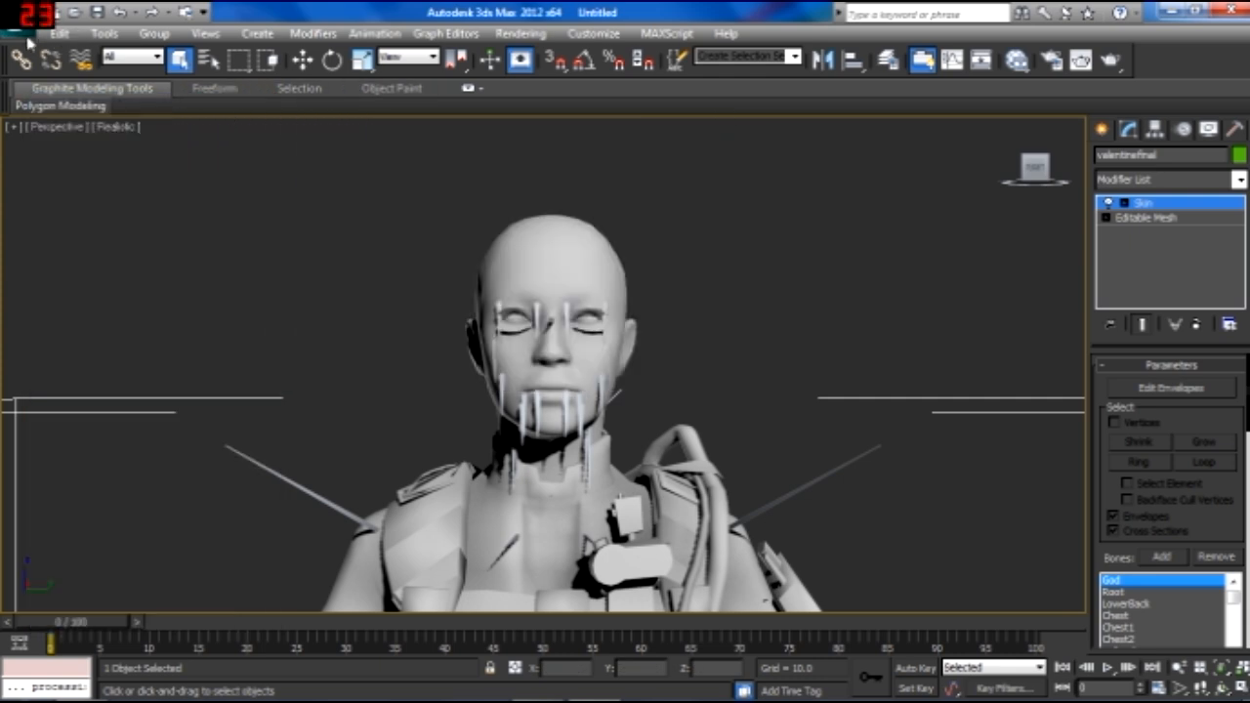
Import the groupname NIF mesh from a mod folder under Games > NEW MODS.
left_click(15, 13)
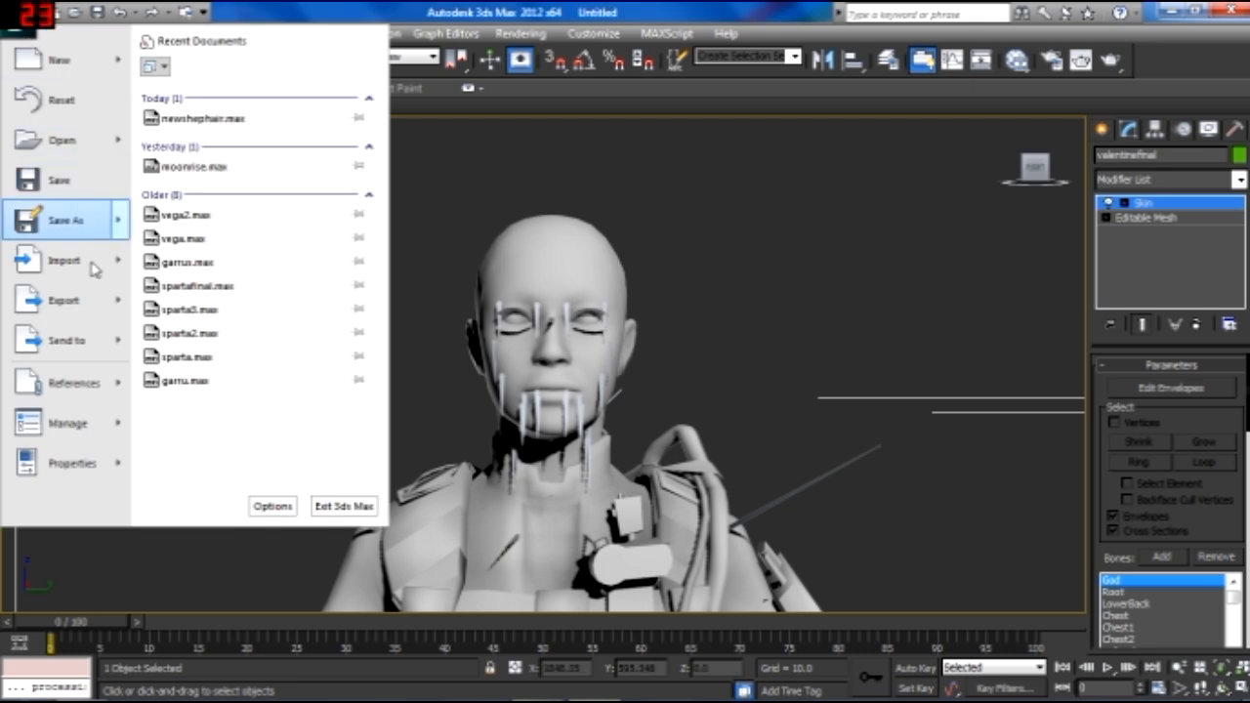
left_click(62, 259)
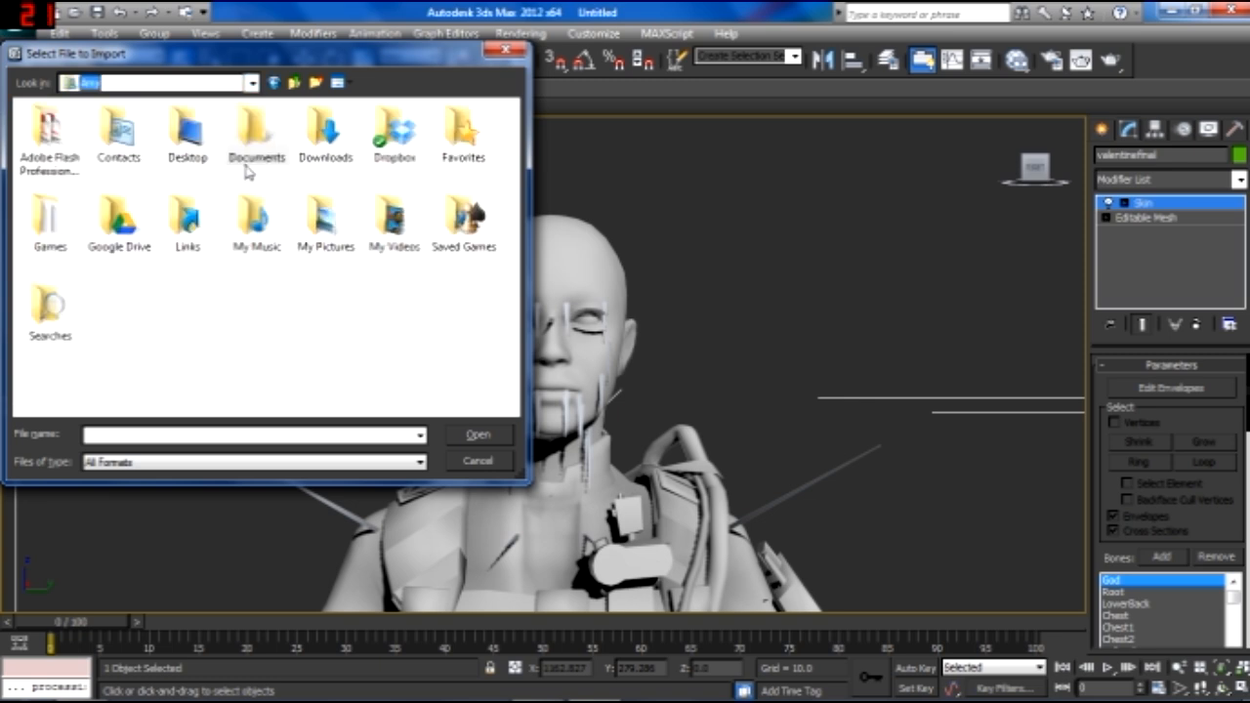
double_click(49, 213)
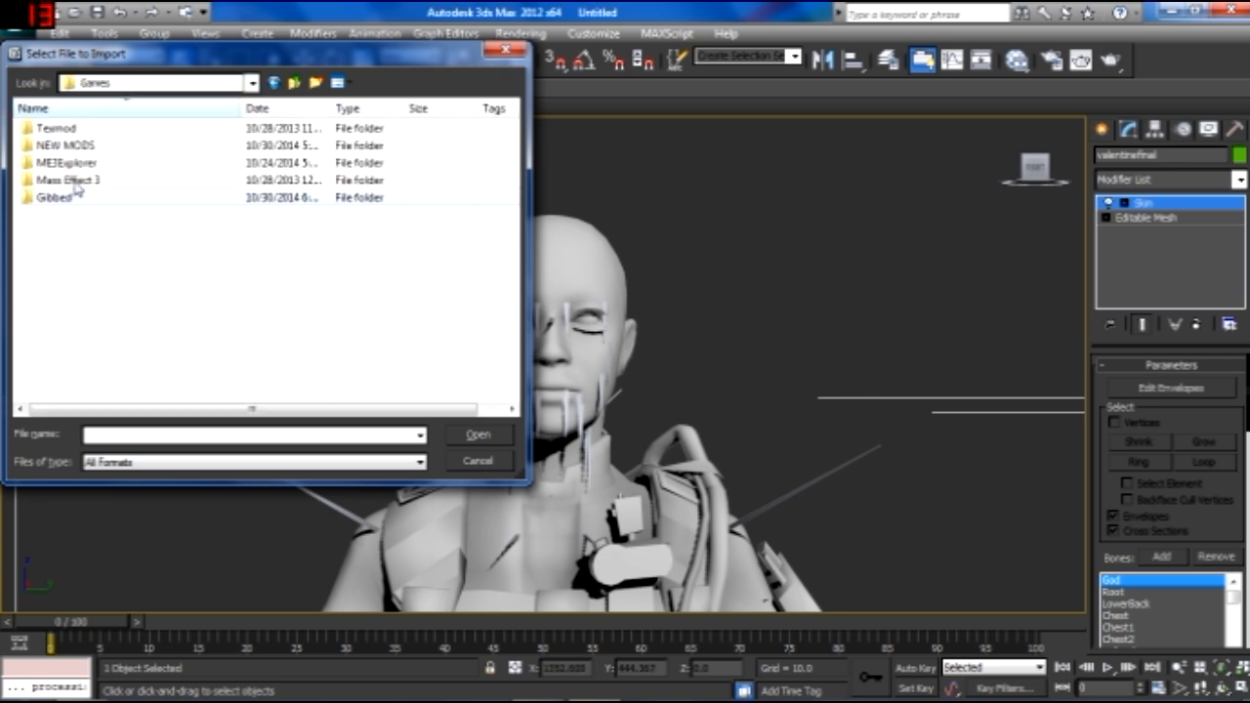
double_click(66, 144)
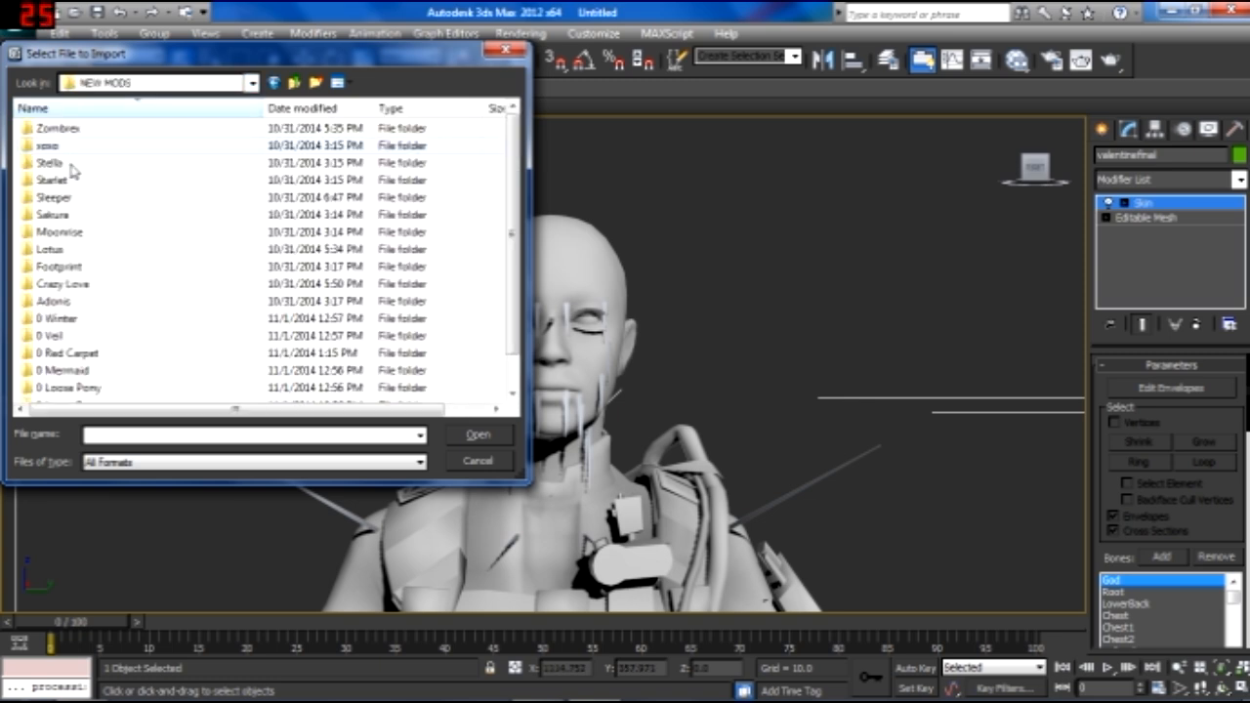
double_click(69, 353)
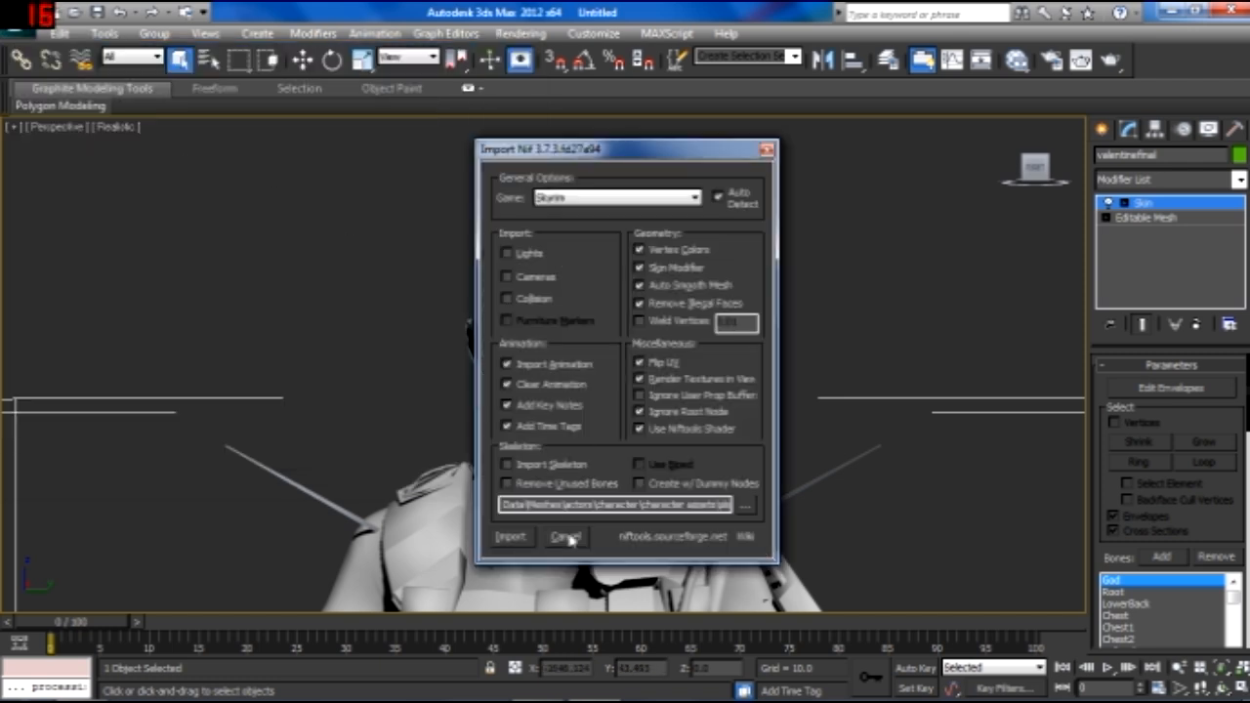
left_click(566, 537)
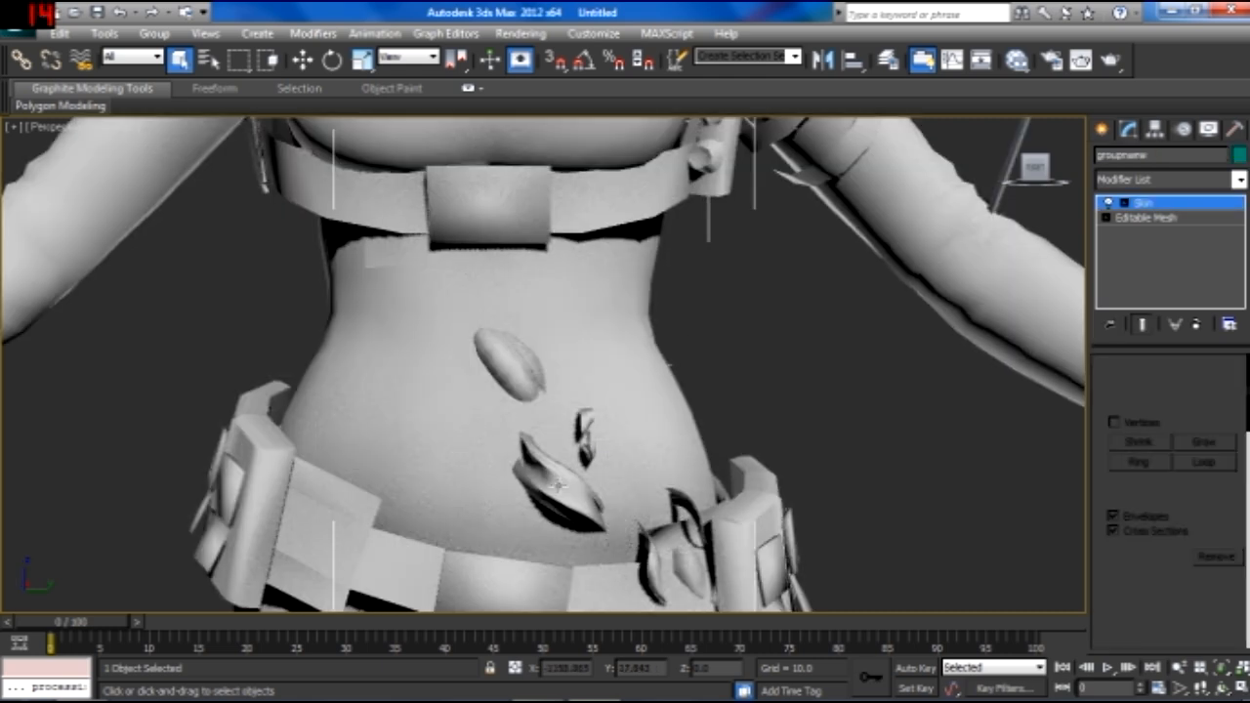
Select the imported body mesh and bring up its transform menu for rotating.
left_click(1145, 202)
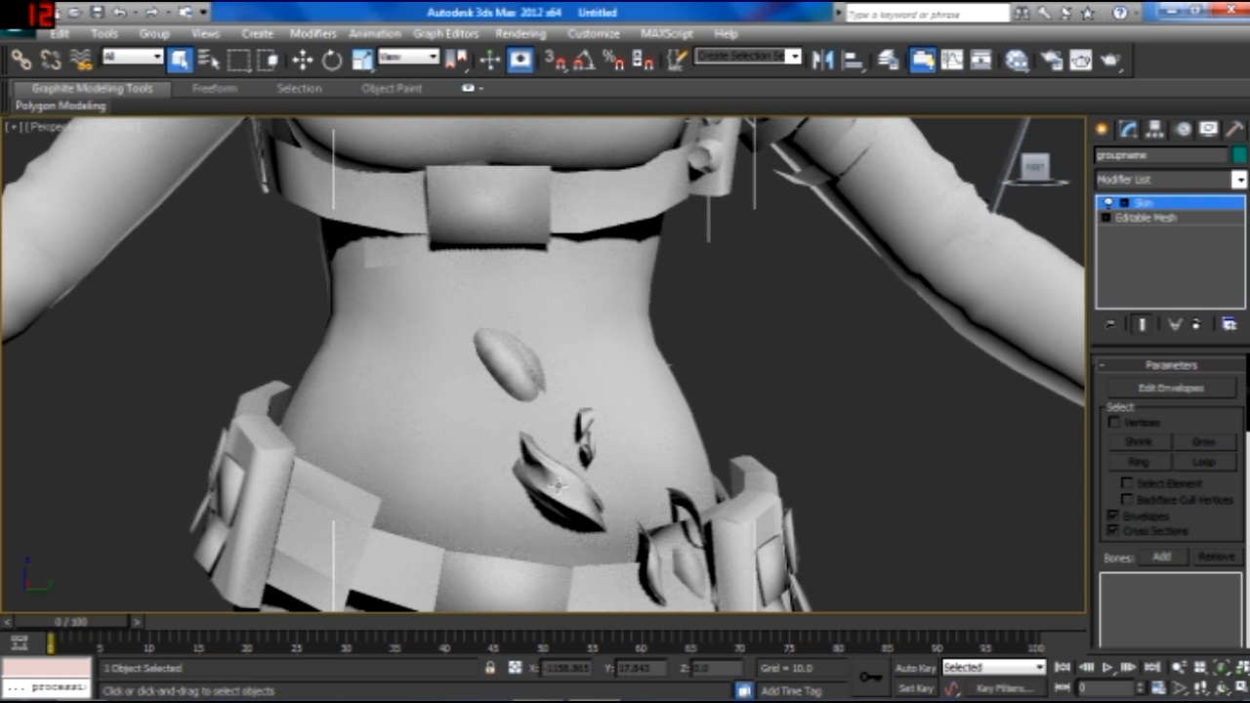
right_click(551, 479)
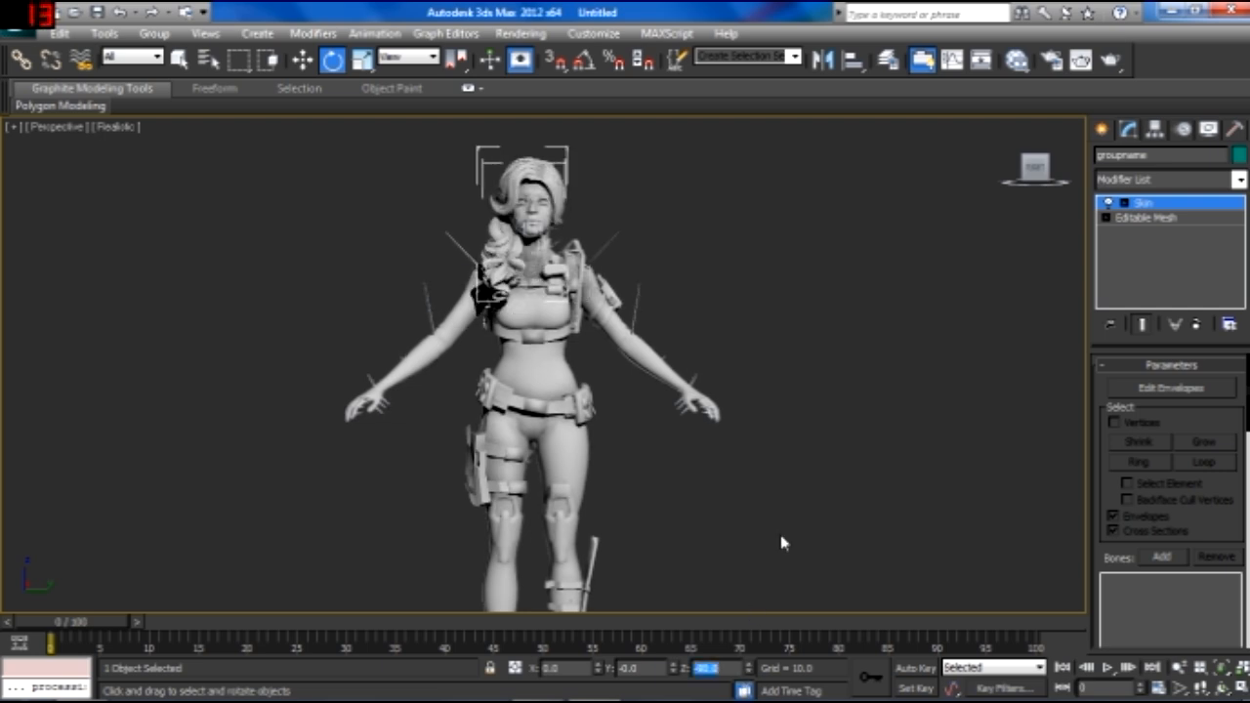
Start the Move tool to drag the hair onto the bald head.
left_click(1034, 167)
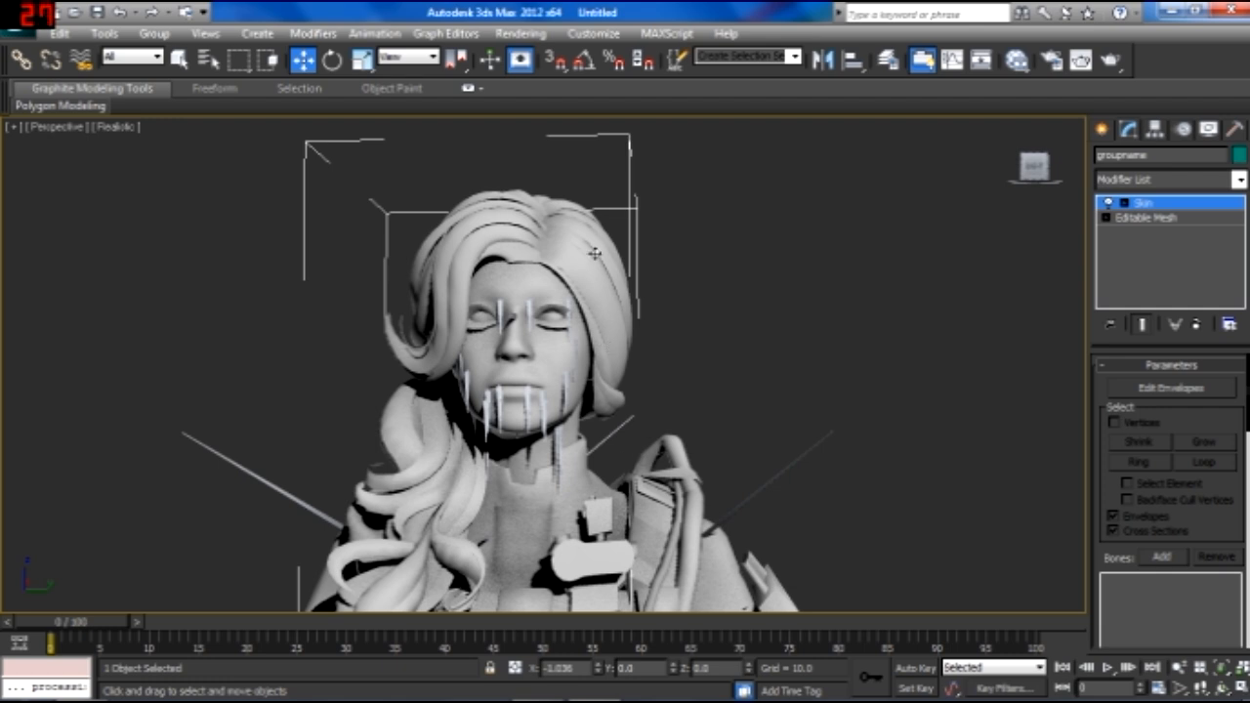
Bring up the quad menu on the hair mesh in the head close-up.
right_click(596, 254)
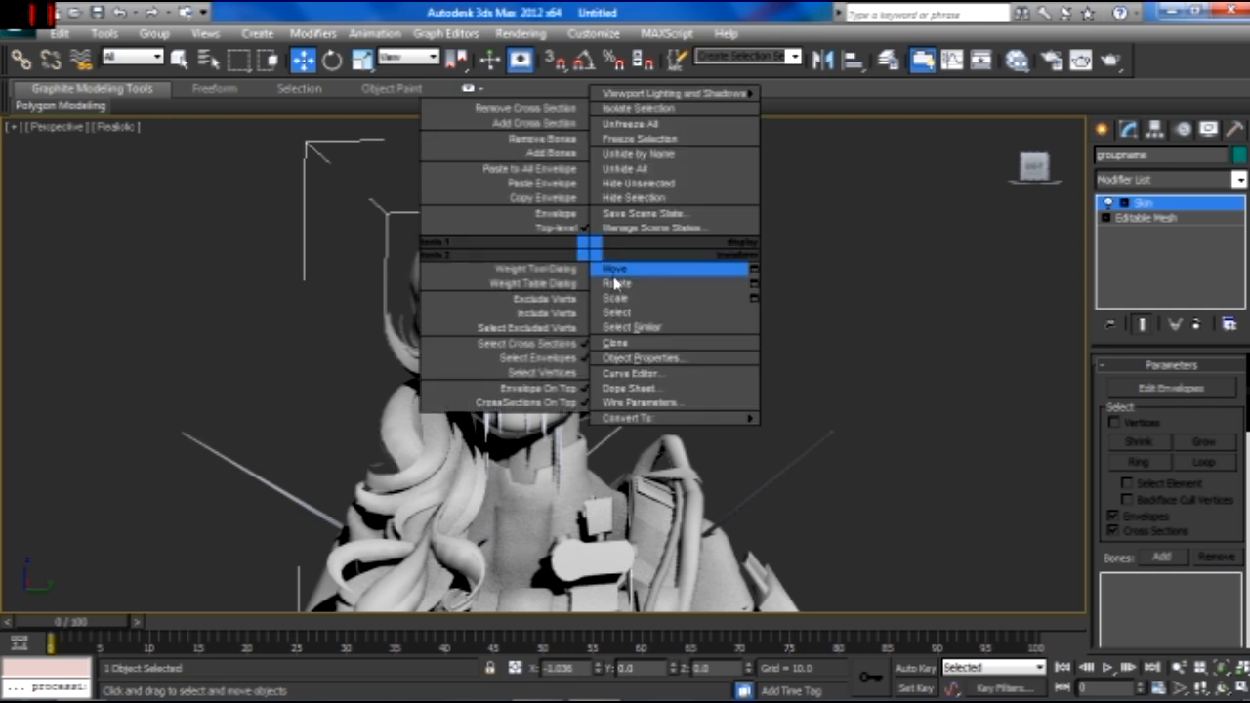
mouse_move(667, 298)
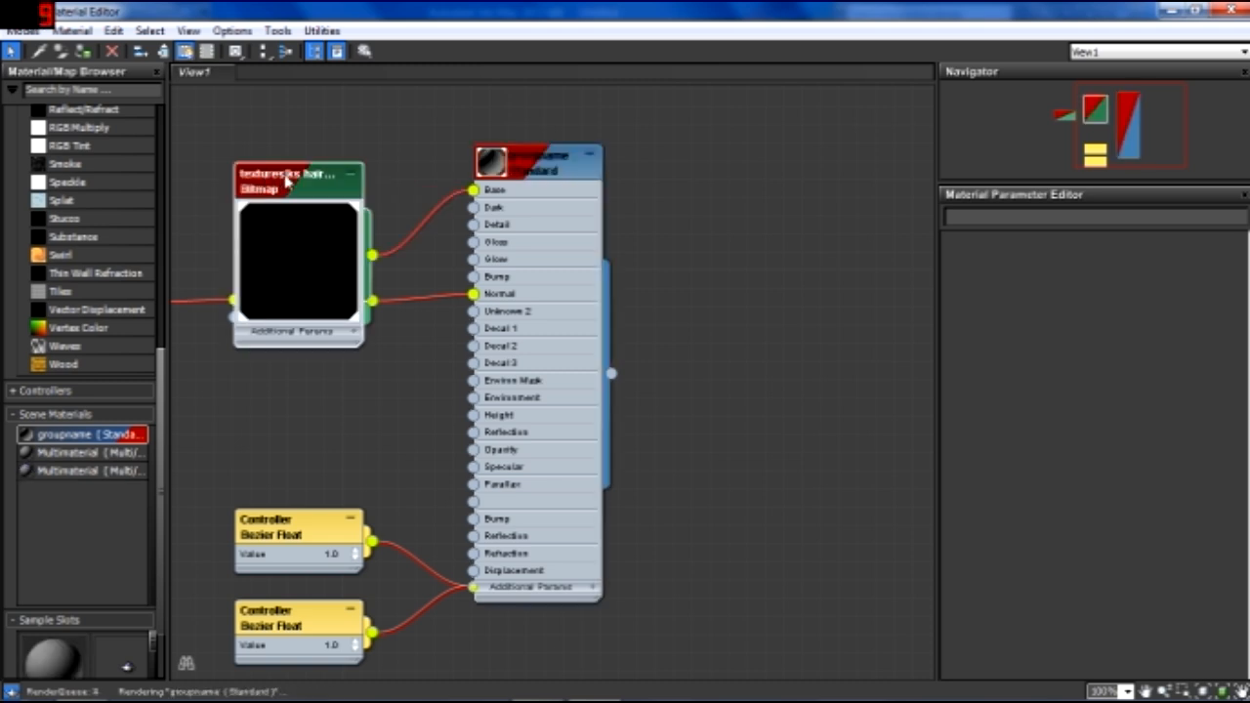
Load redcarpet.dds as the base bitmap and select the Normal Bump node.
left_click(284, 181)
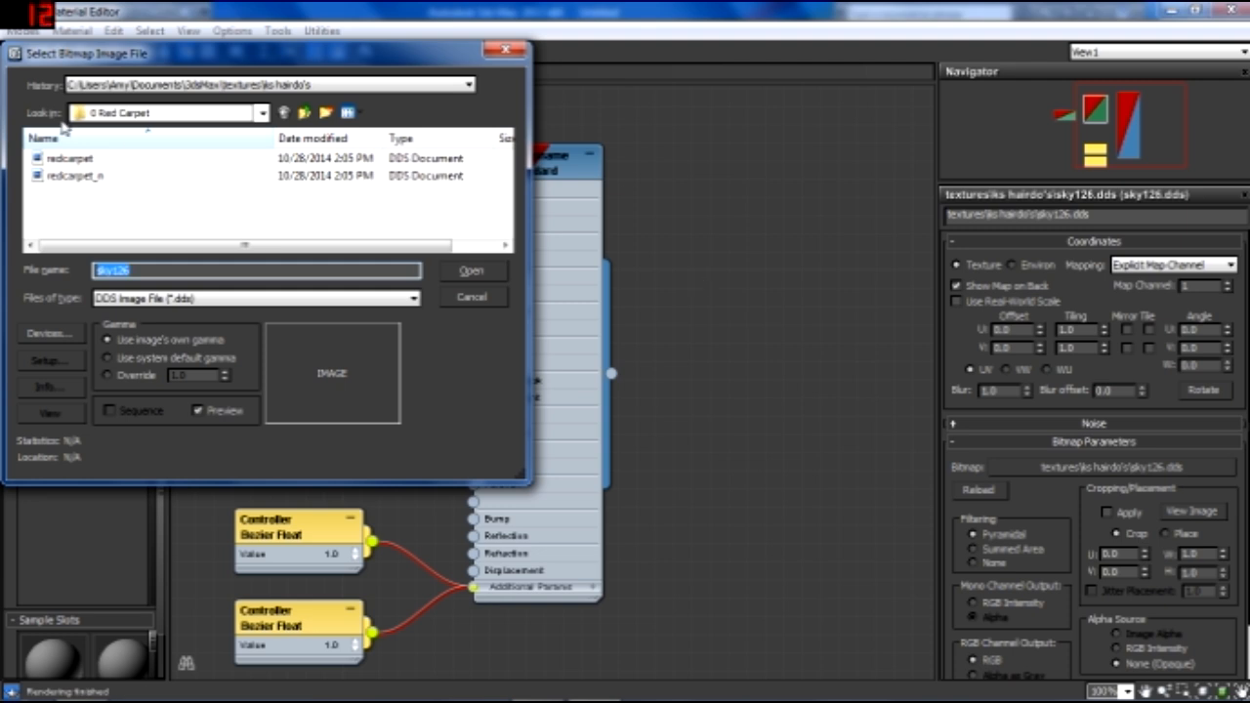
left_click(472, 271)
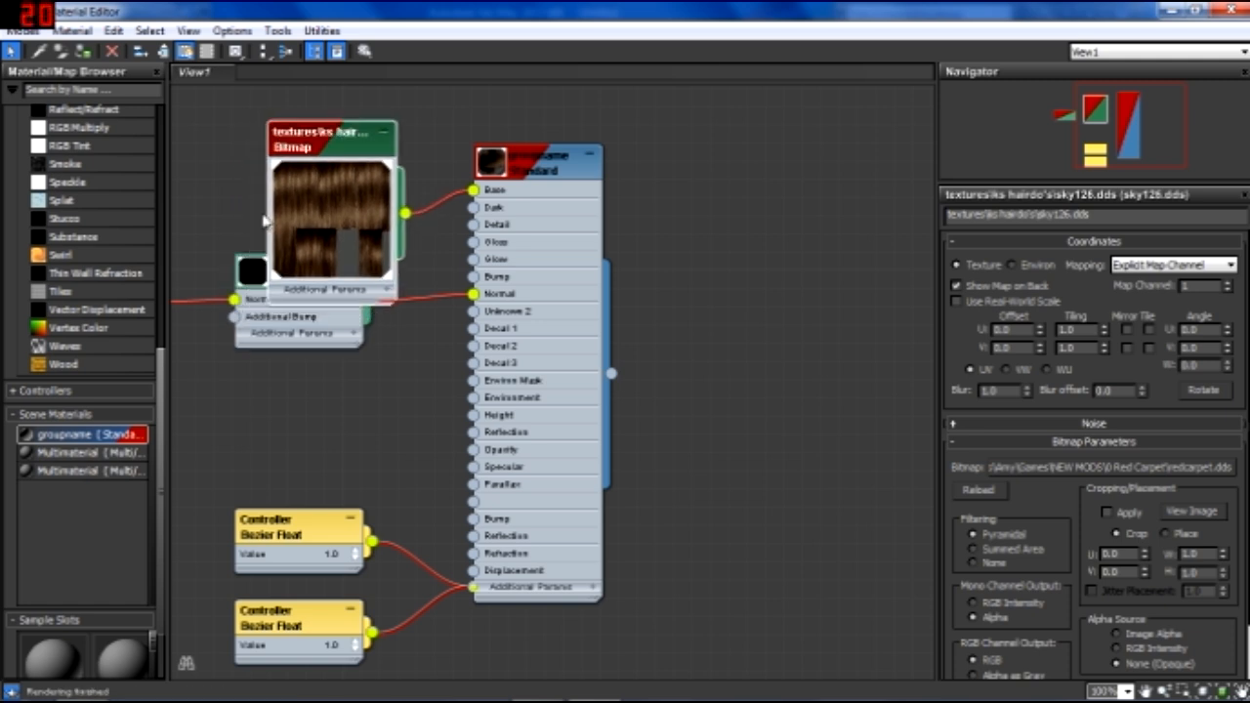
left_click(298, 274)
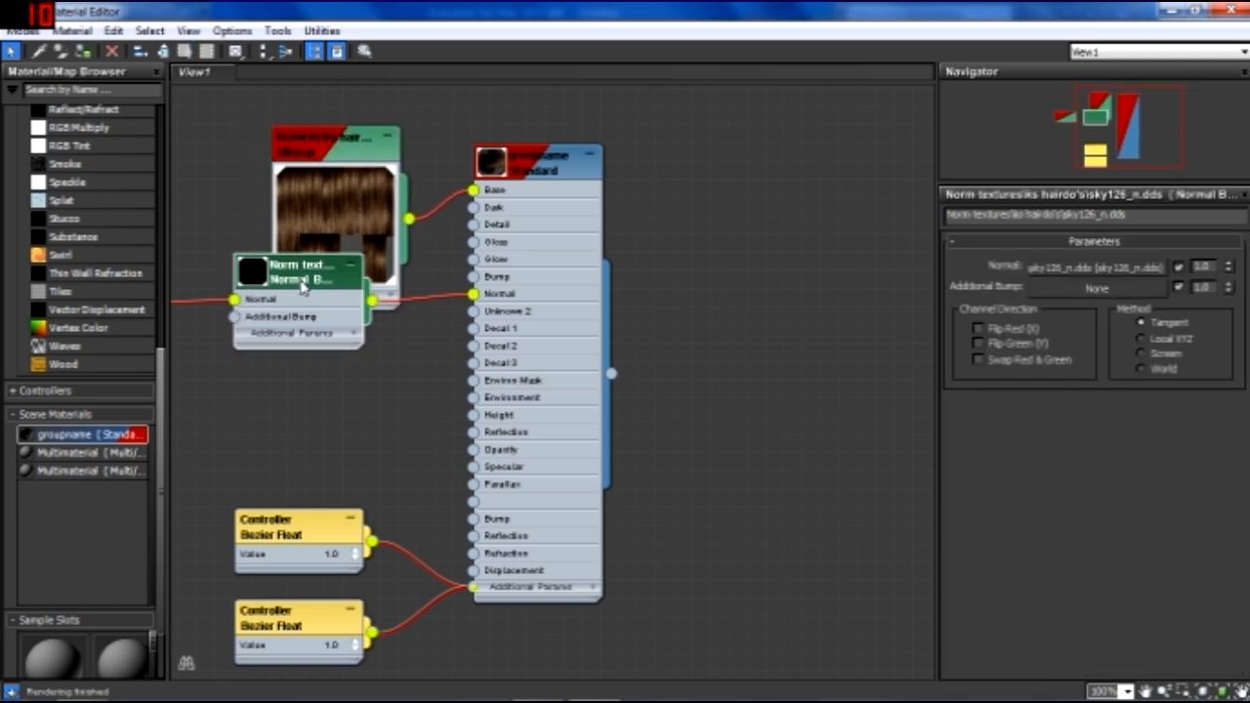
mouse_move(438, 249)
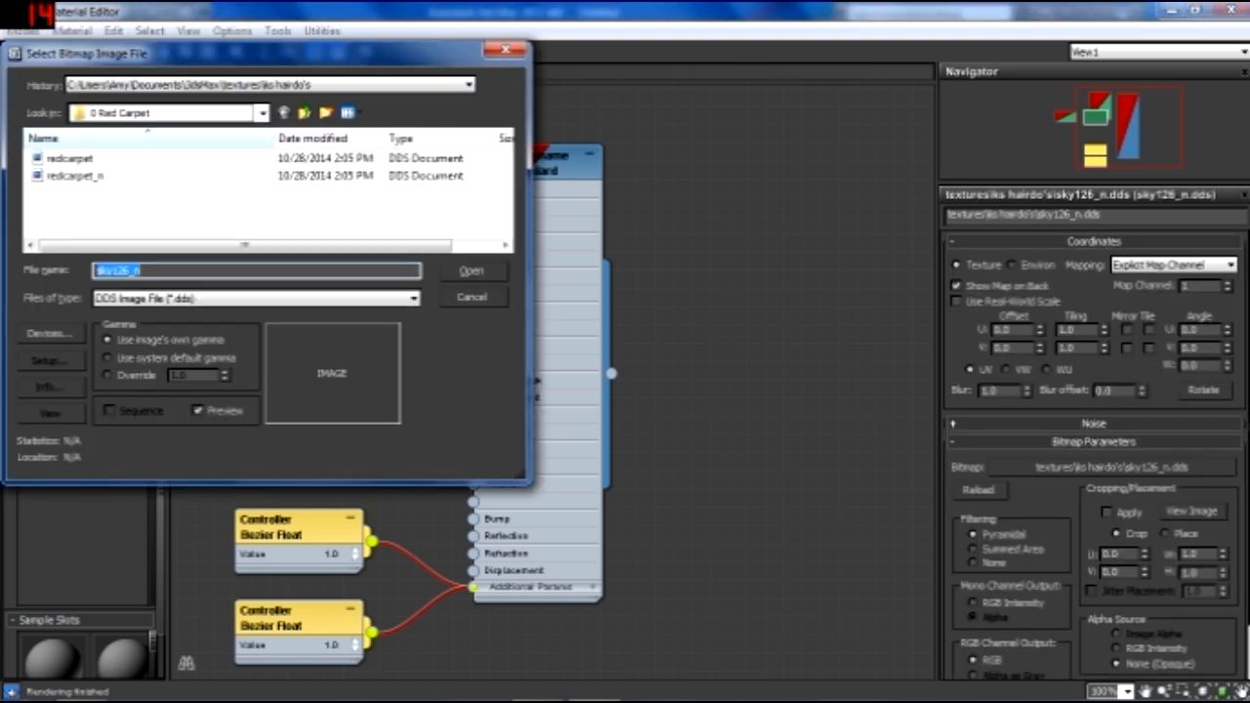
left_click(472, 270)
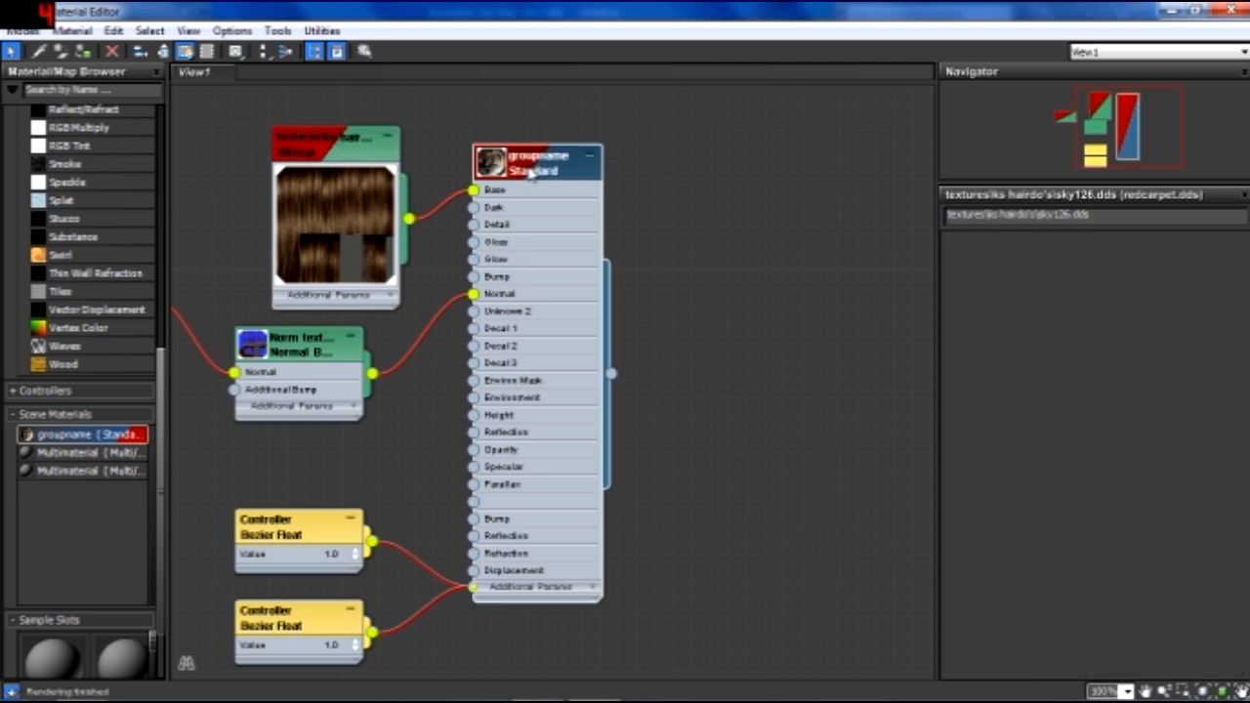
Review the hair material and redcarpet bitmap settings, then select the Color Correction map.
left_click(533, 163)
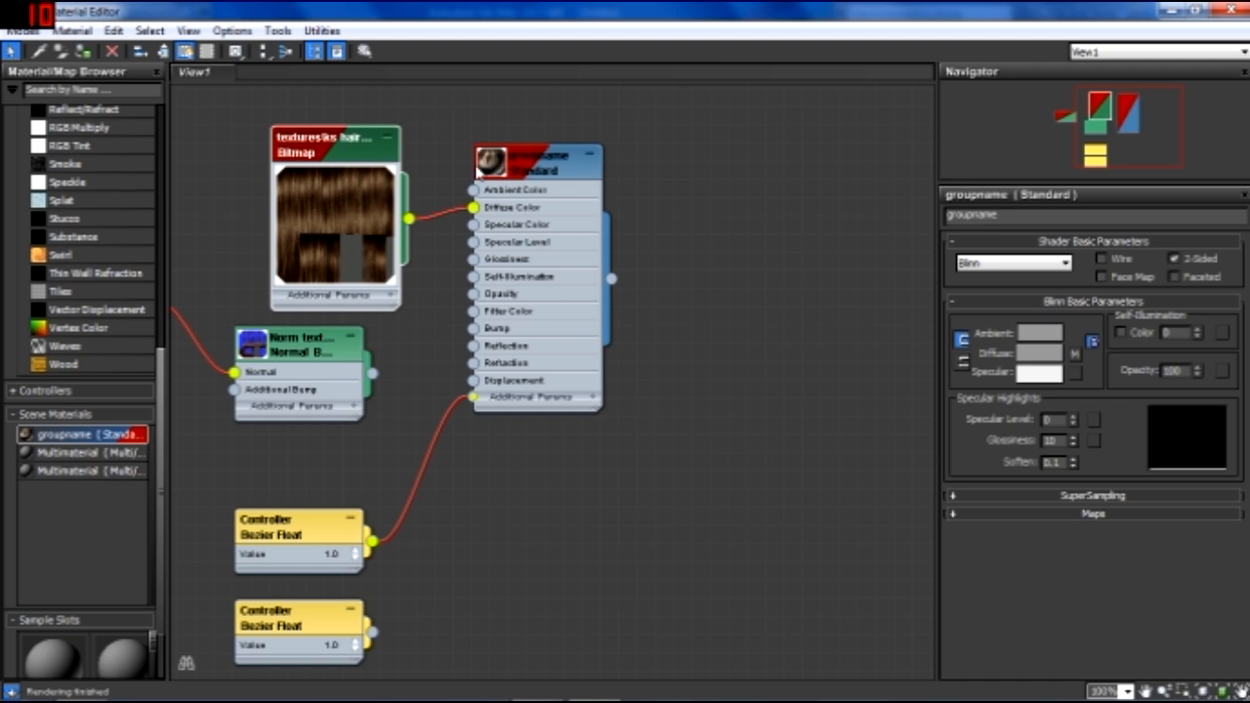
mouse_move(694, 219)
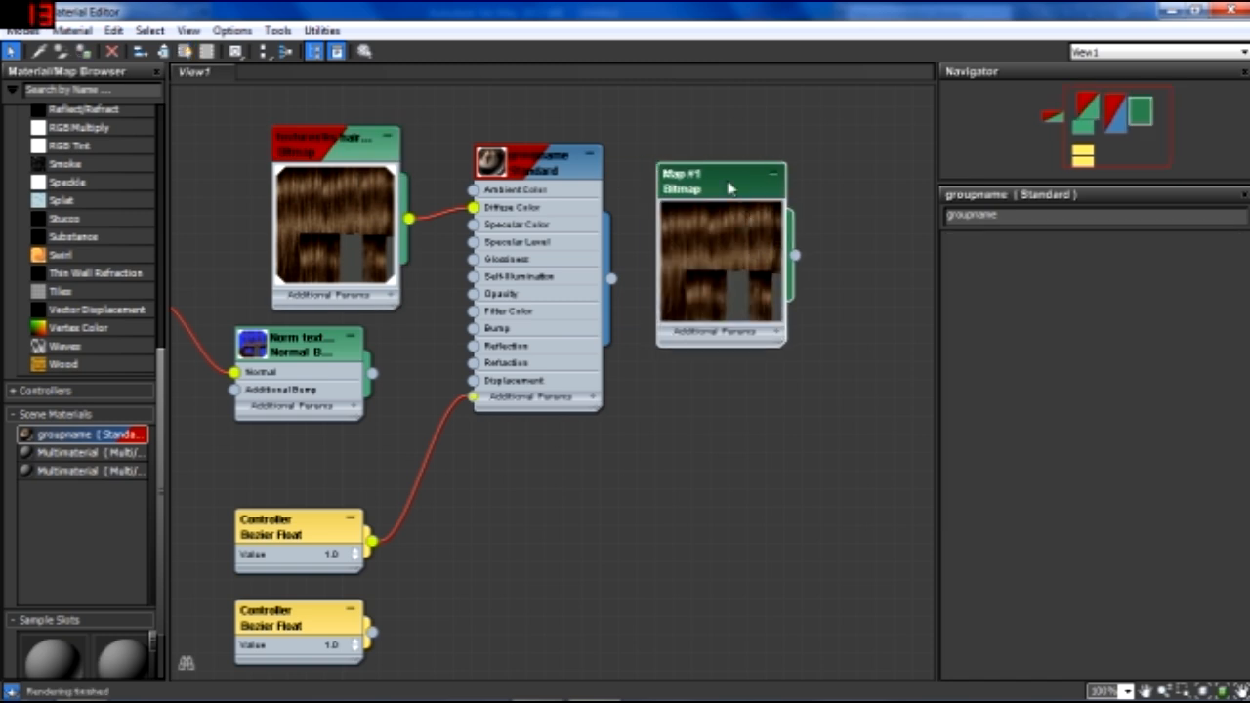
left_click(721, 180)
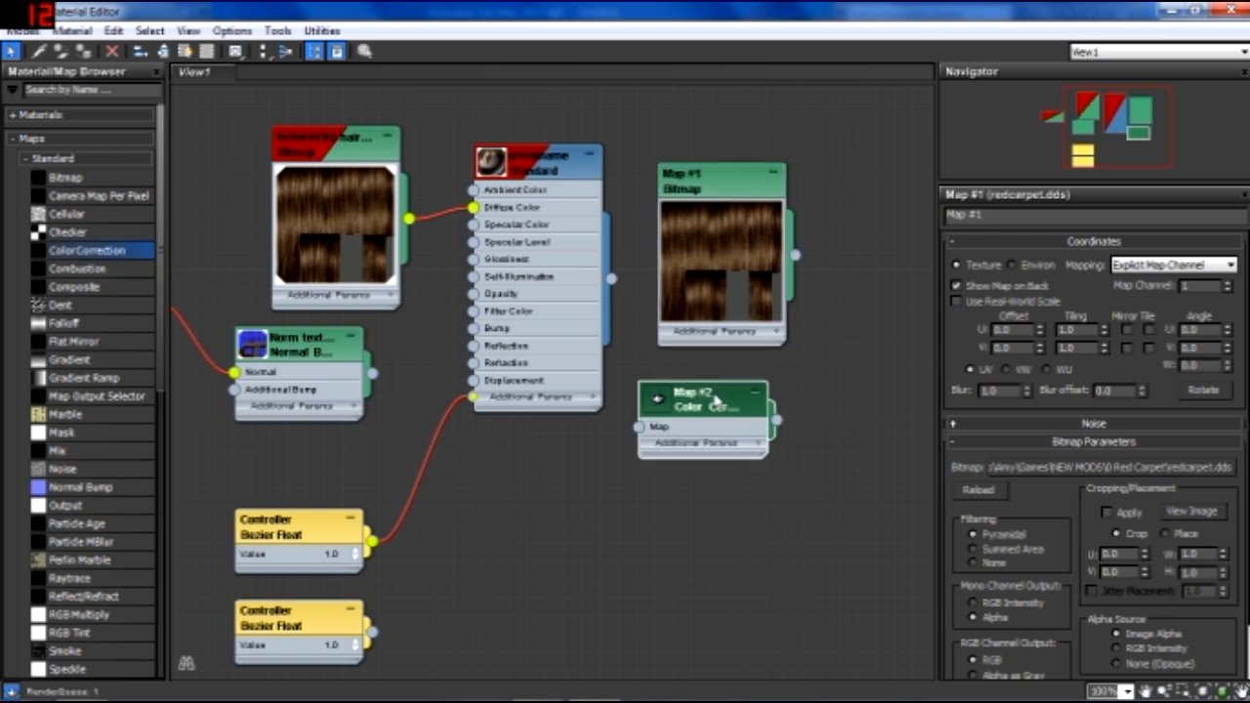
left_click(657, 401)
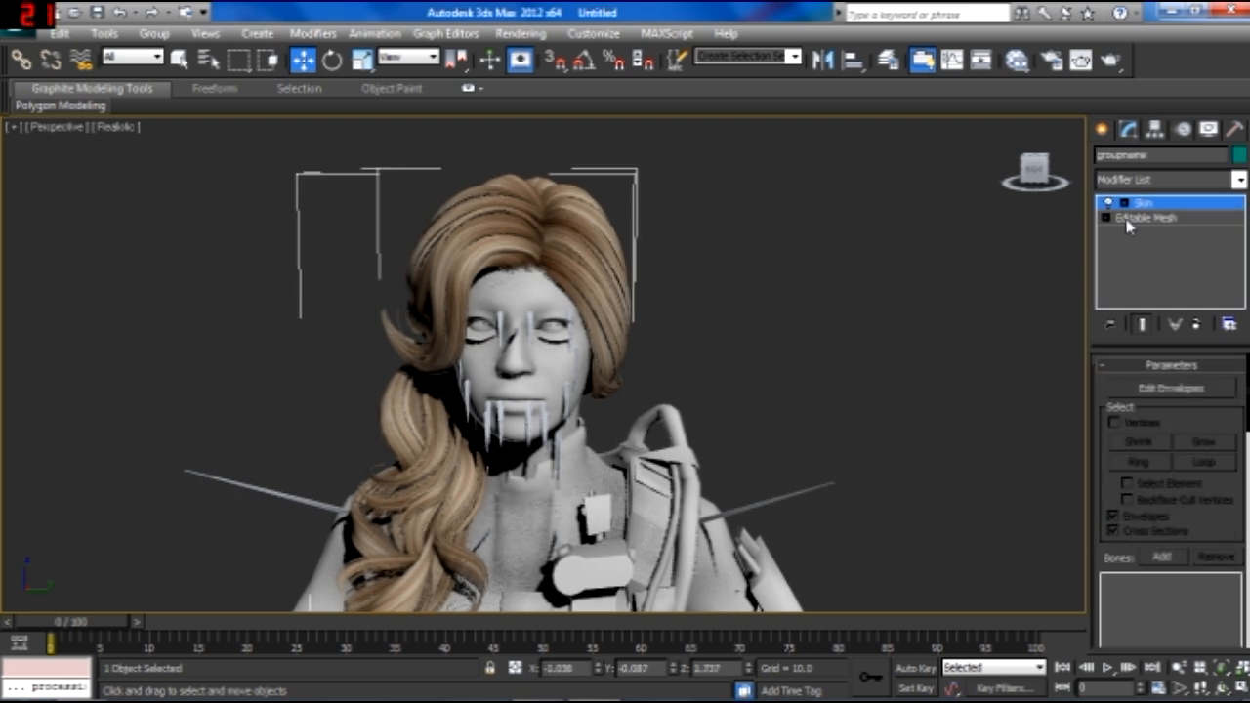
Delete the hair's Skin modifier and add a Skin Wrap modifier from the Modifier List.
right_click(1152, 202)
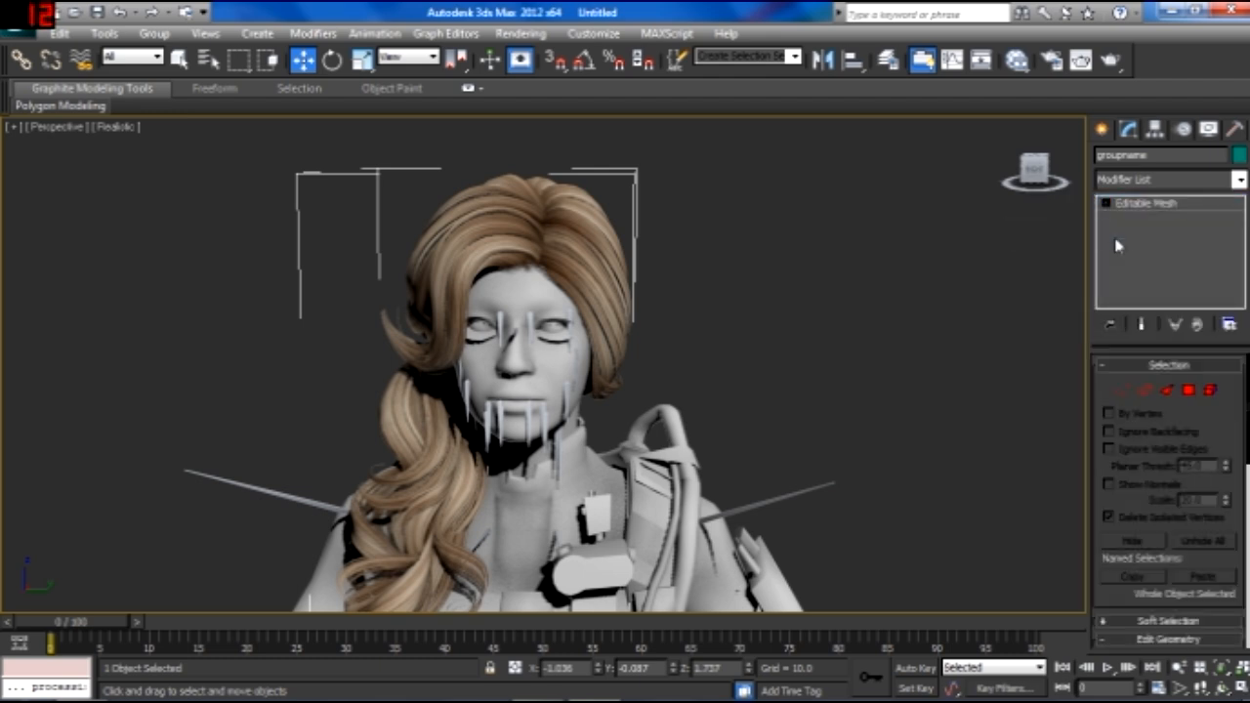
left_click(1239, 179)
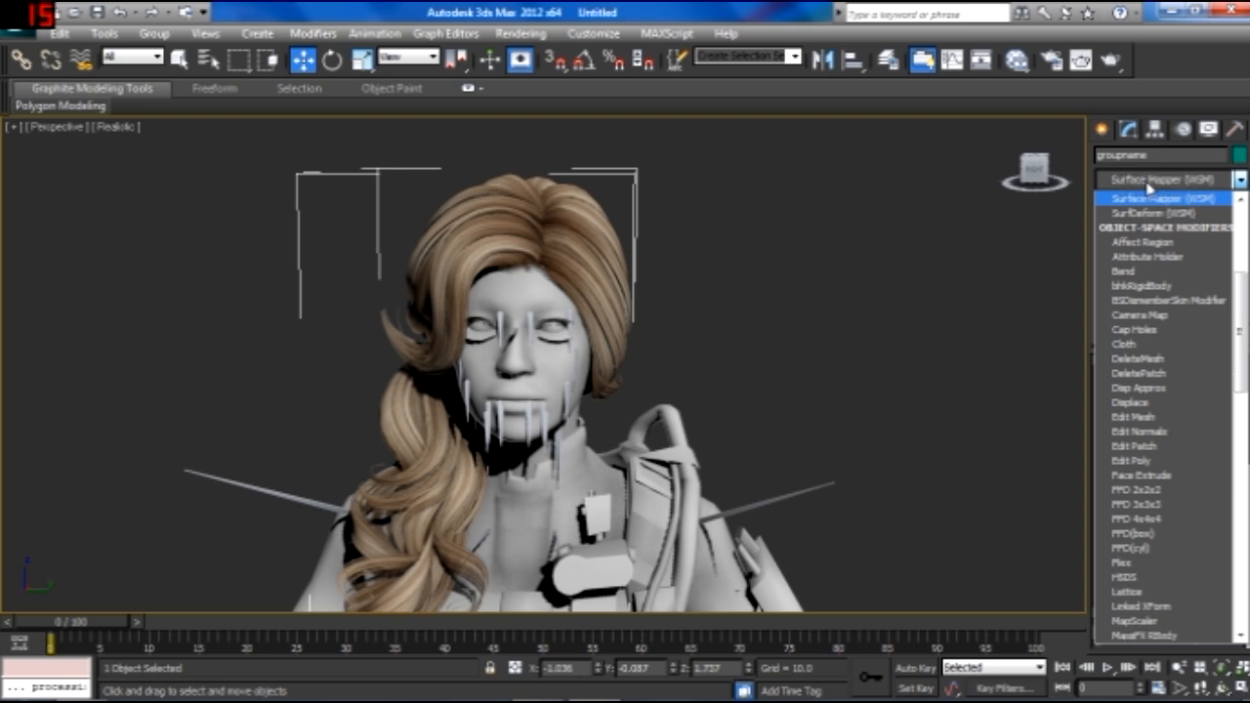
scroll("down", 3)
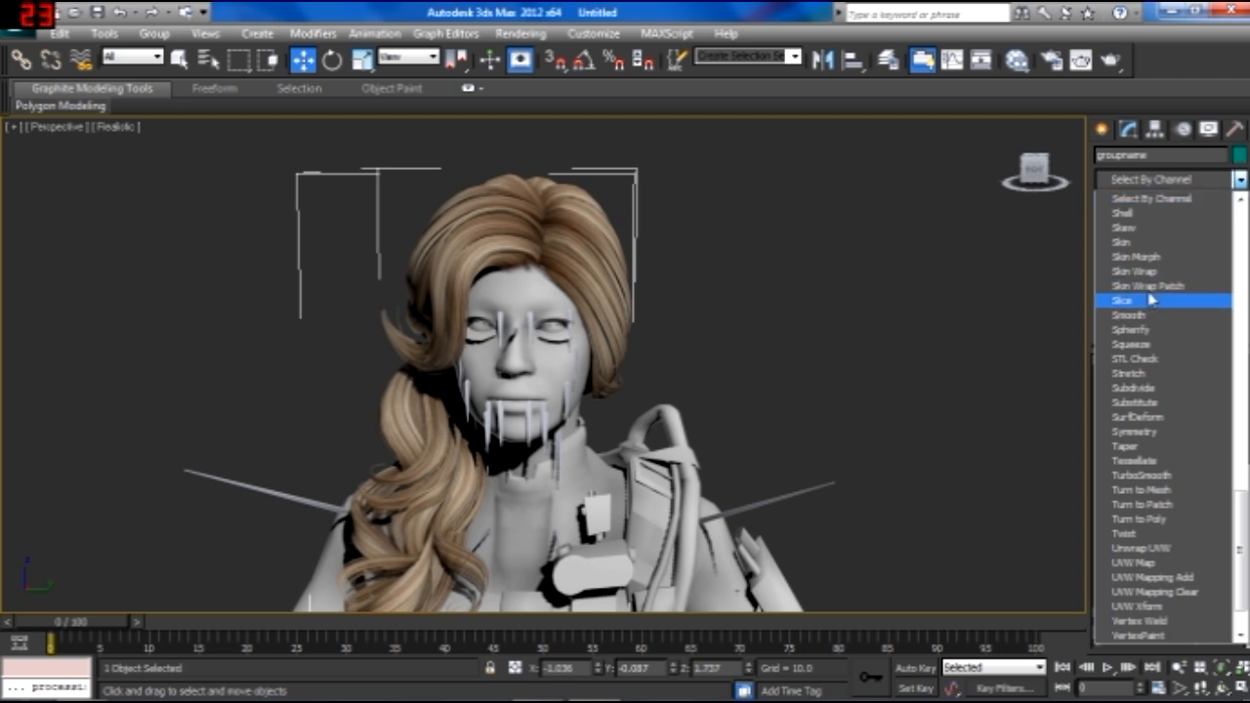
left_click(1135, 270)
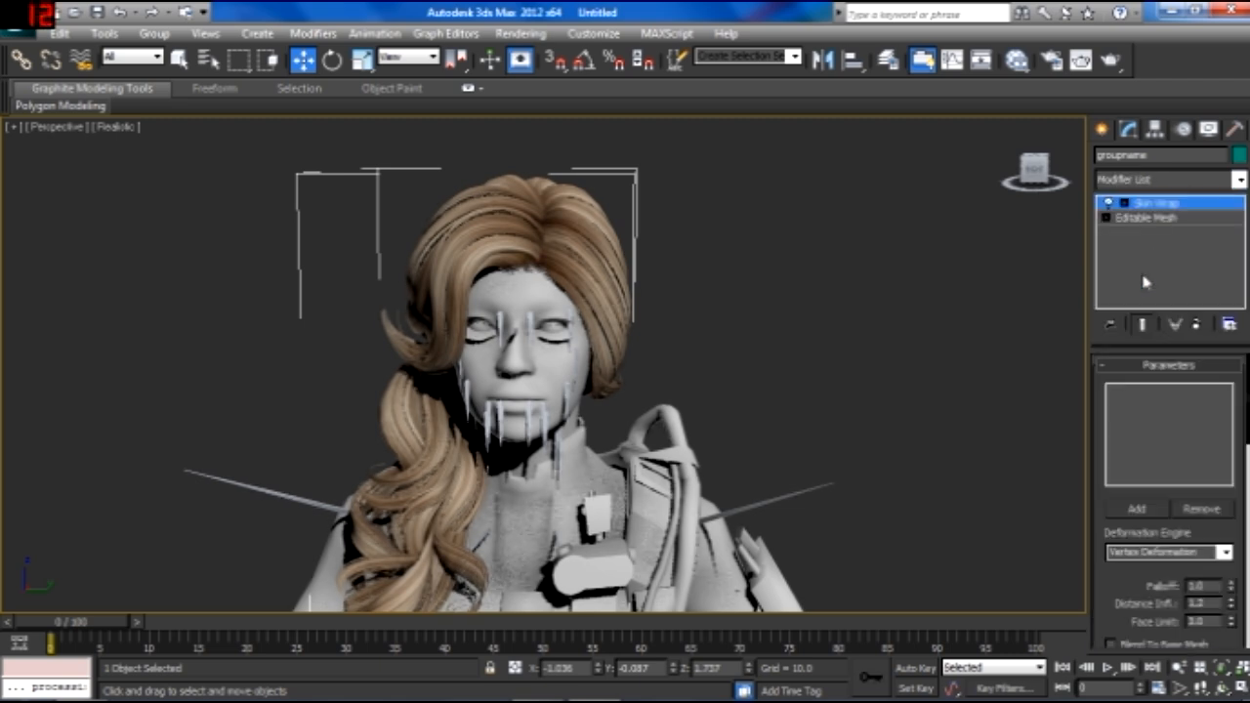
Add the body mesh to Skin Wrap and enable Weight All Points.
left_click(1136, 509)
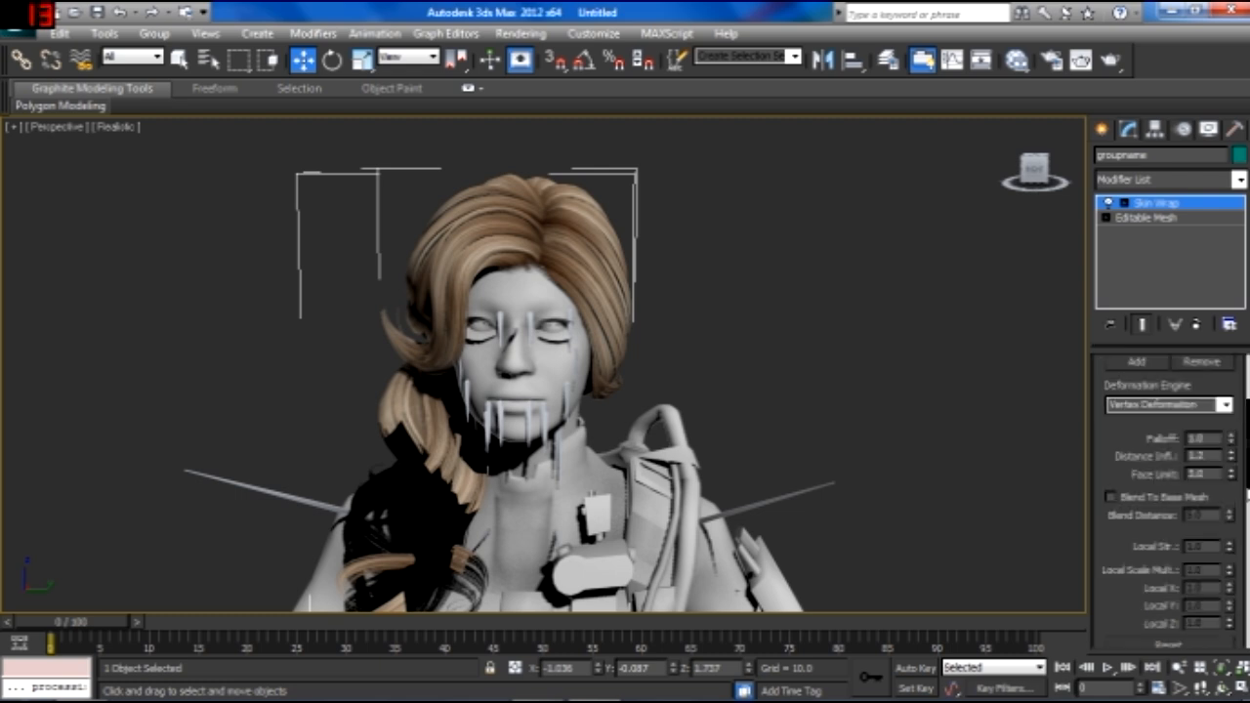
scroll("down", 3)
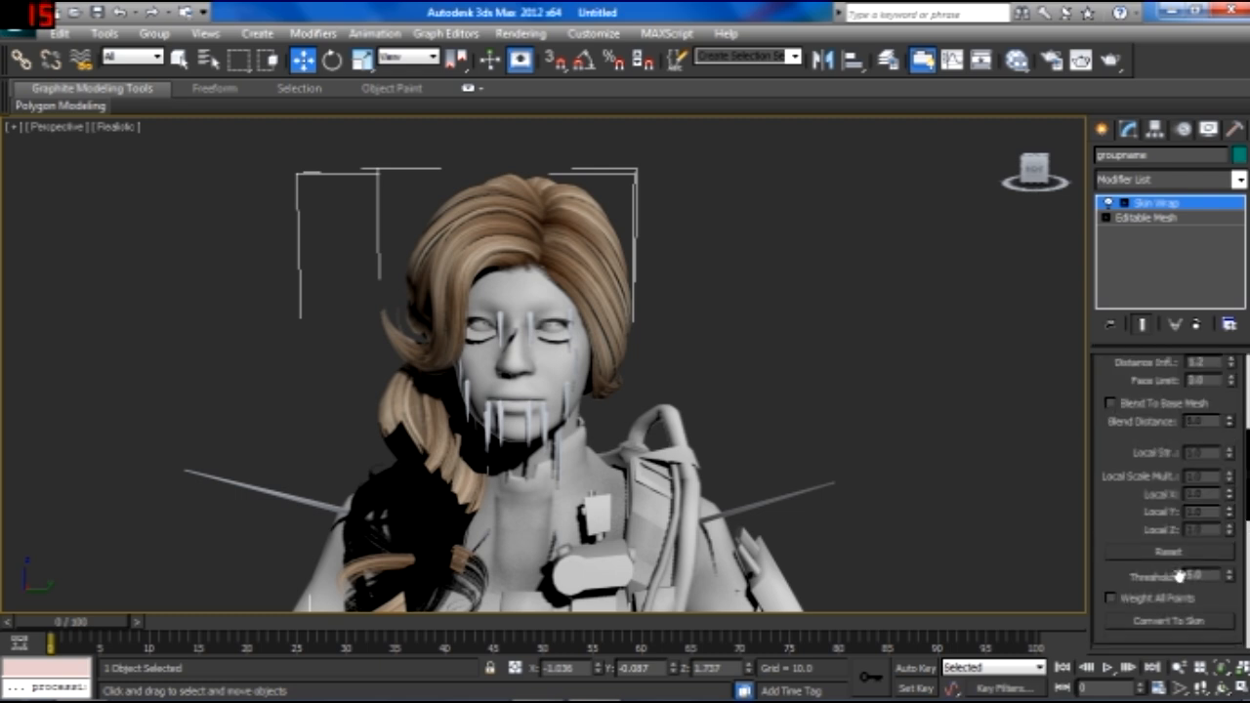
left_click(1110, 598)
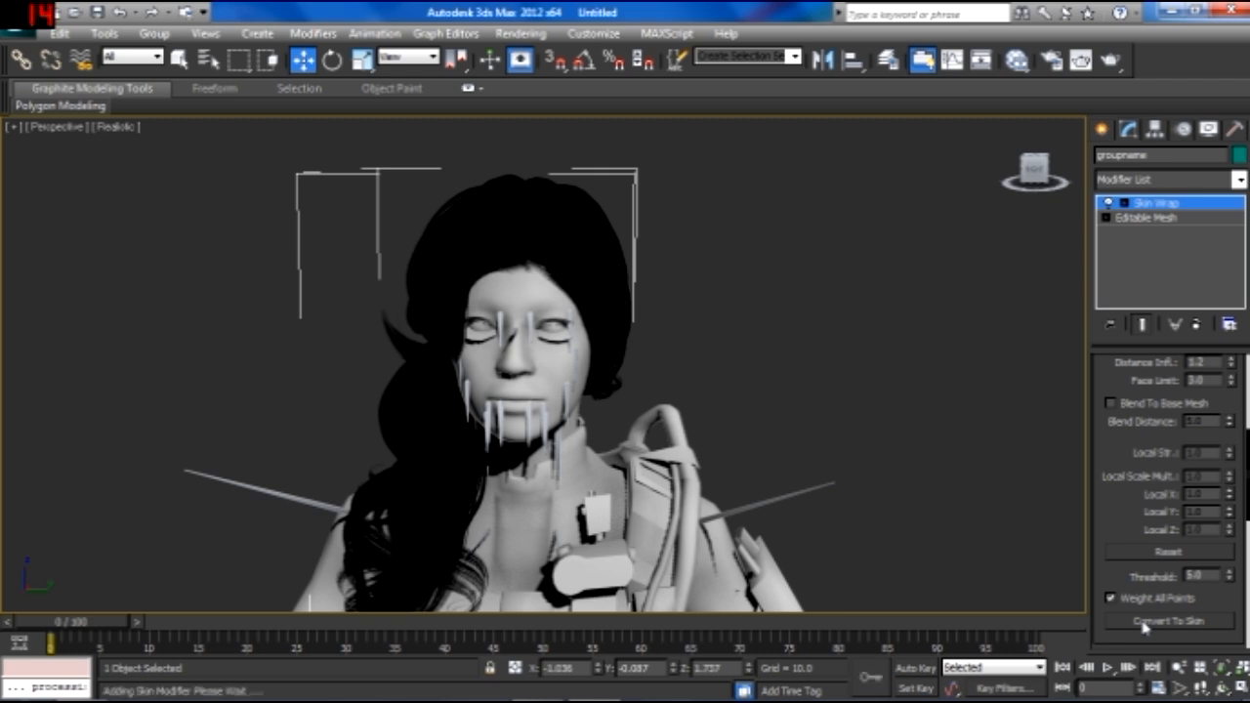
Convert the Skin Wrap to a bone-based Skin modifier, then delete the Skin Wrap.
left_click(1168, 621)
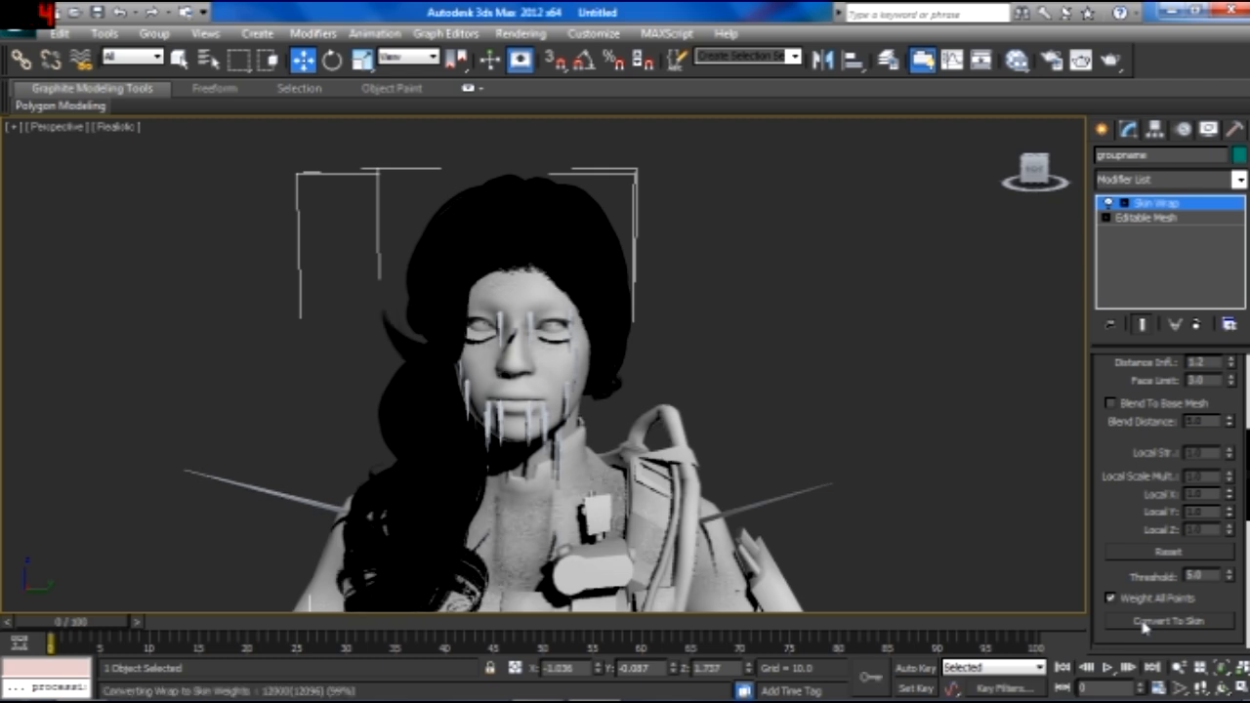
left_click(1167, 621)
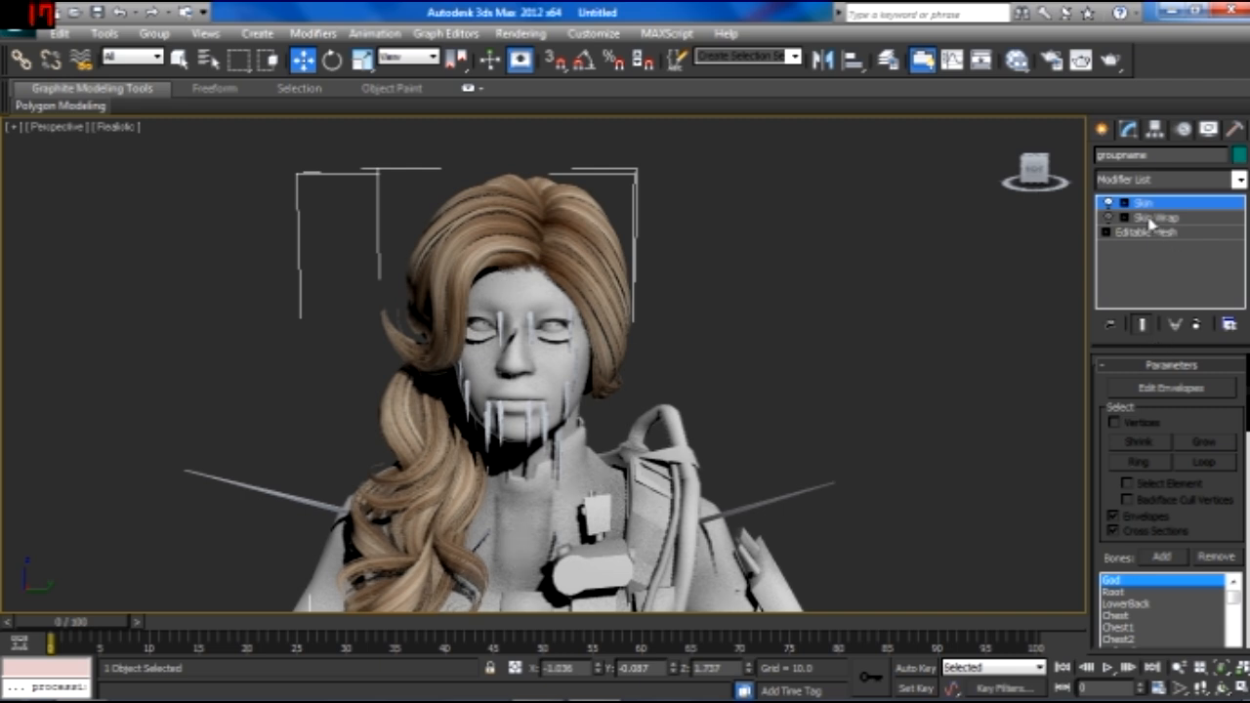
right_click(1153, 203)
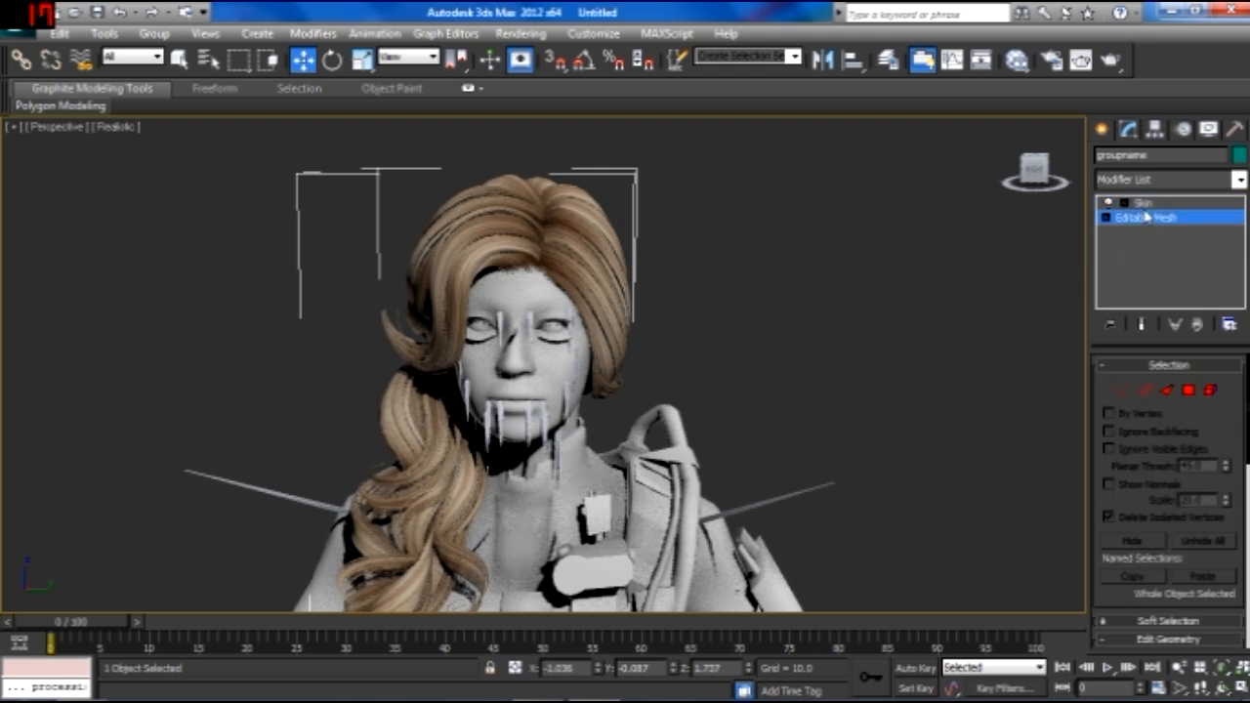
left_click(1141, 202)
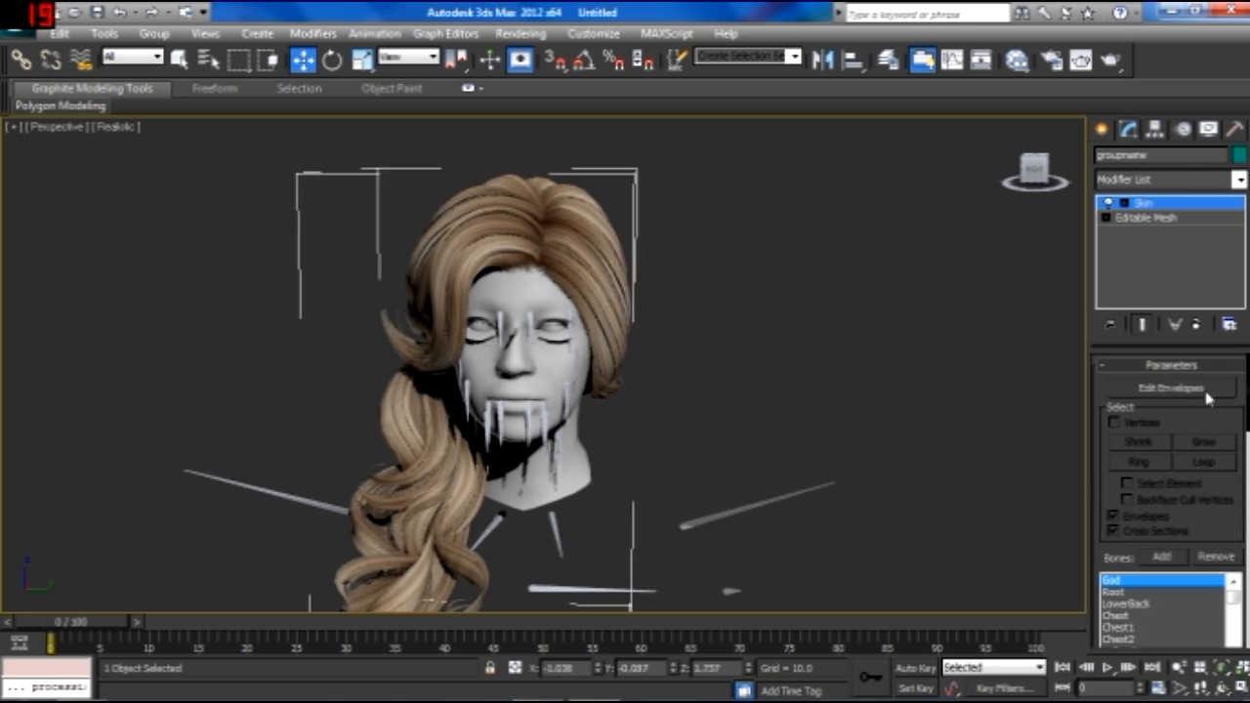
Enter Edit Envelopes on the hair's Skin modifier and select the Head bone.
left_click(1170, 388)
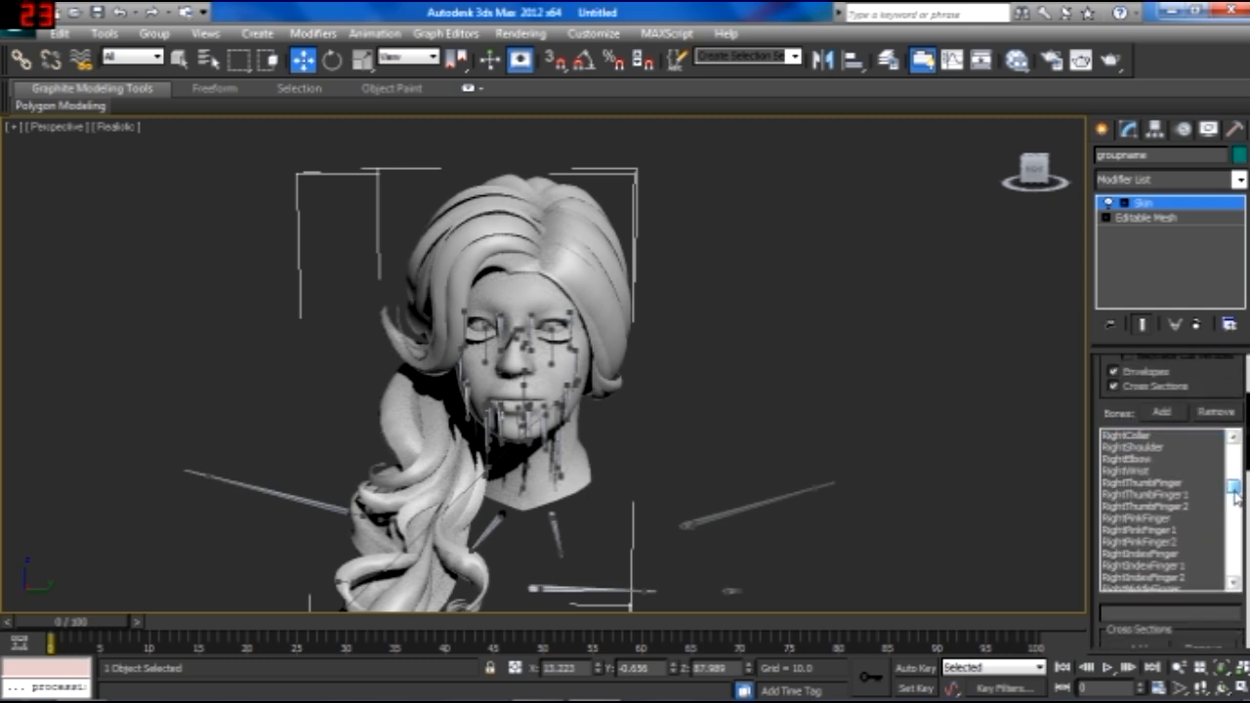
scroll("down", 3)
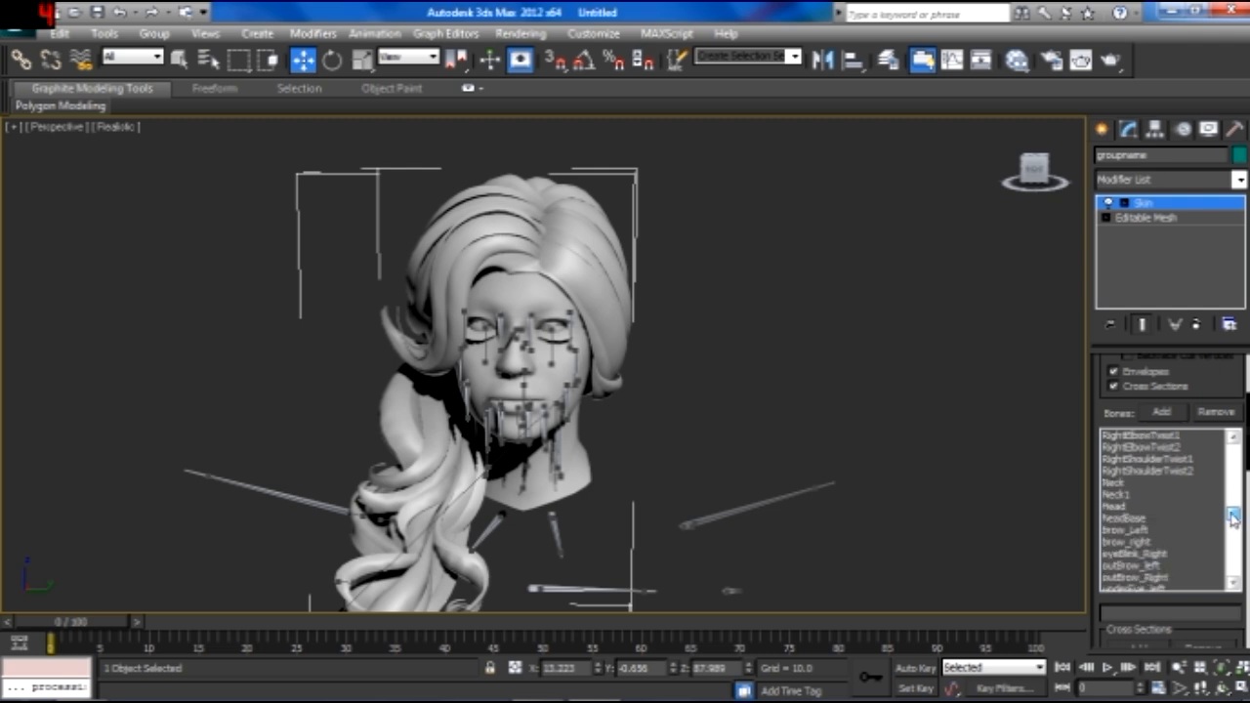
left_click(1123, 506)
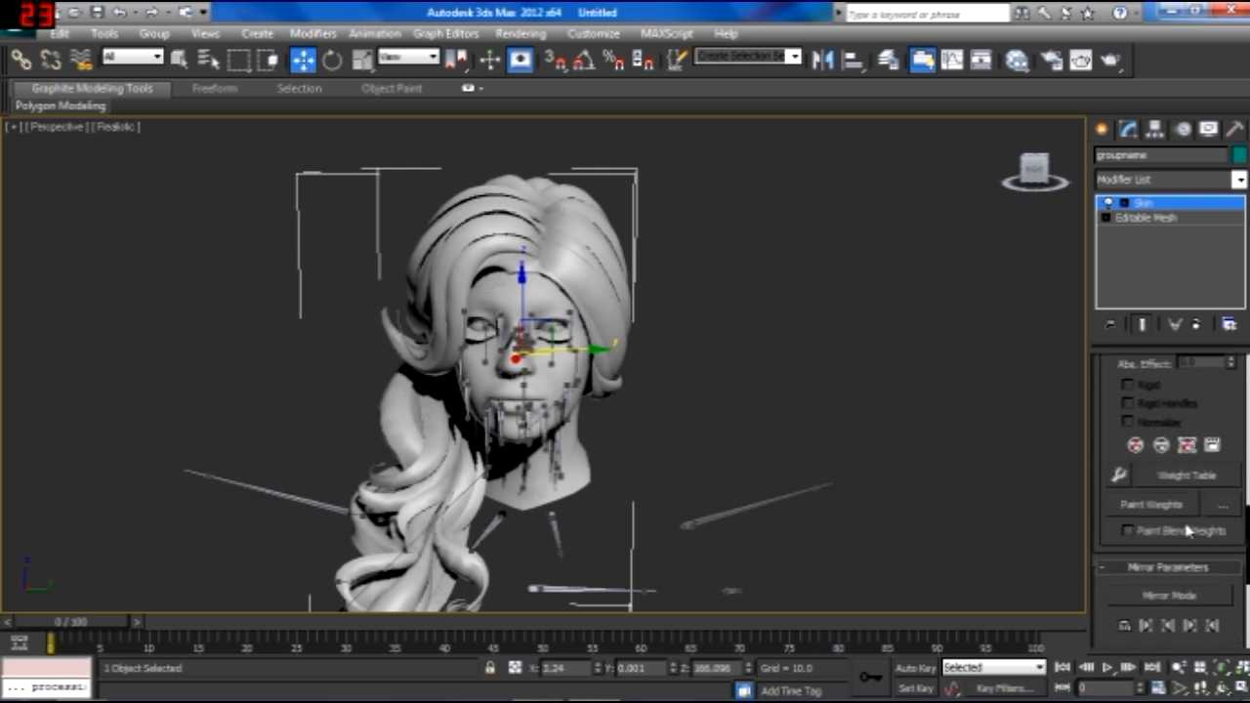
left_click(1151, 504)
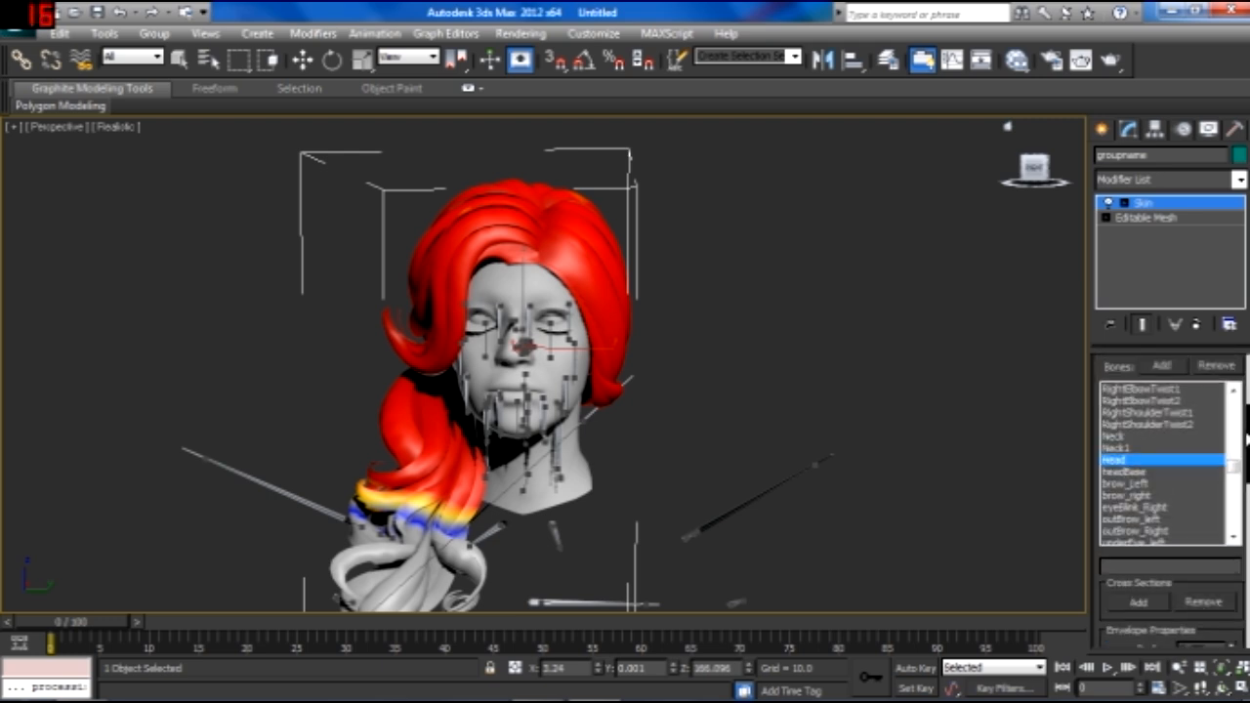
scroll("down", 3)
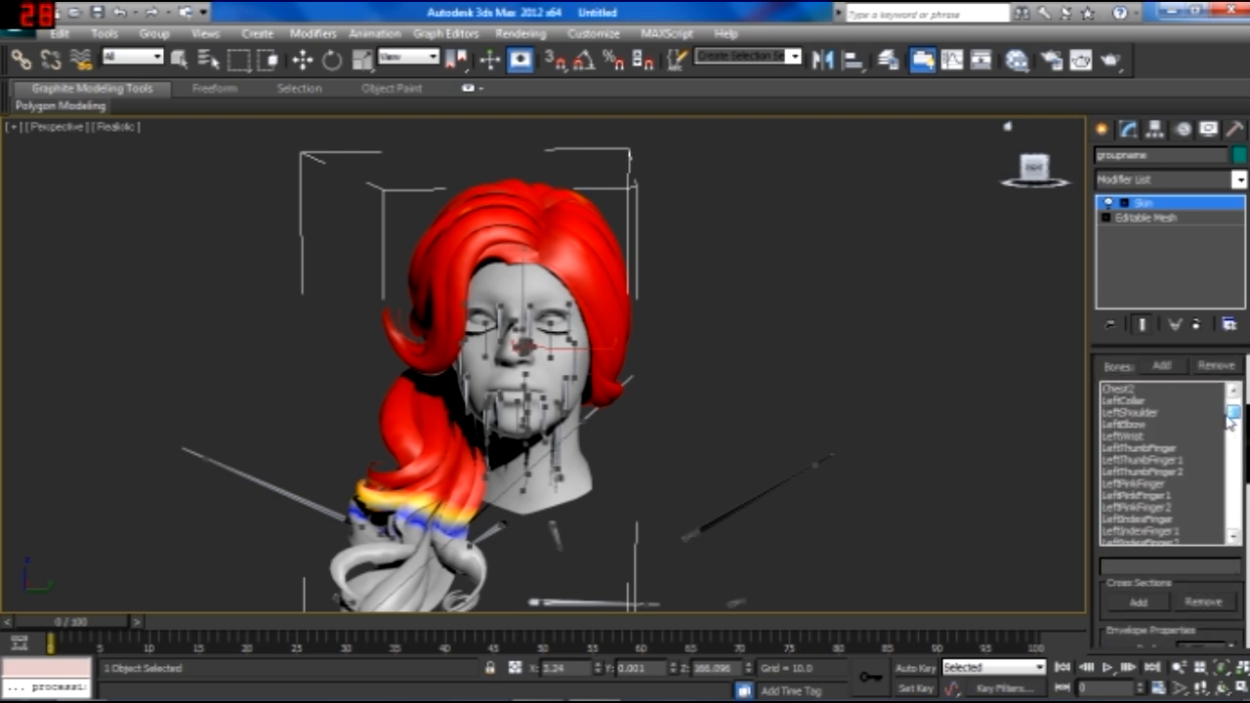
left_click(1124, 401)
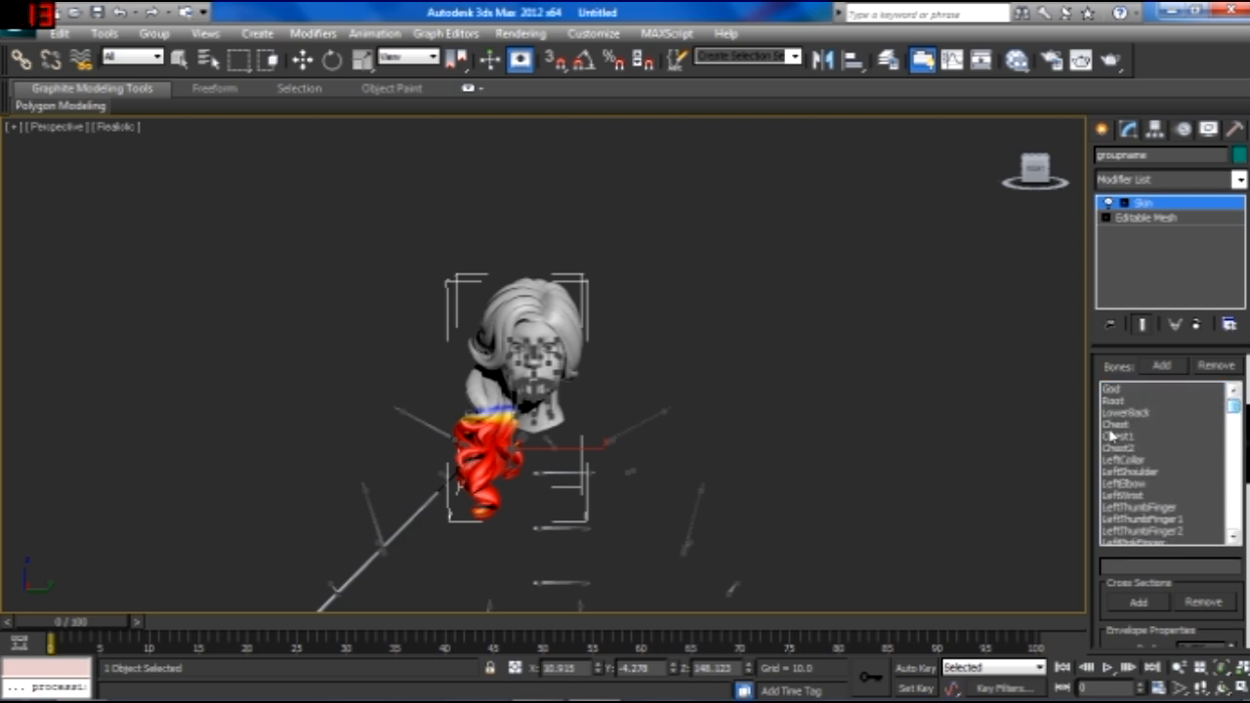
left_click(1116, 424)
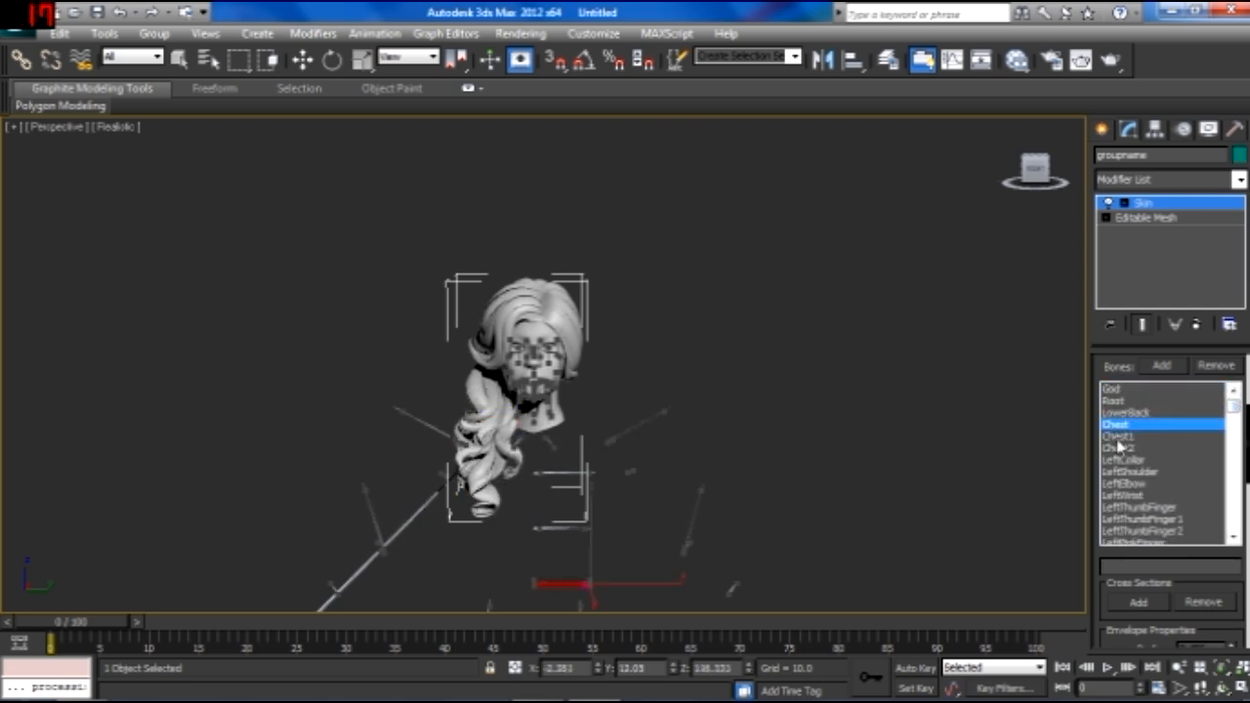
left_click(1122, 447)
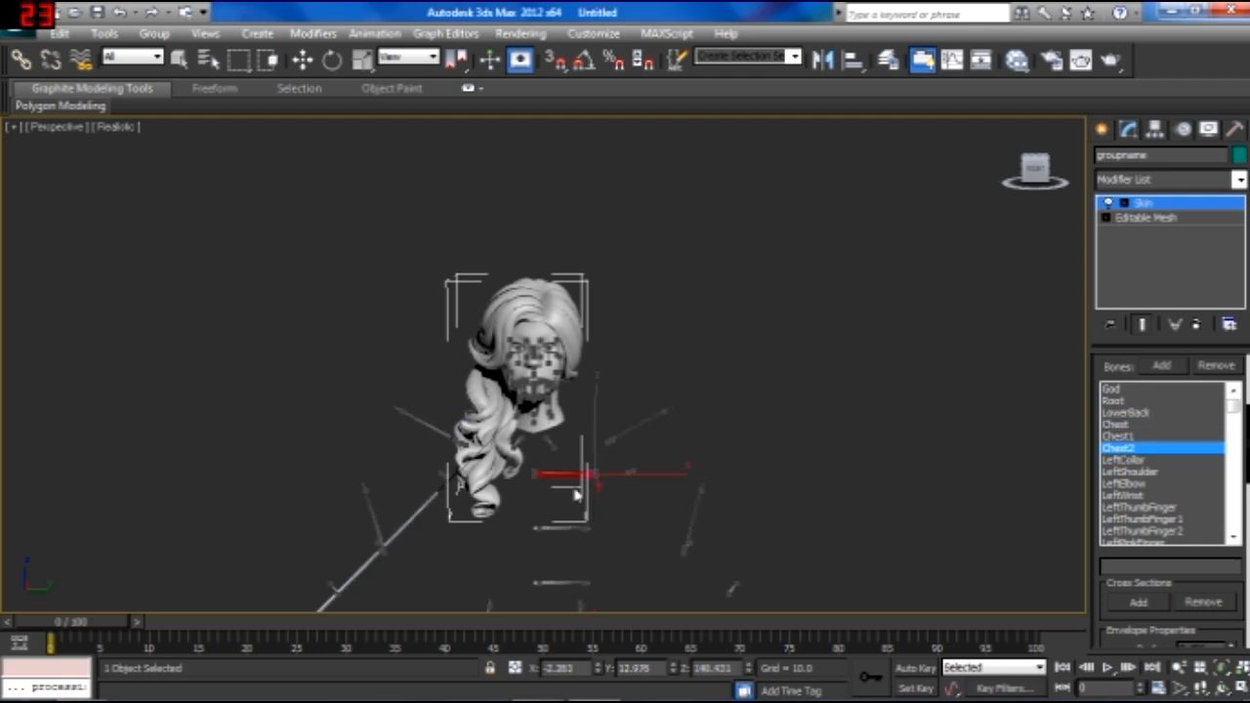
mouse_move(542, 522)
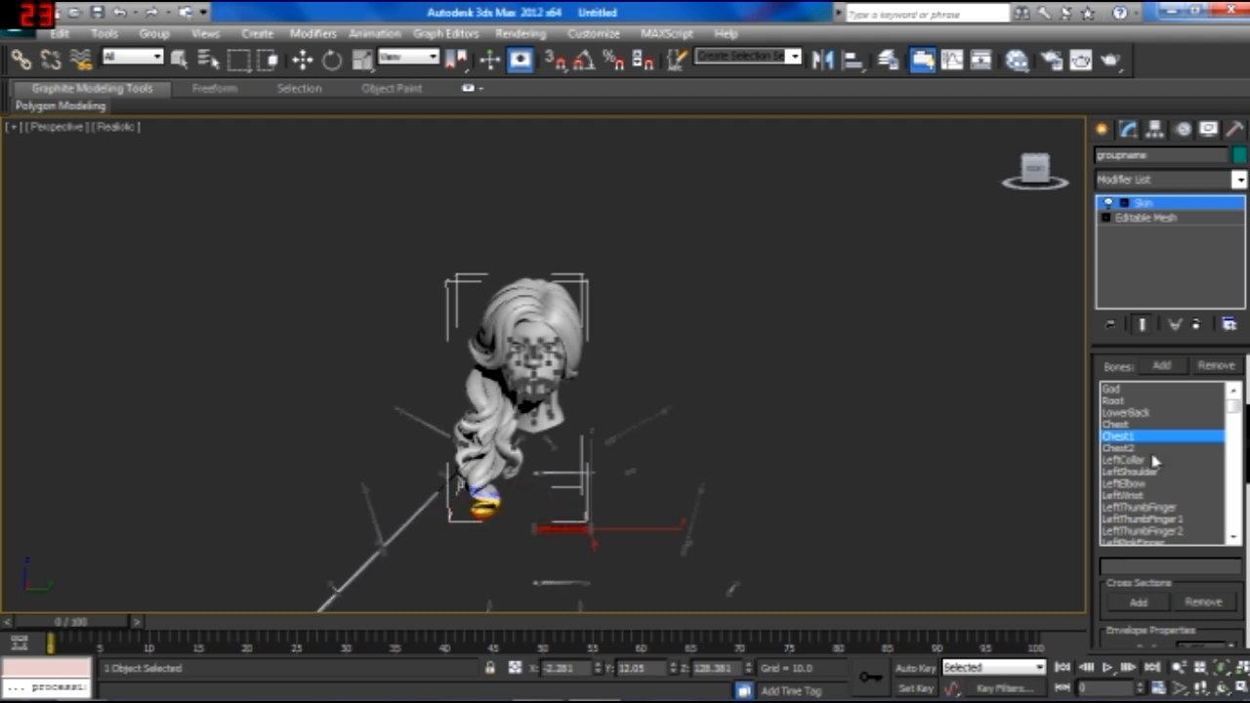
left_click(1123, 459)
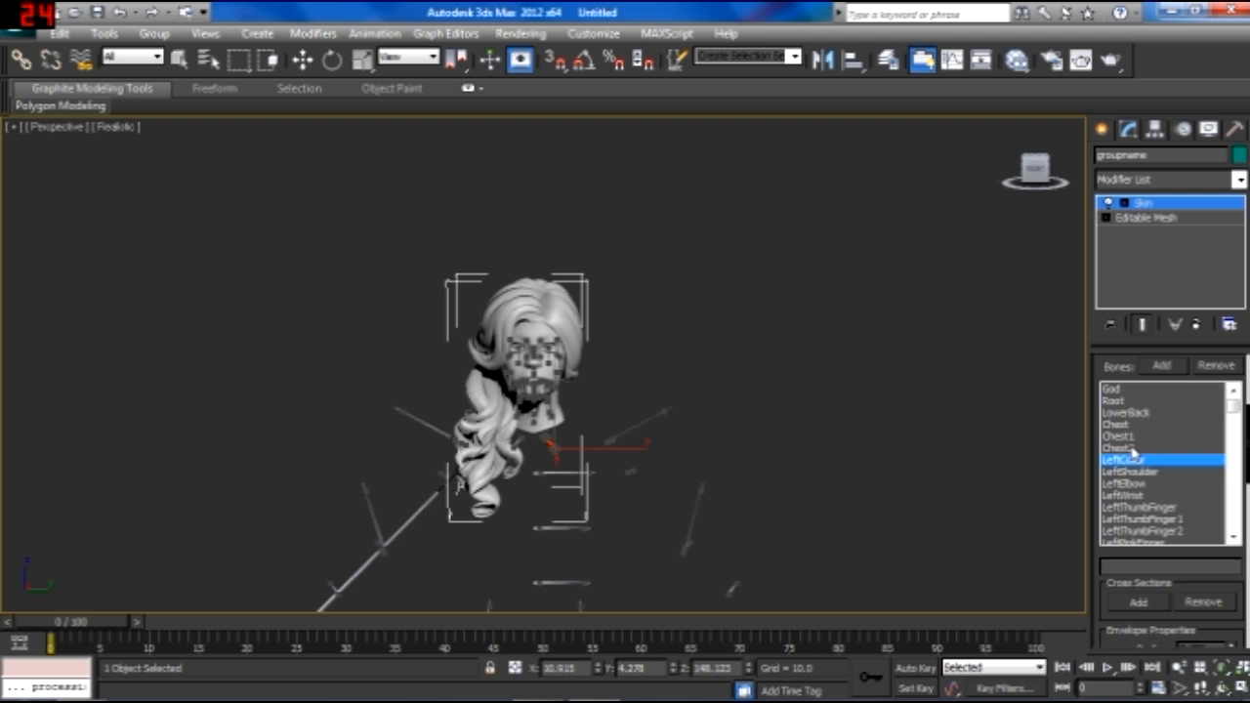
left_click(1123, 447)
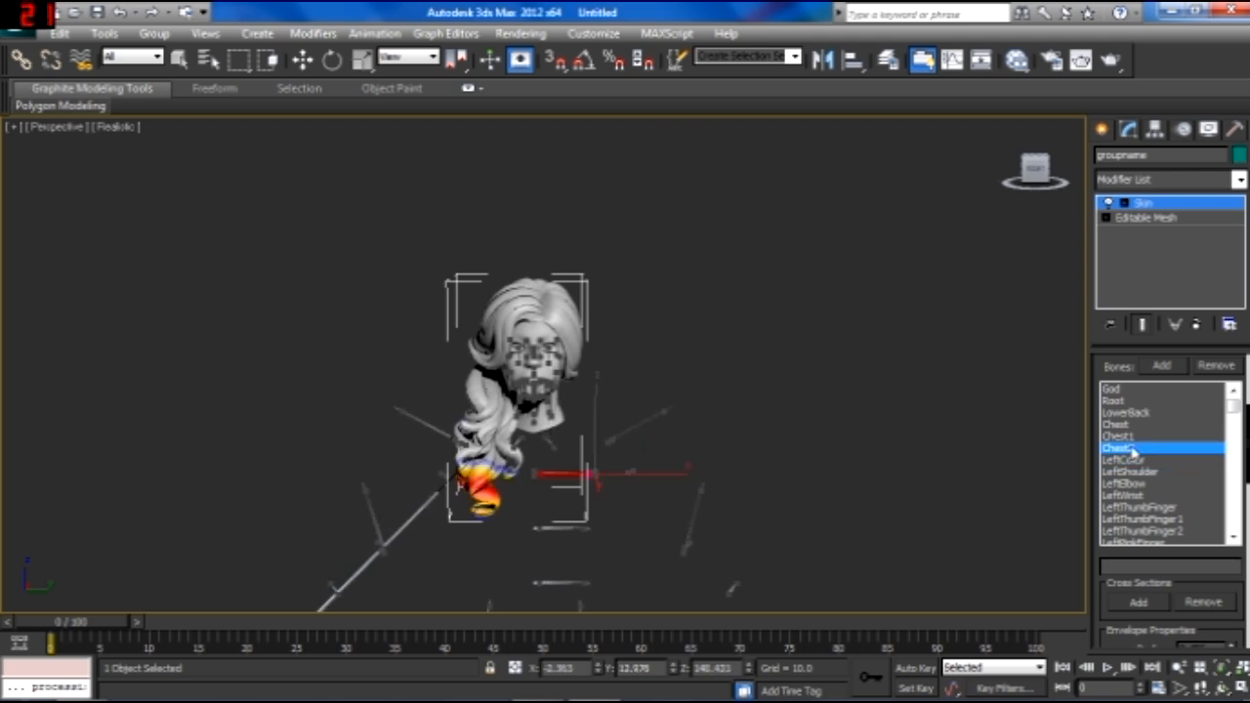
left_click(1118, 447)
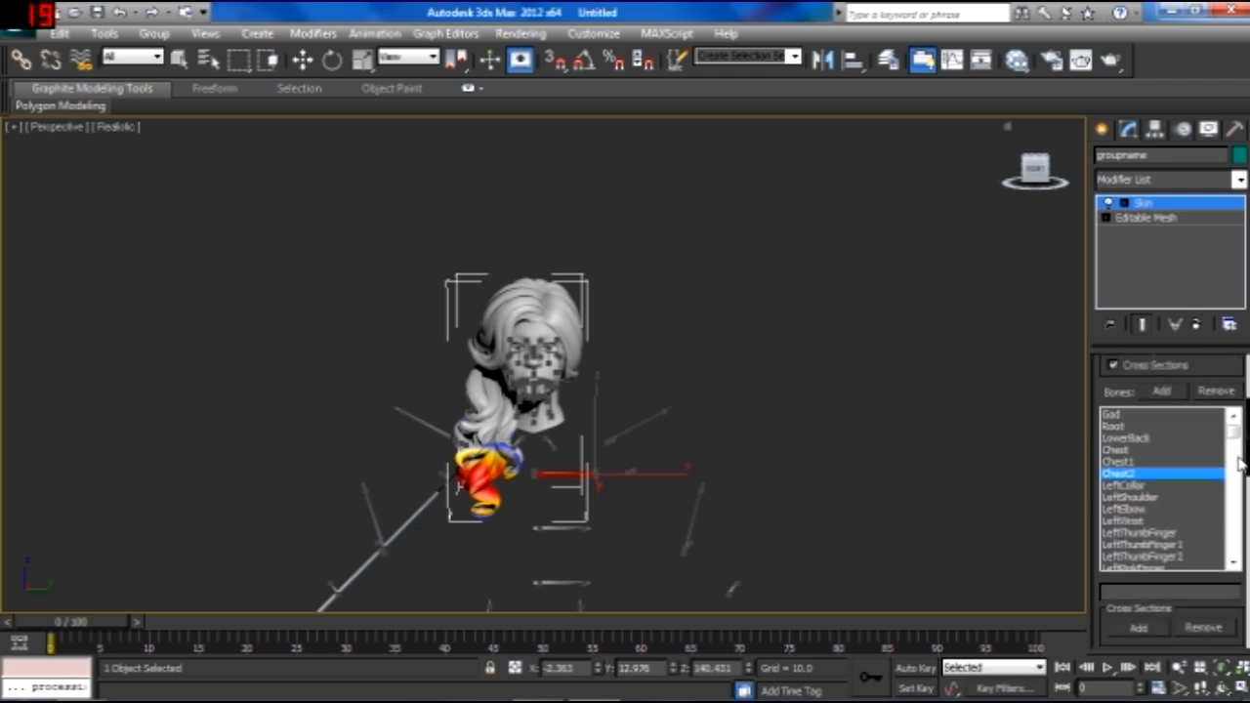
scroll("down", 3)
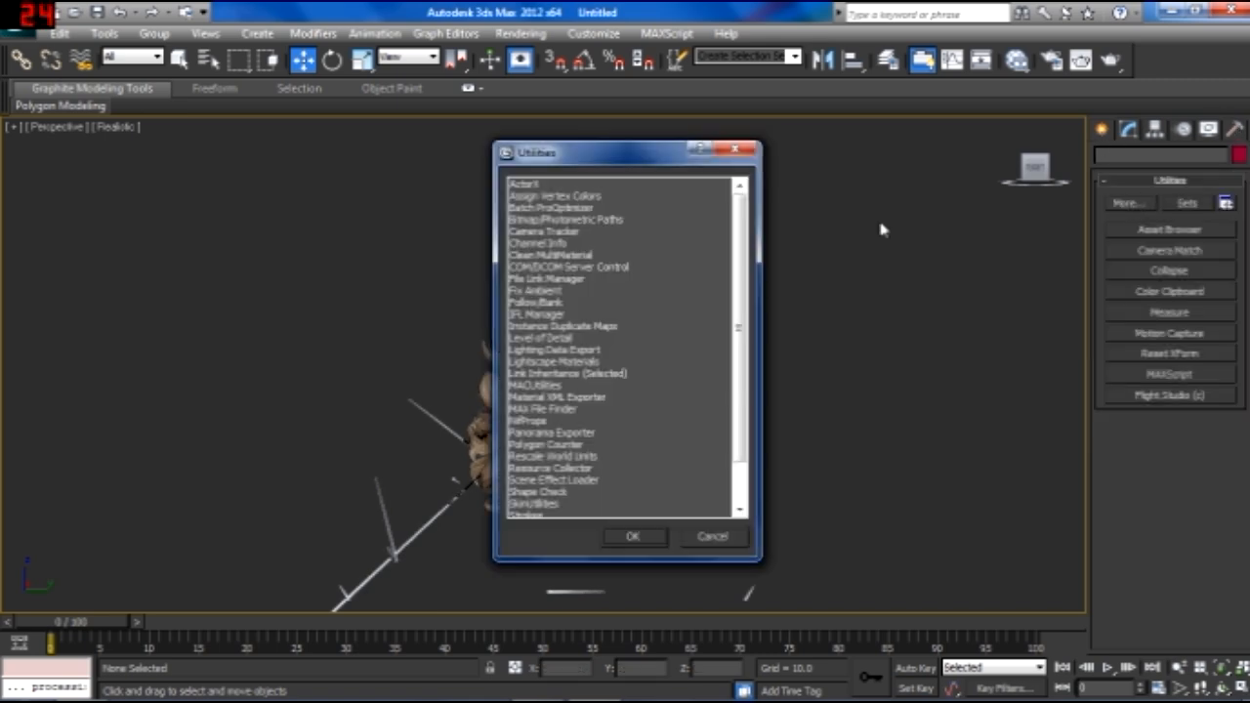
Use ActorX to save the hair mesh/refpose as redcarpet.PSK in 0 Red Carpet.
left_click(633, 535)
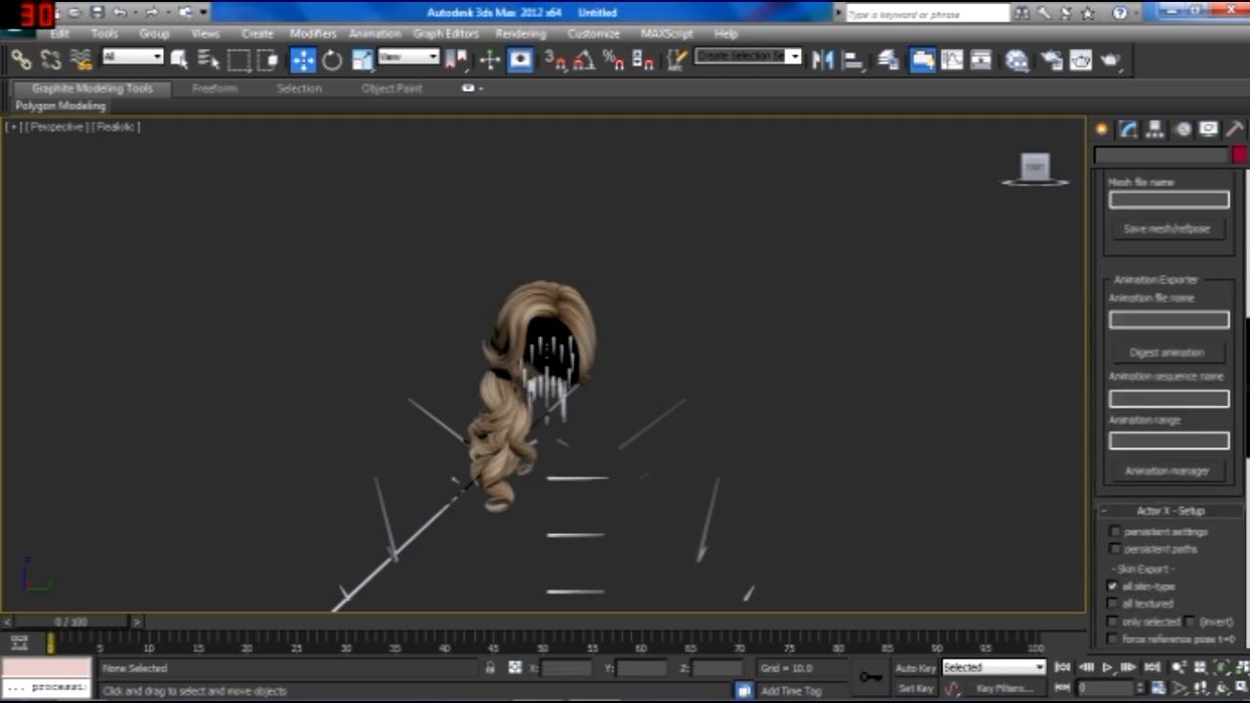
scroll("down", 3)
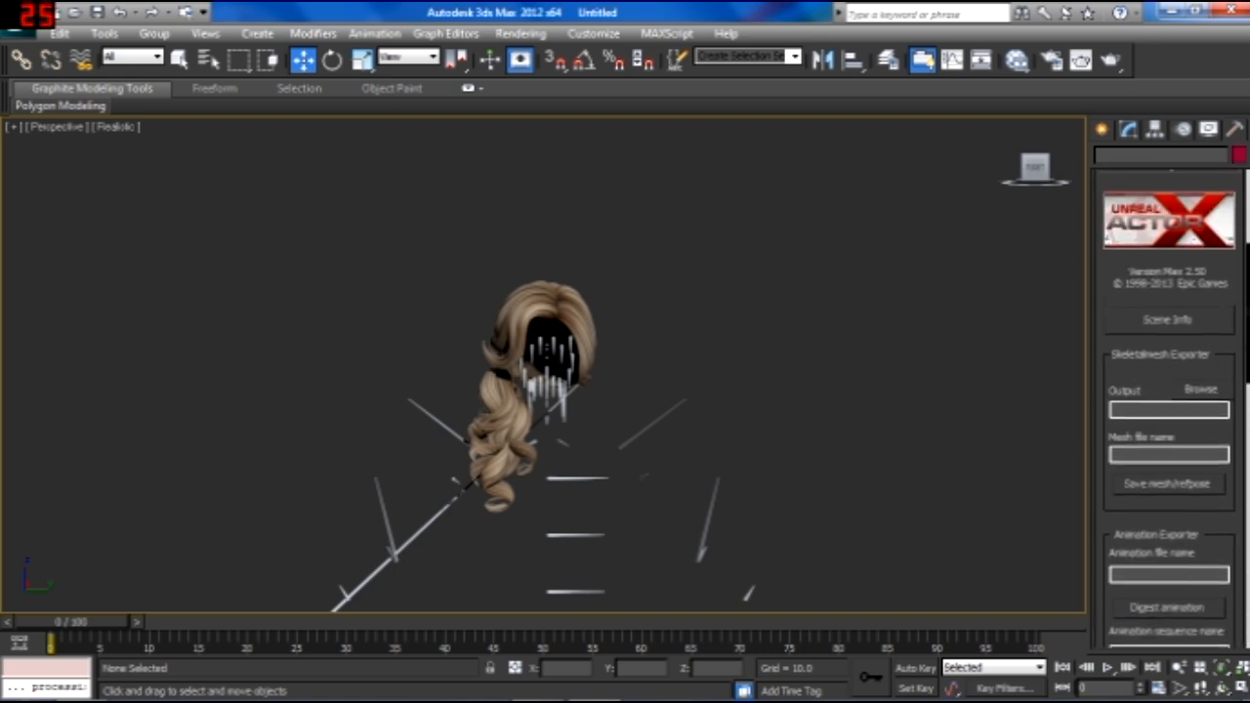
left_click(1199, 389)
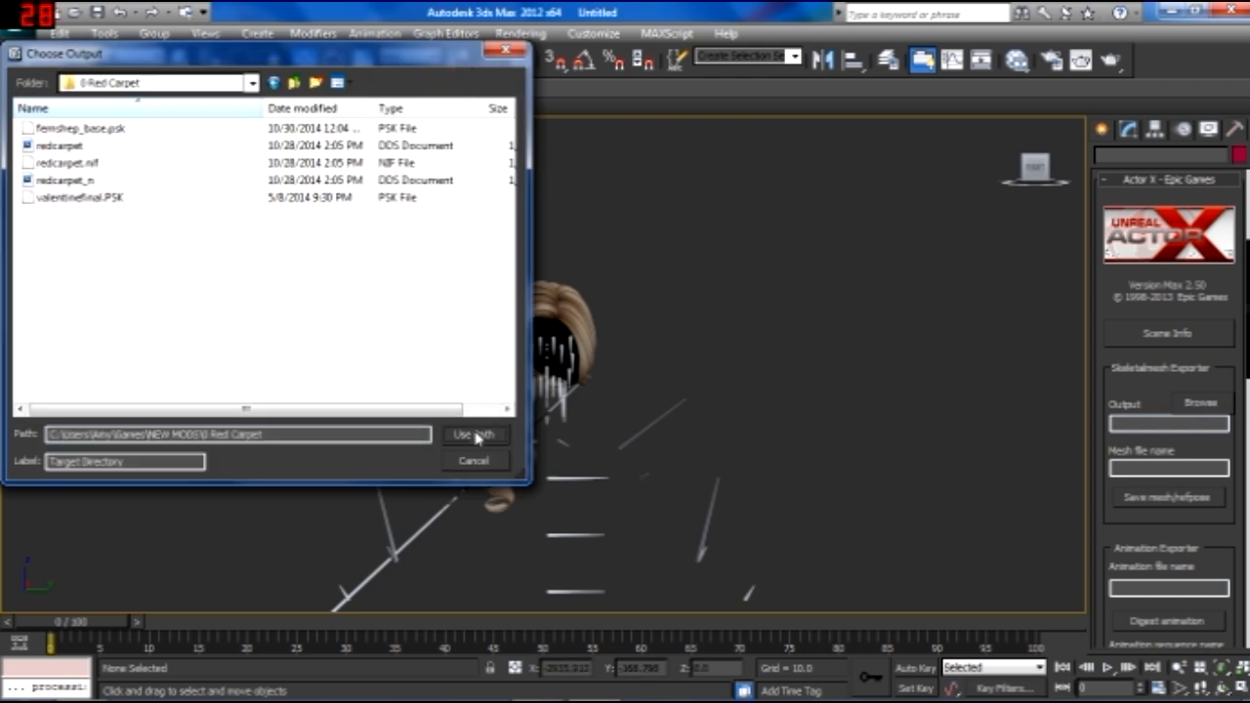
left_click(475, 435)
type("redcarpet")
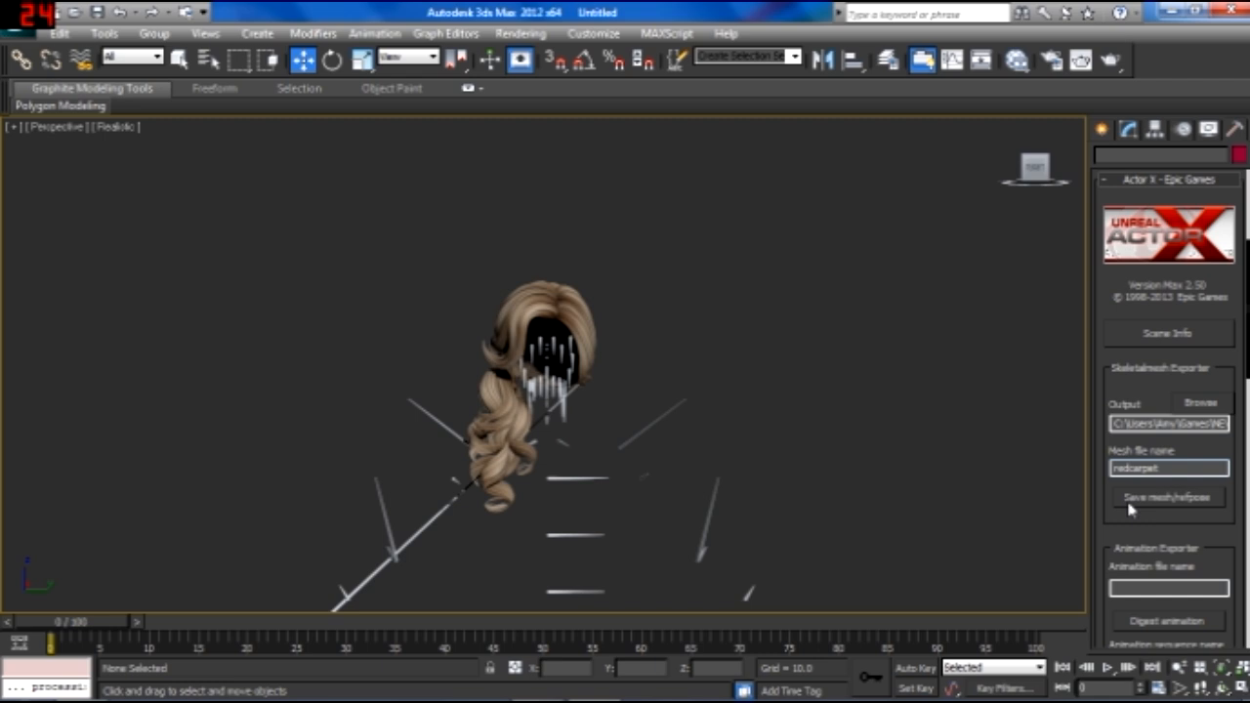
left_click(1168, 497)
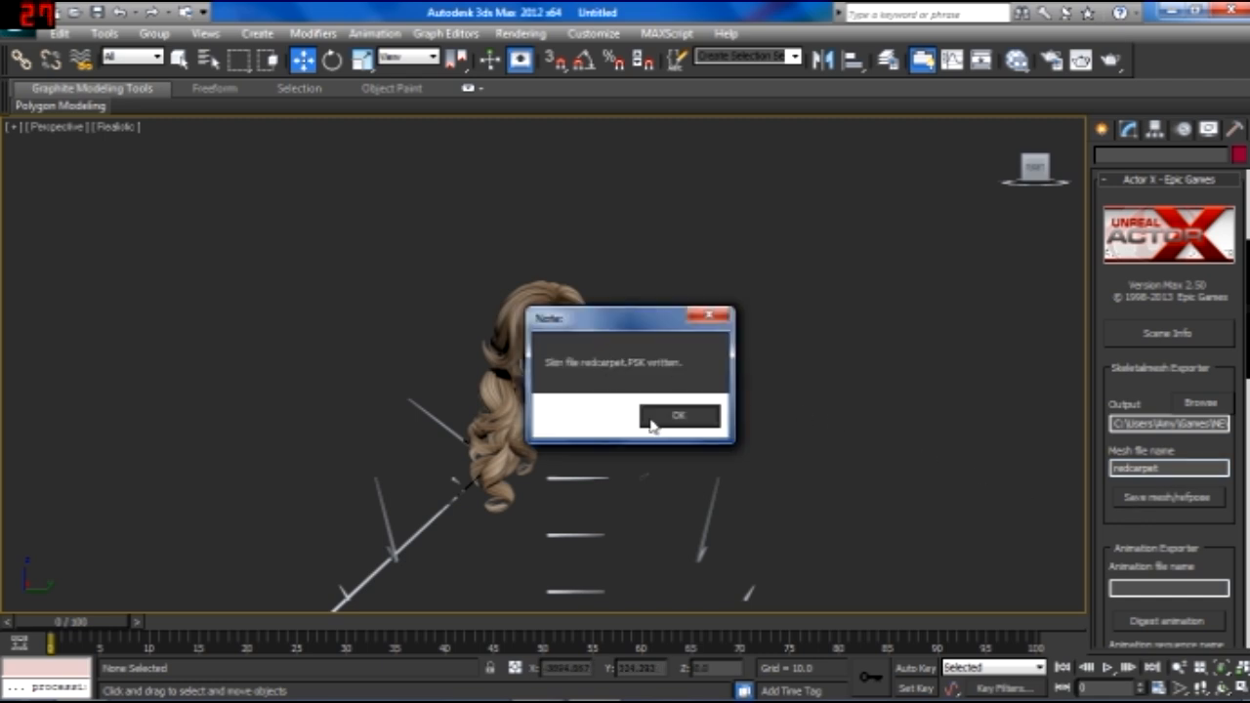
left_click(679, 415)
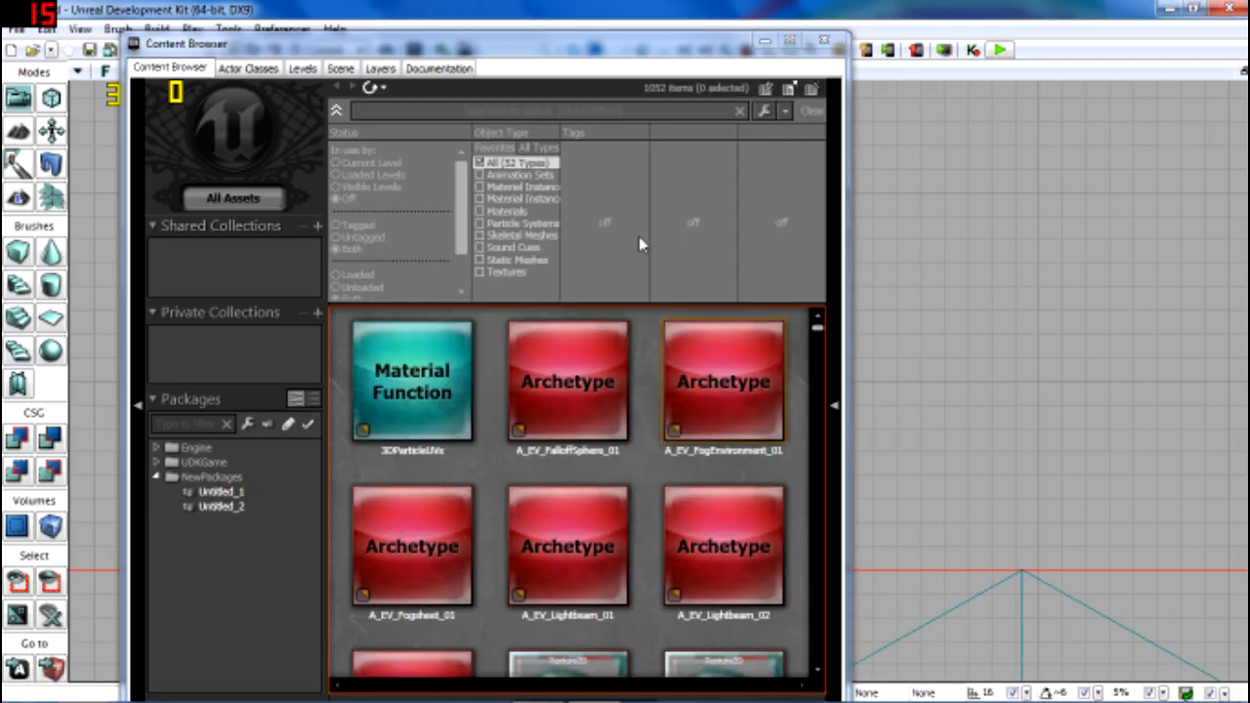
Filter to Skeletal Meshes and import 0 Red Carpet\redcarpet.PSK into package redcarpet.
left_click(480, 235)
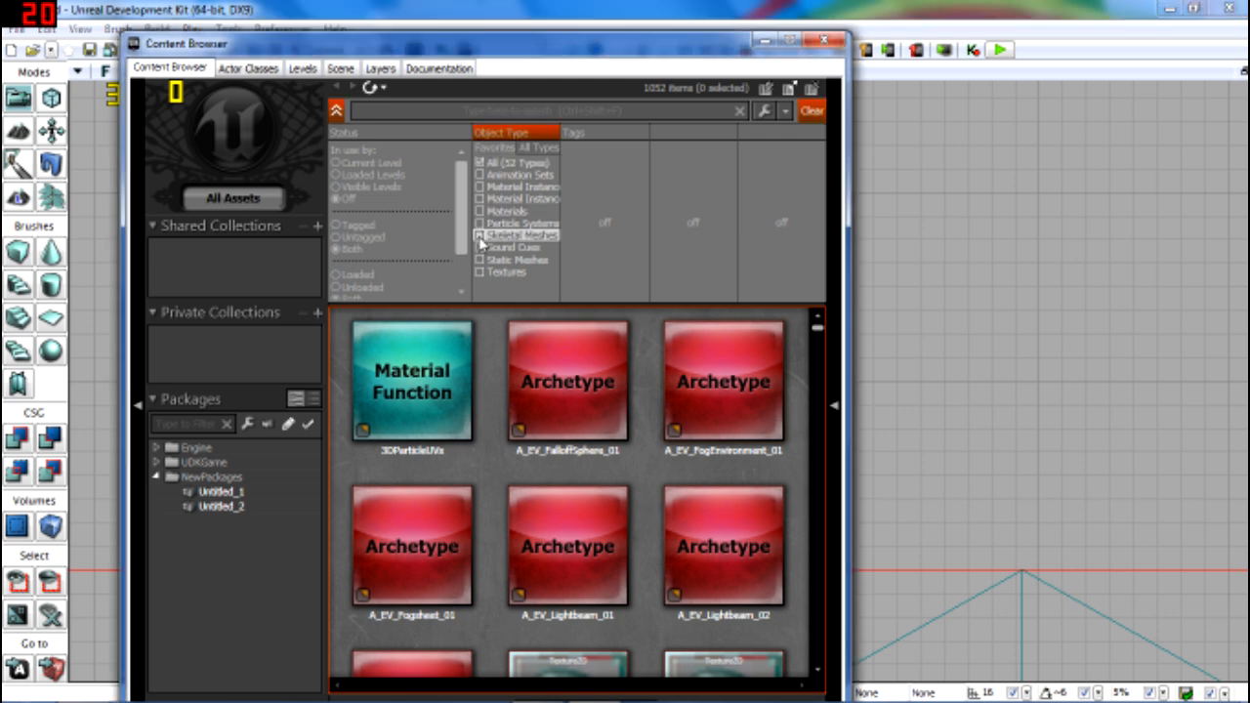
left_click(480, 234)
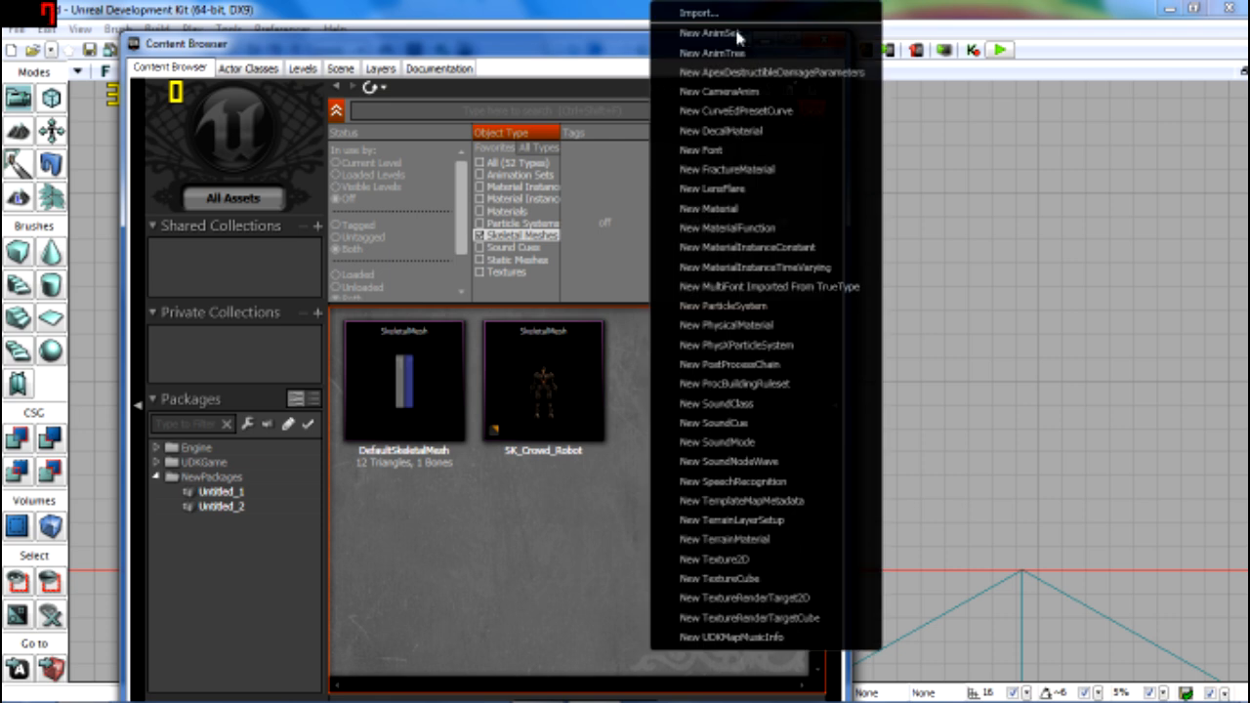
left_click(698, 13)
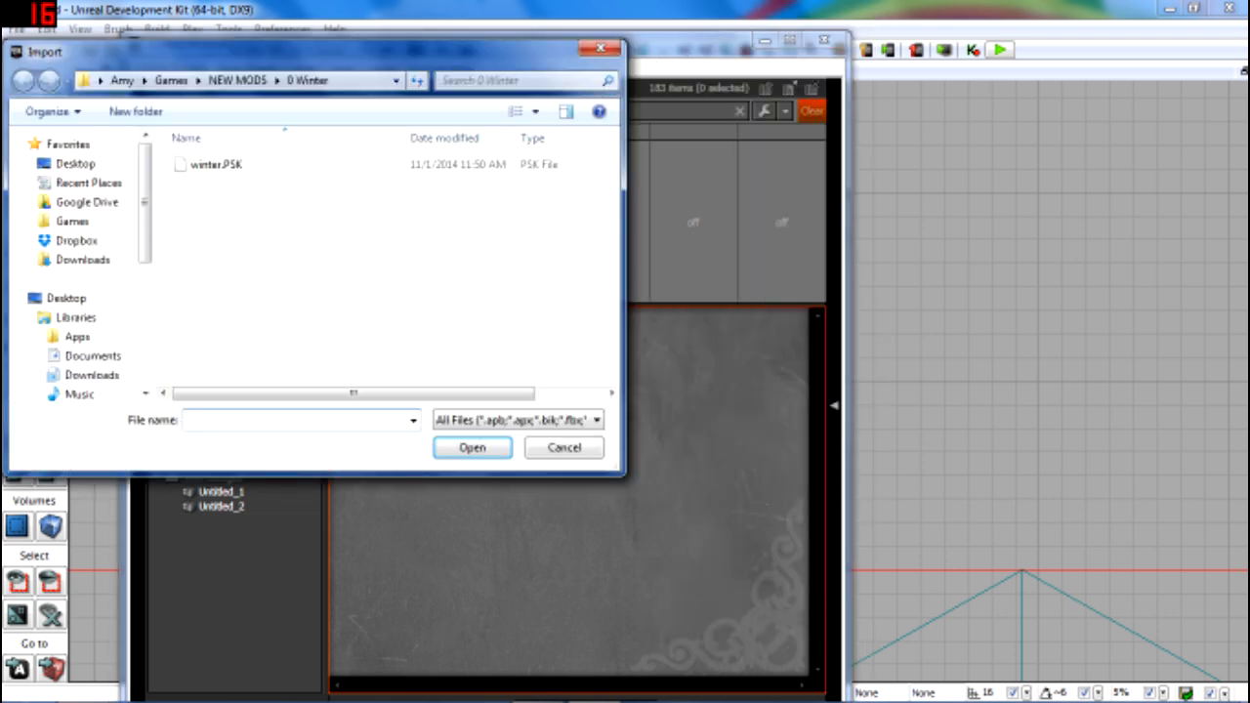
left_click(24, 81)
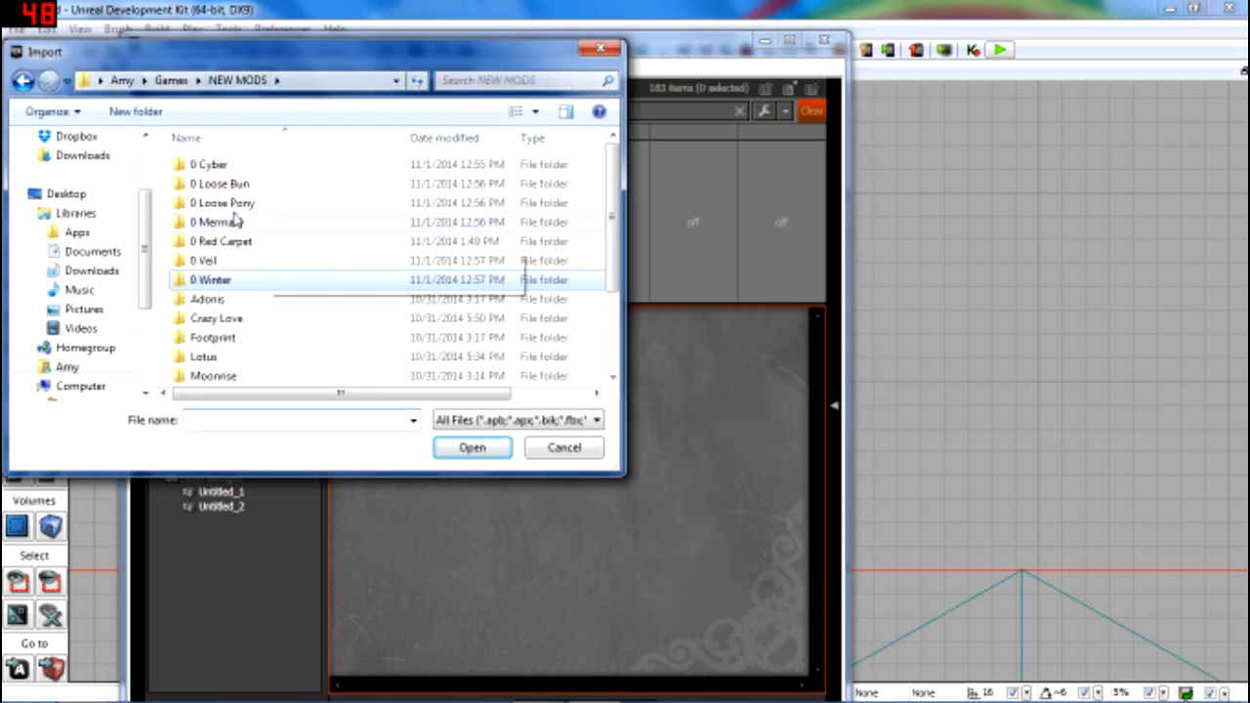
double_click(223, 242)
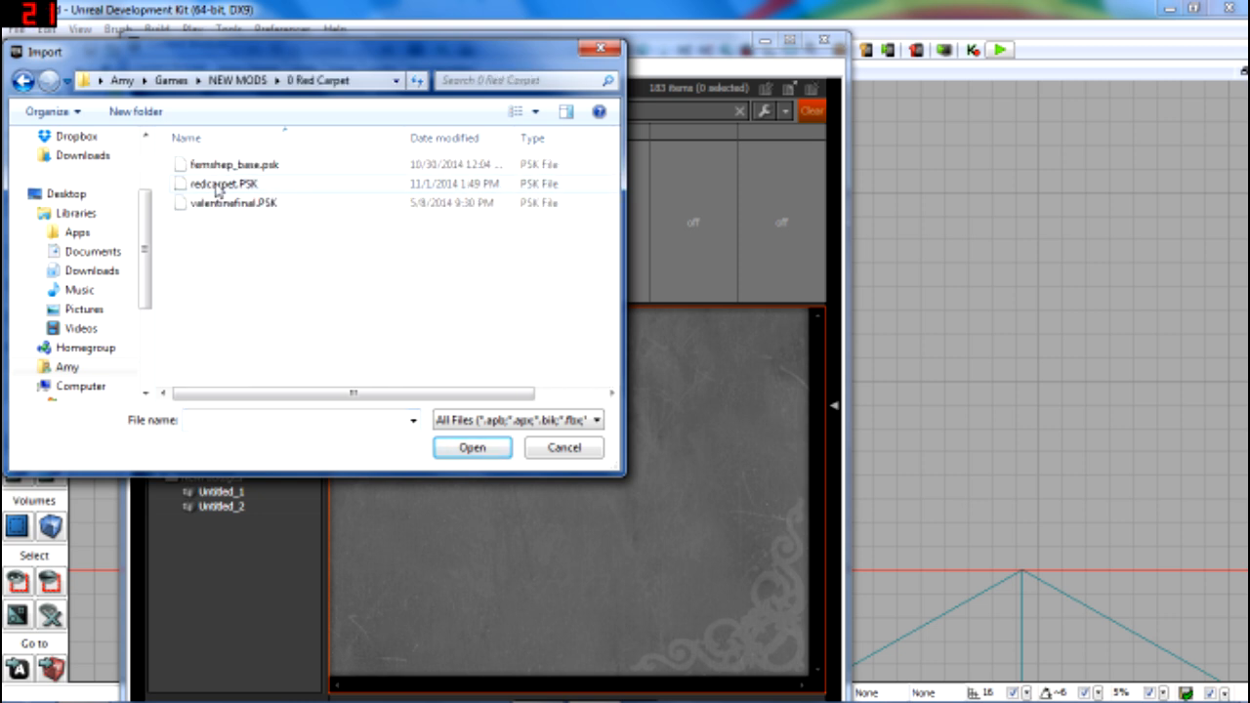
left_click(472, 447)
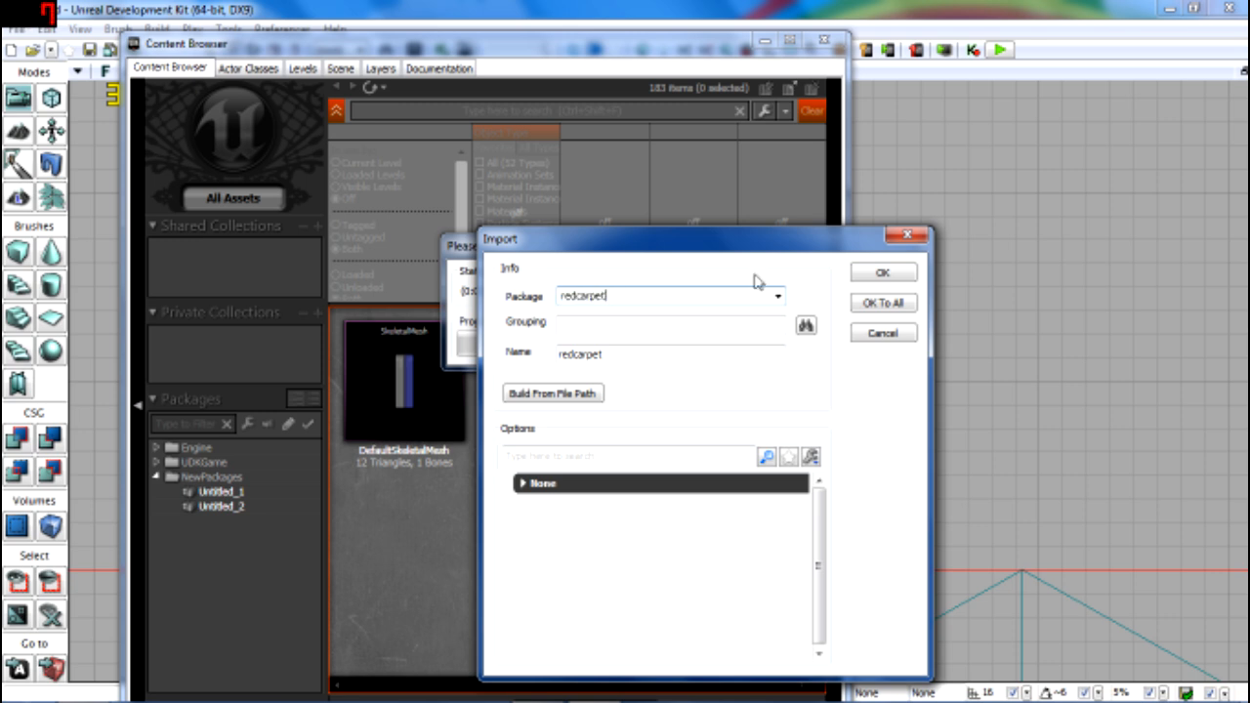
left_click(881, 272)
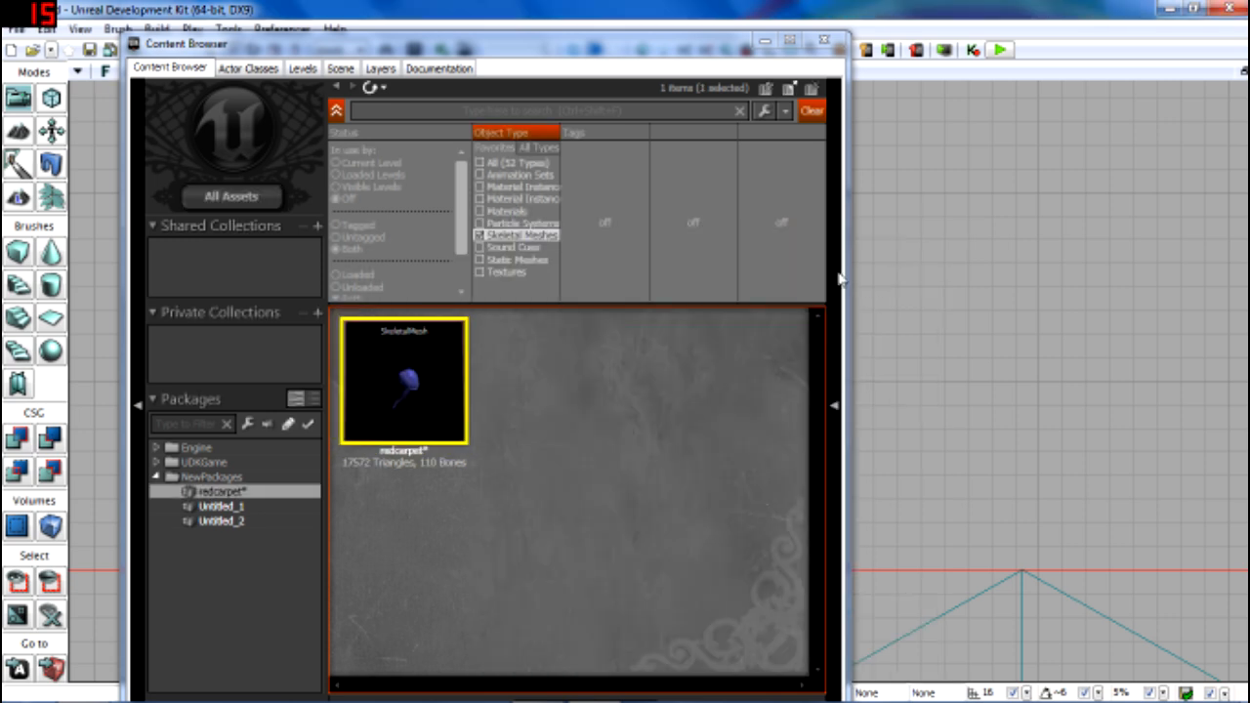
mouse_move(400, 376)
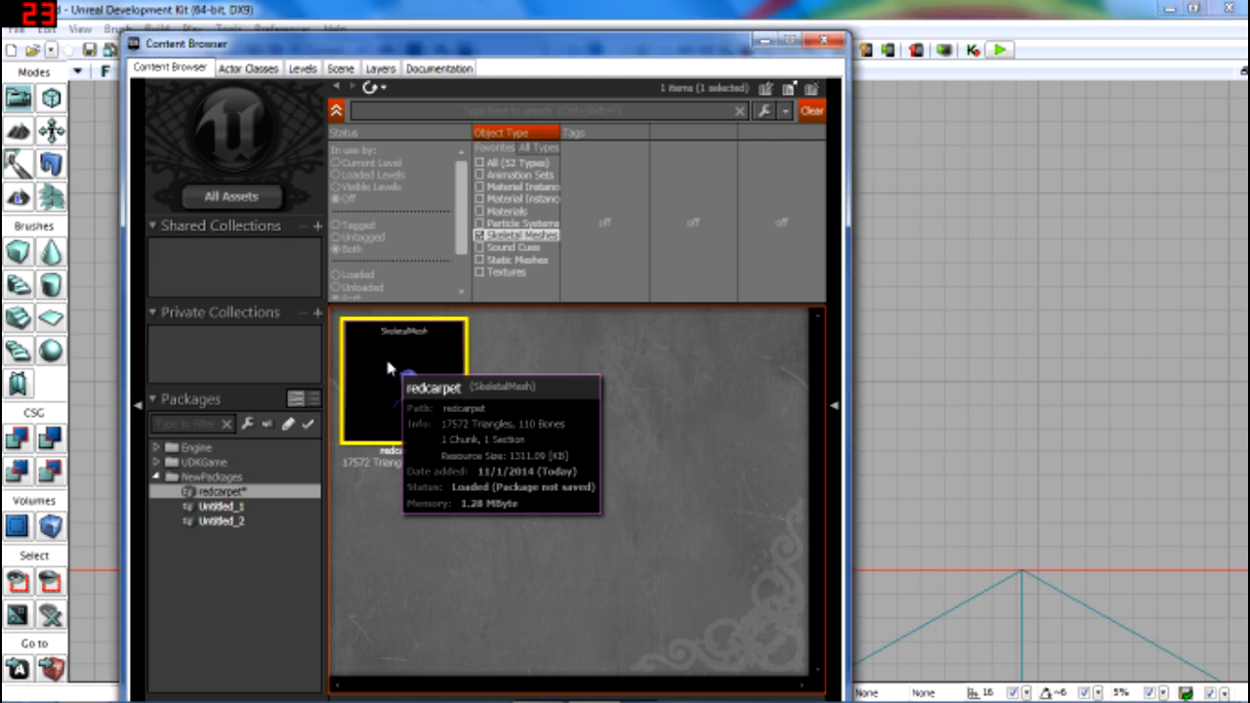
Save the redcarpet package as a *.upk file named redcarpet.
right_click(404, 371)
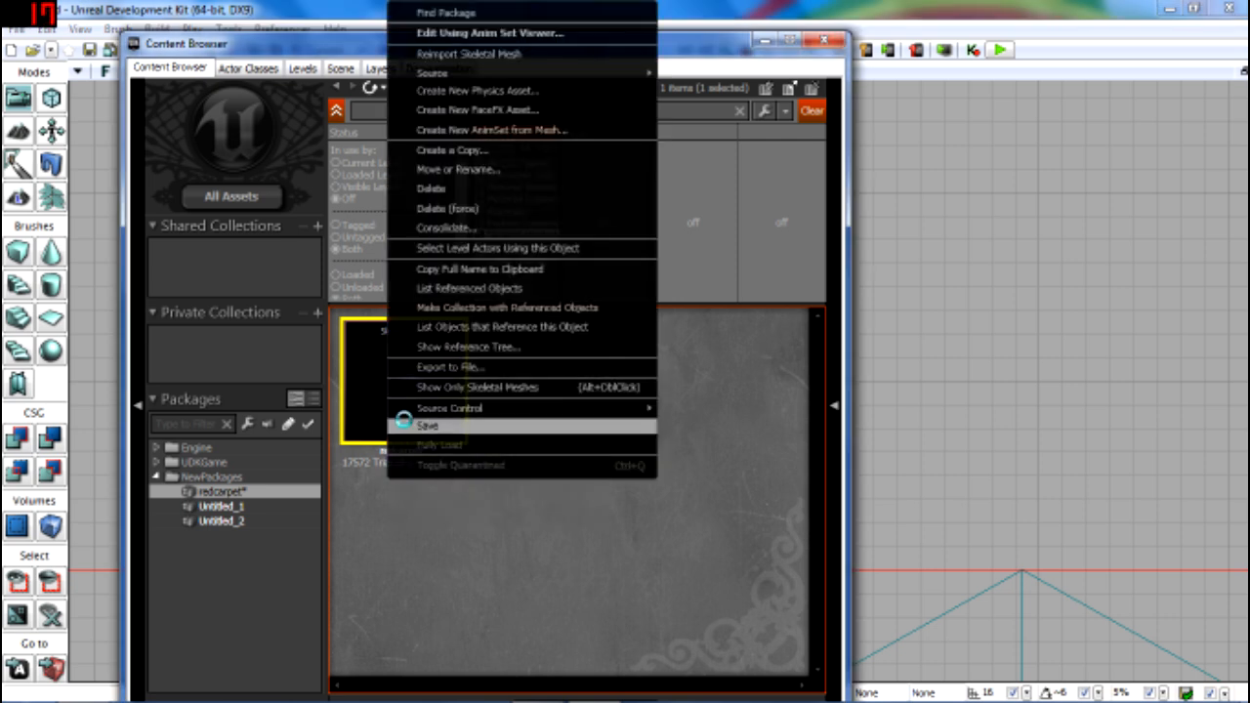
left_click(427, 425)
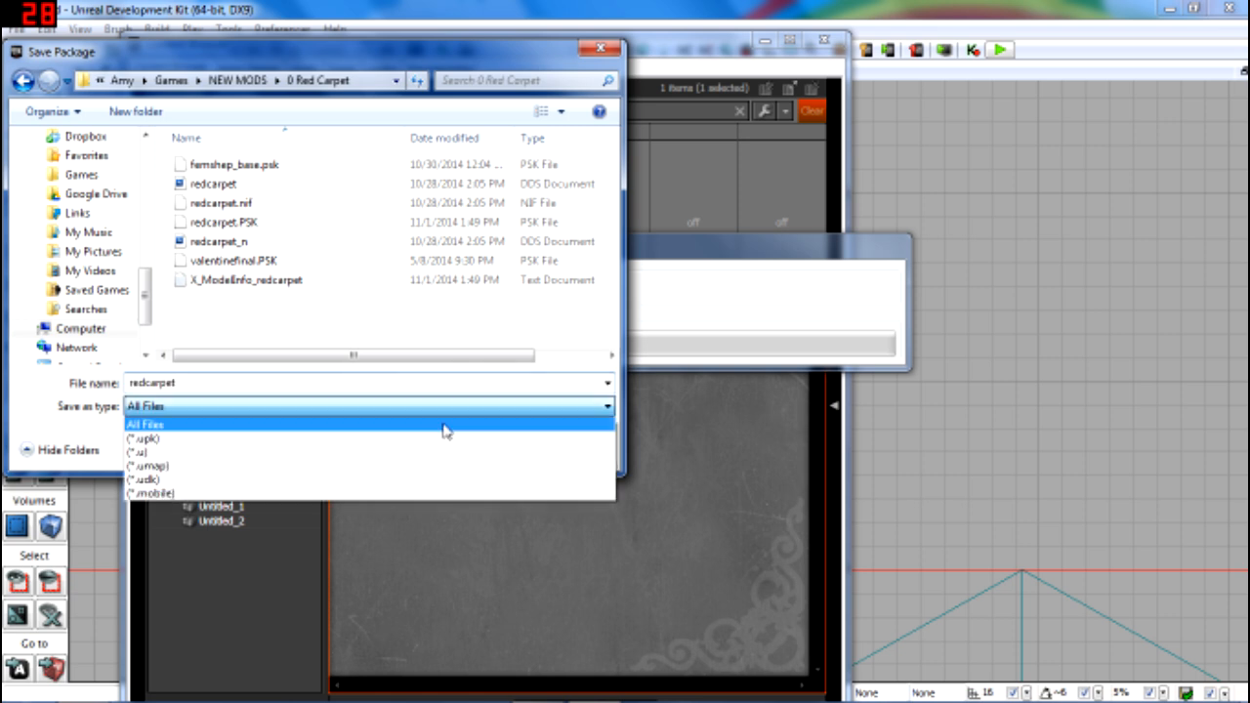
left_click(144, 438)
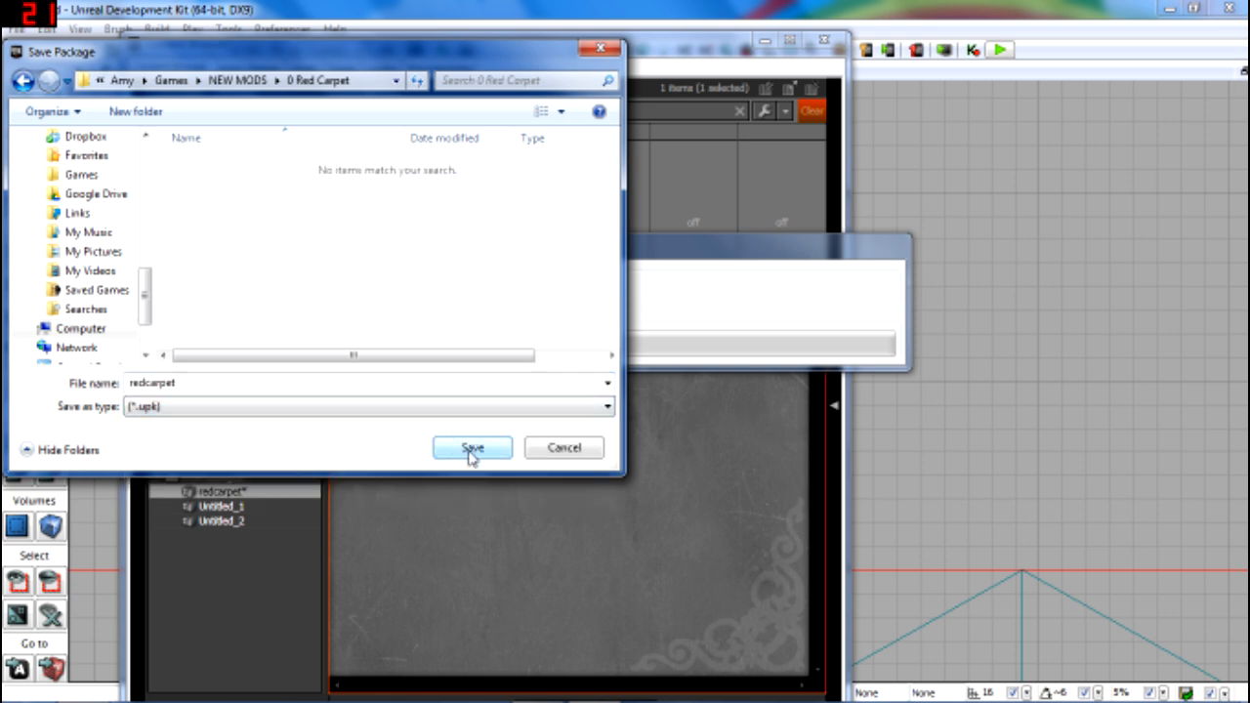
left_click(471, 448)
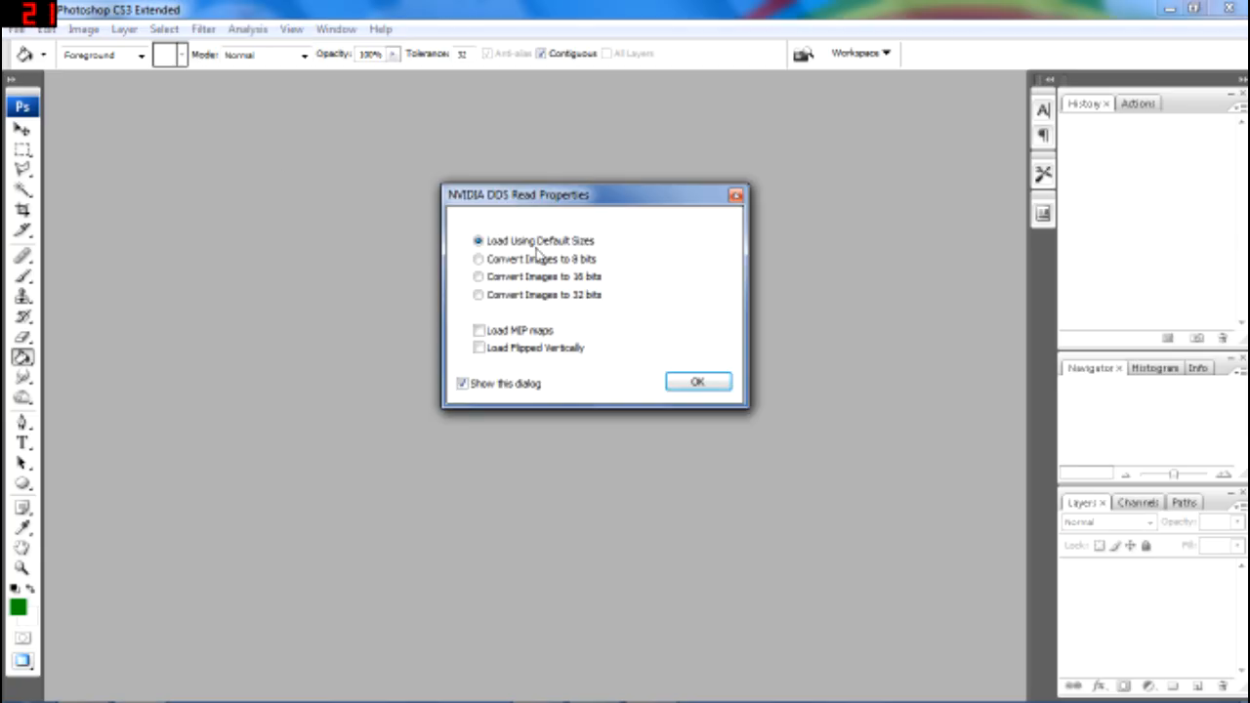
Load redcarpet.dds with default NVIDIA DDS options and choose a green foreground colour.
left_click(698, 381)
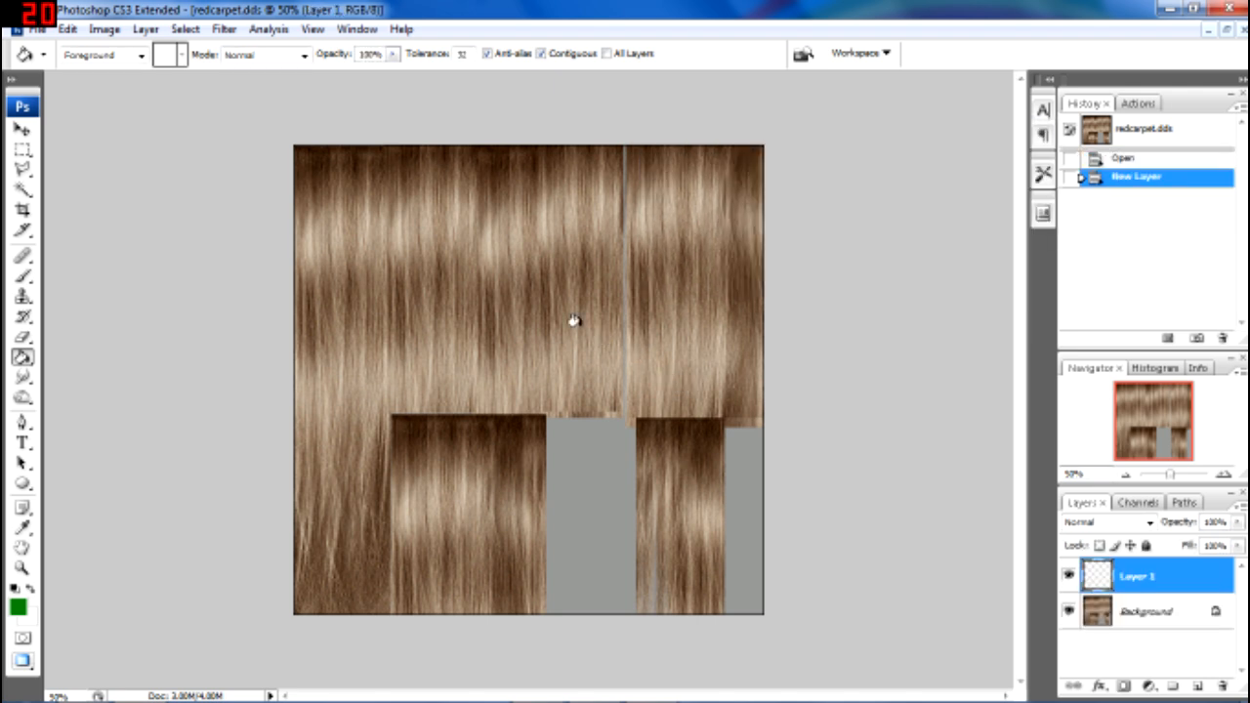
left_click(16, 605)
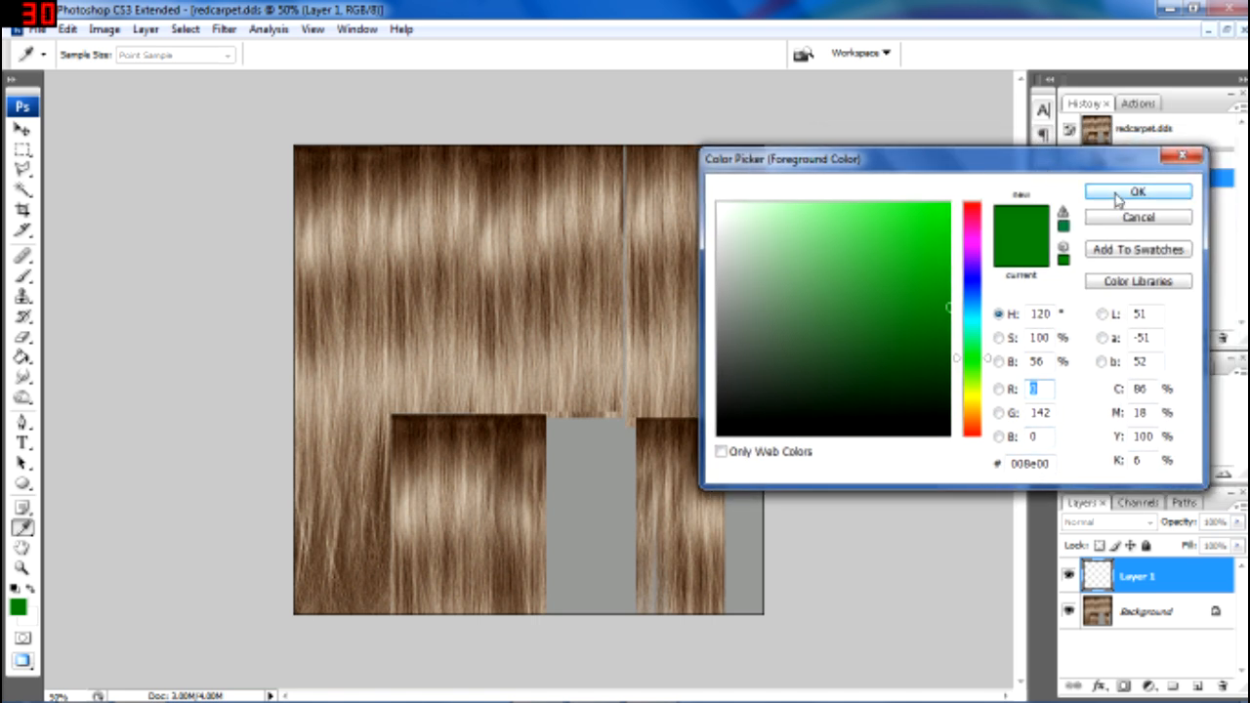
left_click(1138, 191)
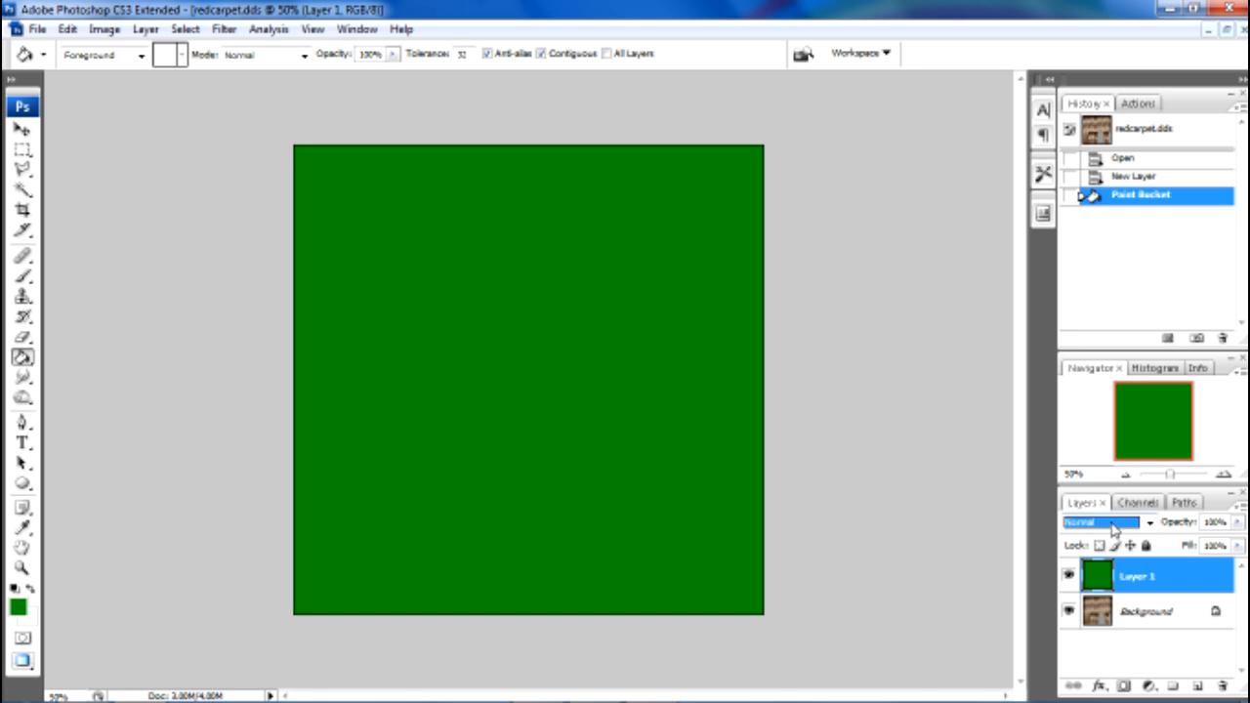
Change Layer 1's blend mode, then save the flattened texture in NVIDIA DDS format.
left_click(1123, 521)
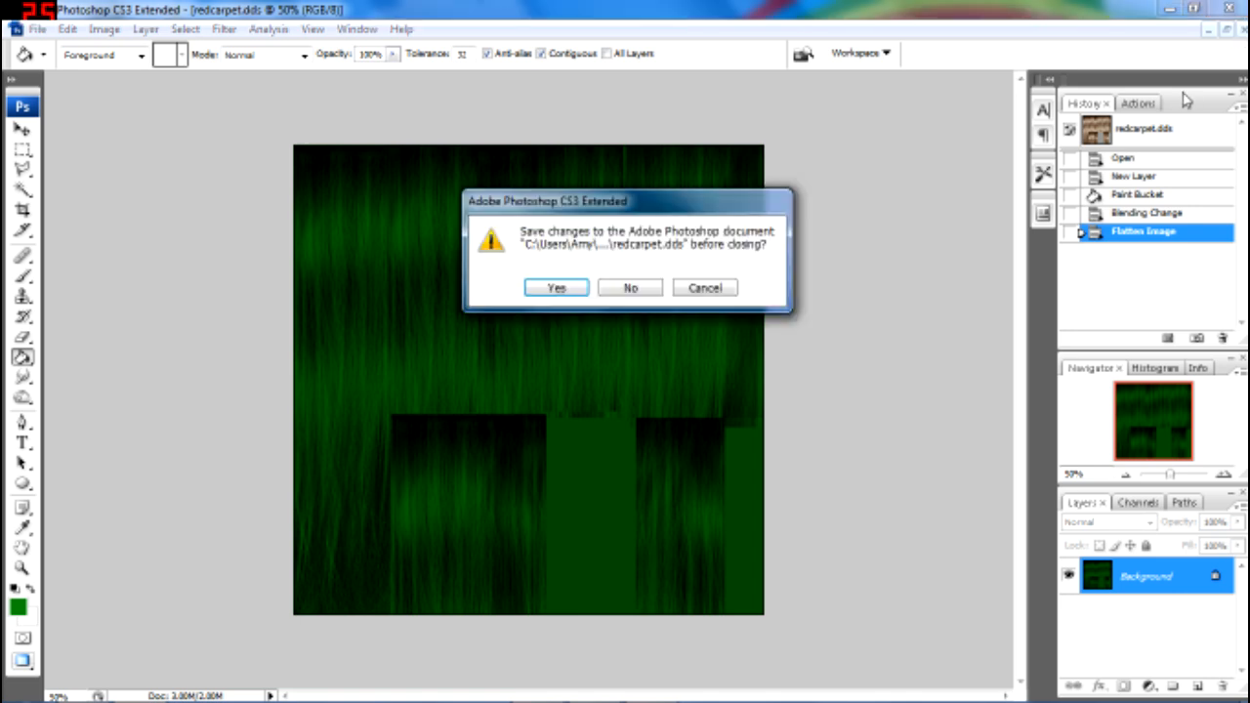
left_click(630, 287)
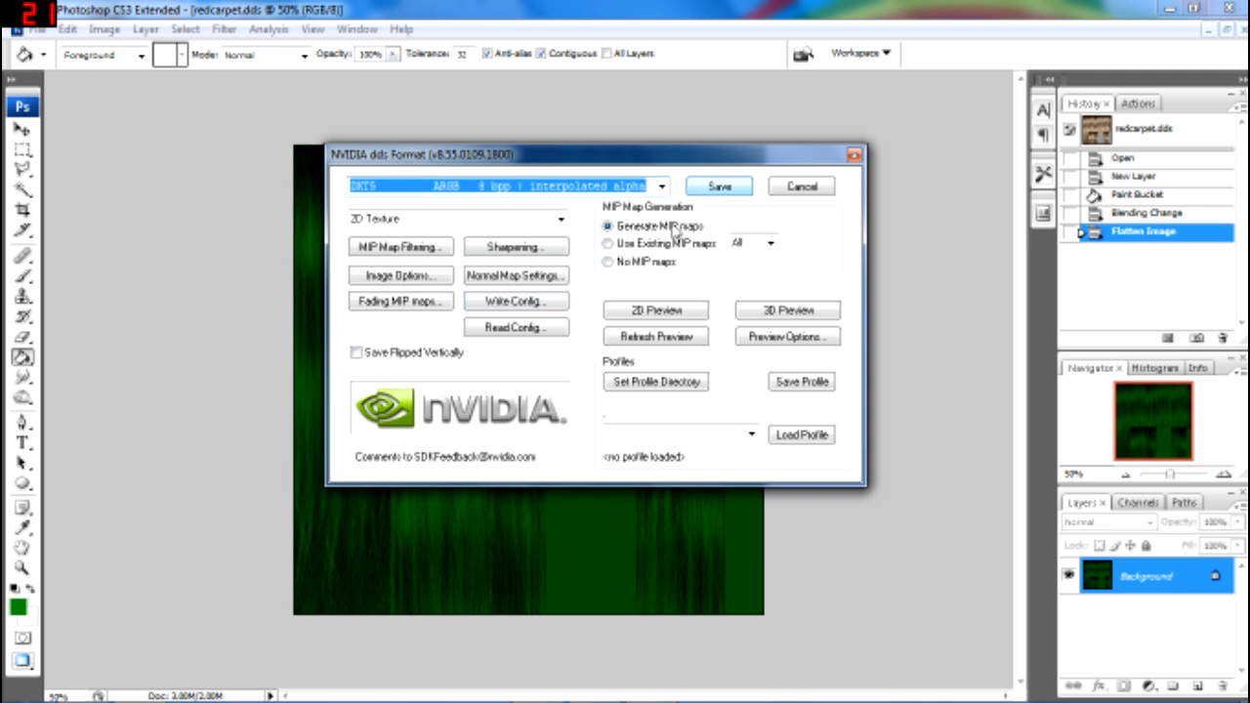
left_click(718, 186)
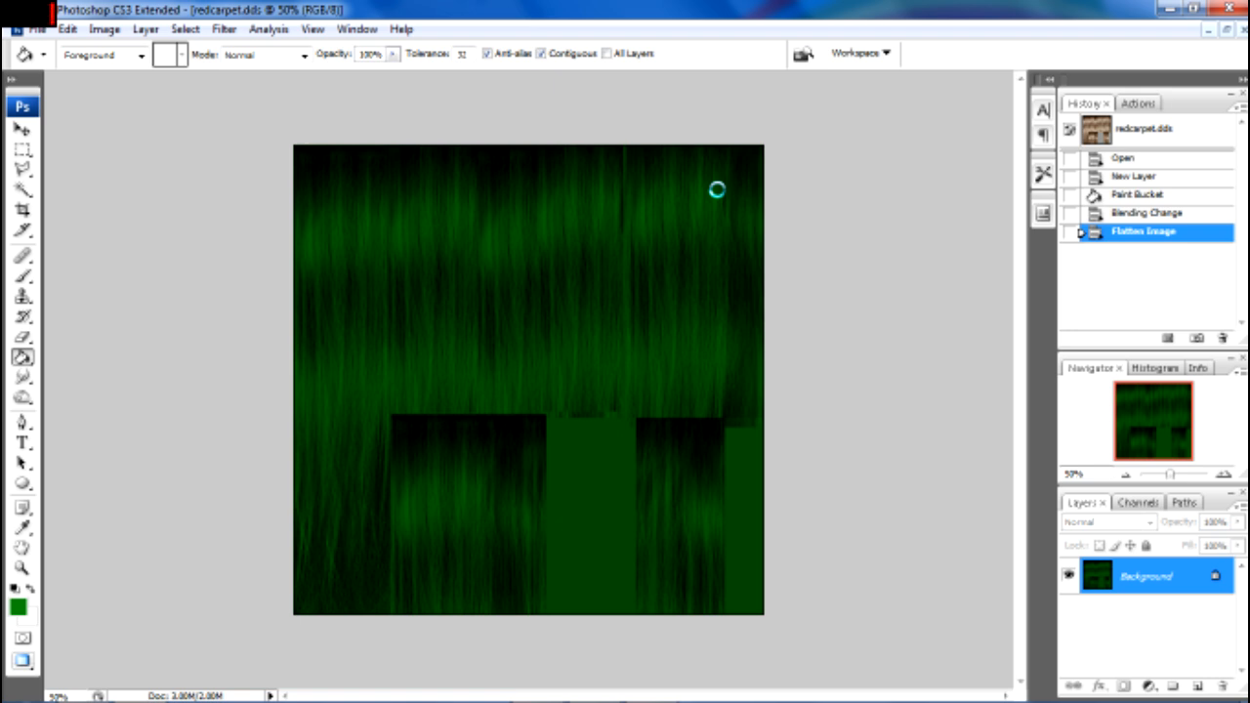
mouse_move(718, 196)
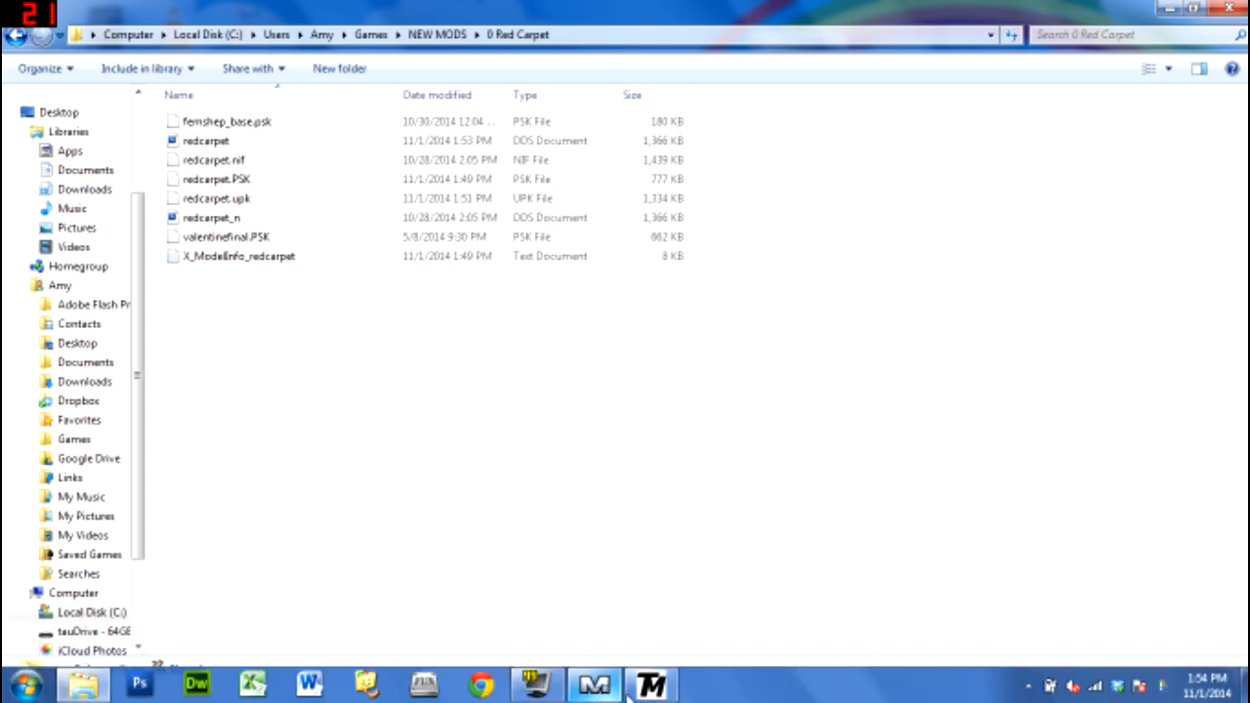
Launch TexMod on its Package Build tab and browse Explorer to NEW MODS > 0 Red Carpet.
left_click(649, 684)
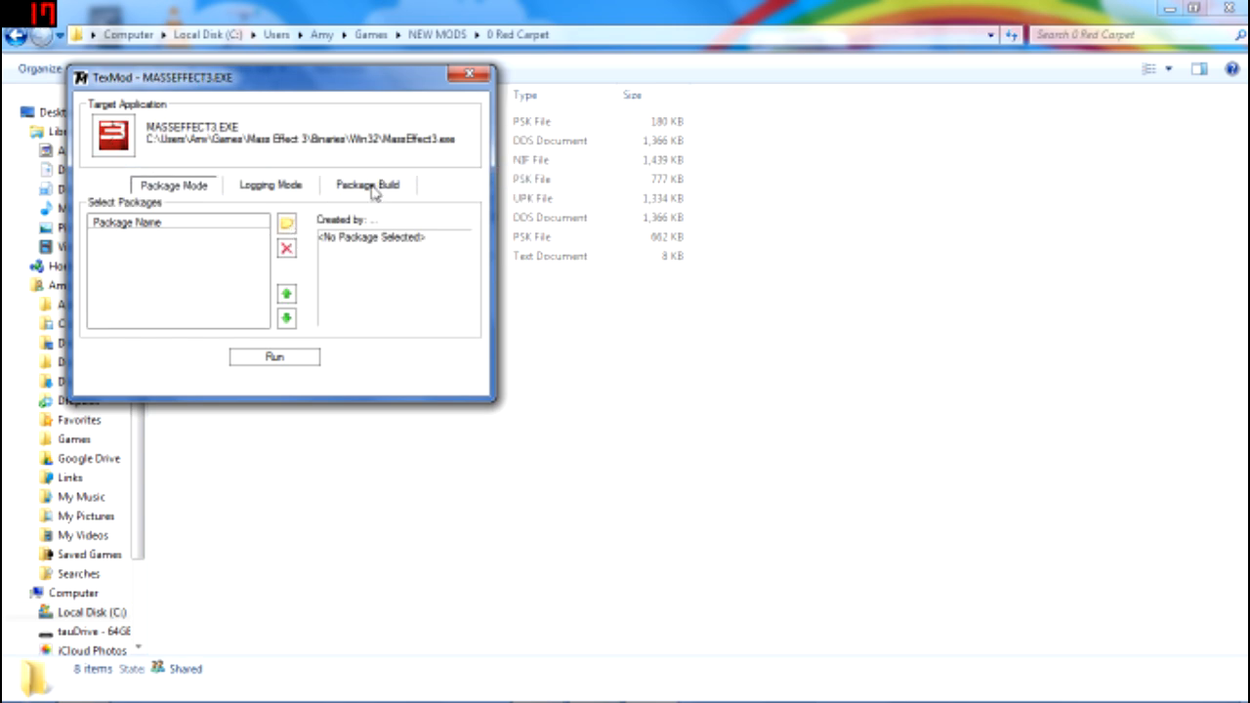
left_click(367, 184)
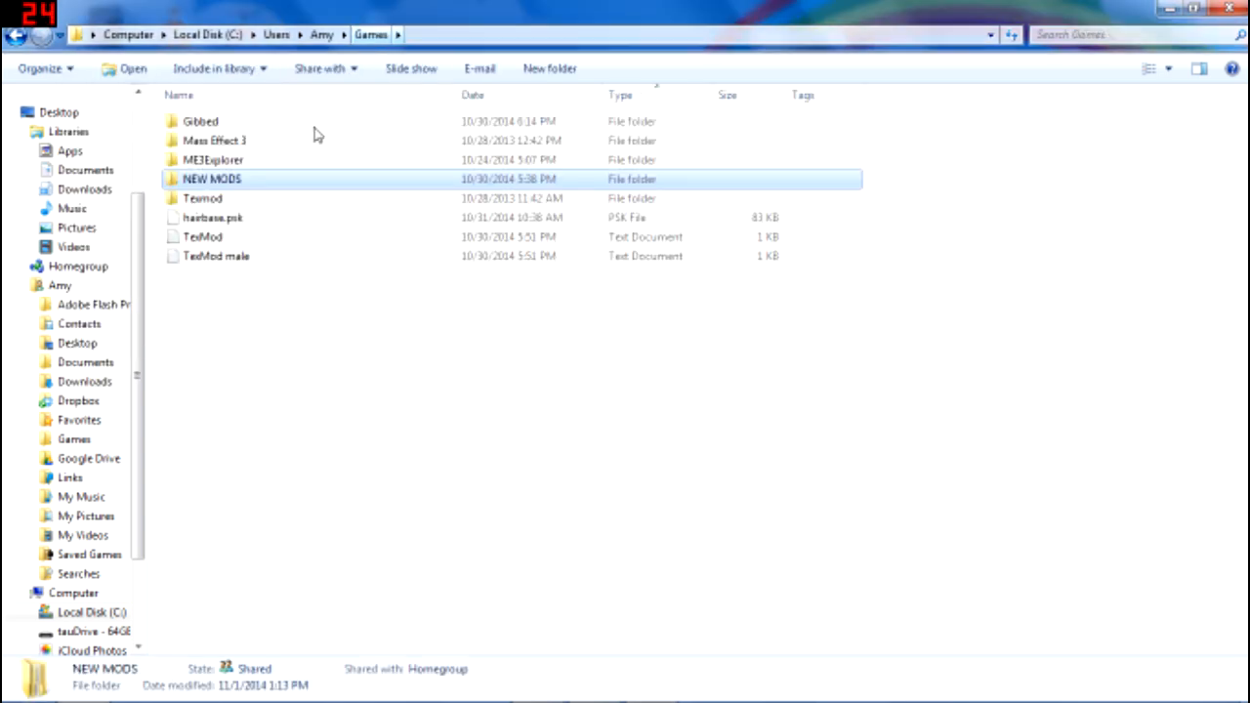
double_click(203, 236)
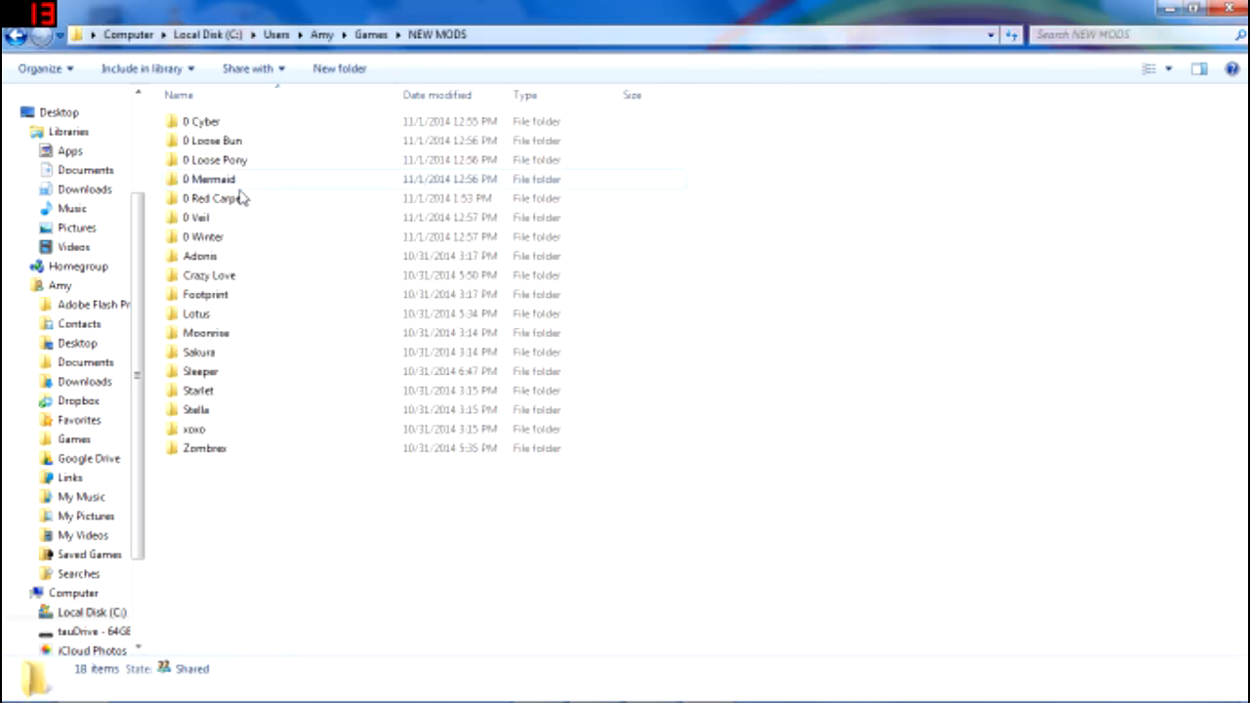
double_click(212, 197)
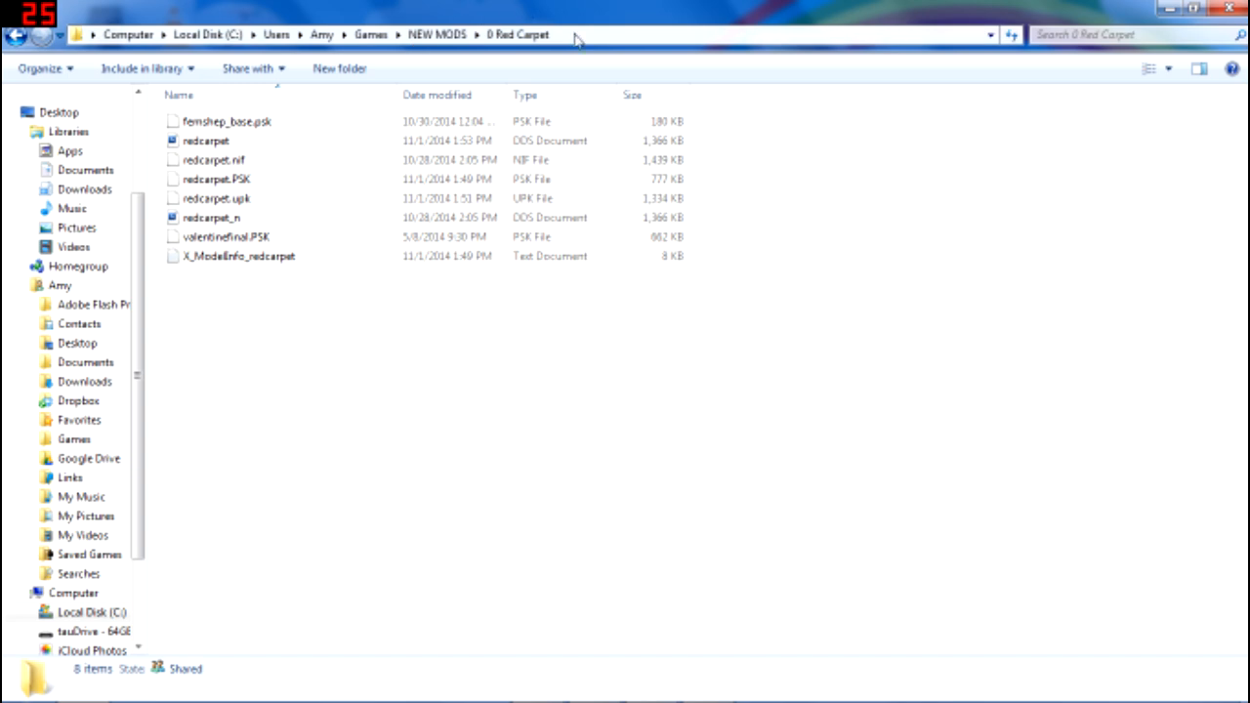
left_click(586, 34)
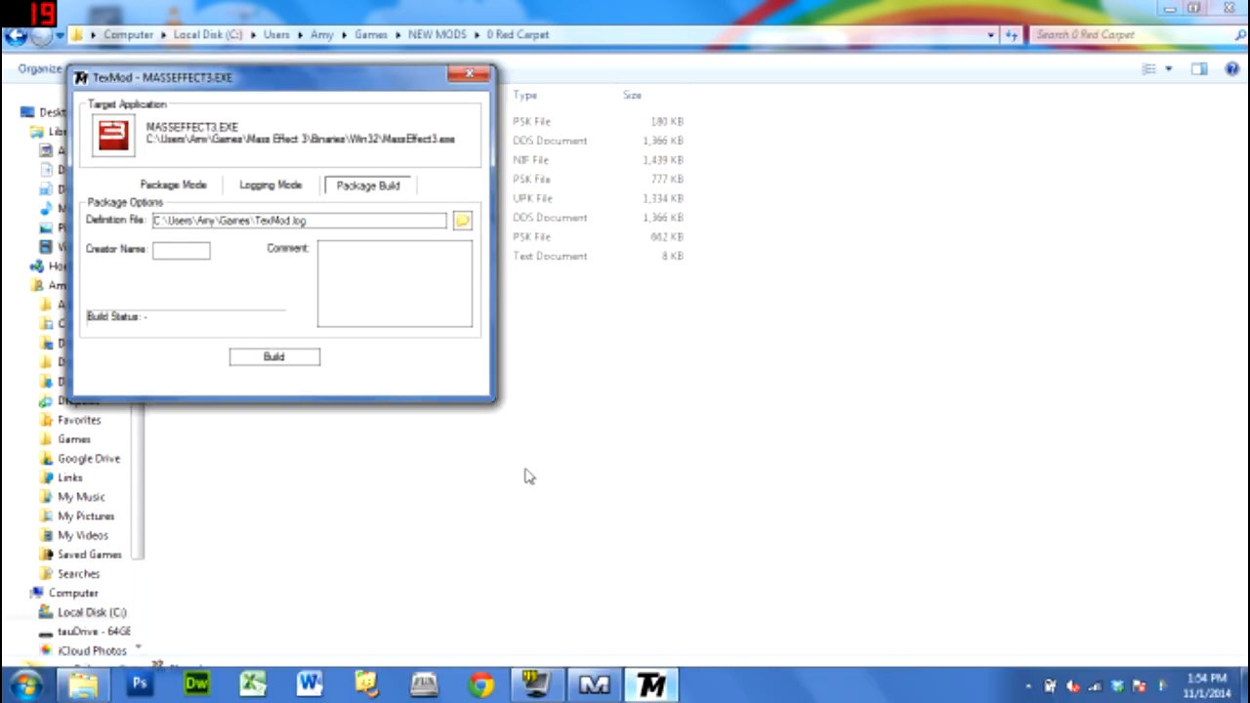
Enter creator GPG and comment 'red c', then build redcarpet in 0 Red Carpet.
type("GPG")
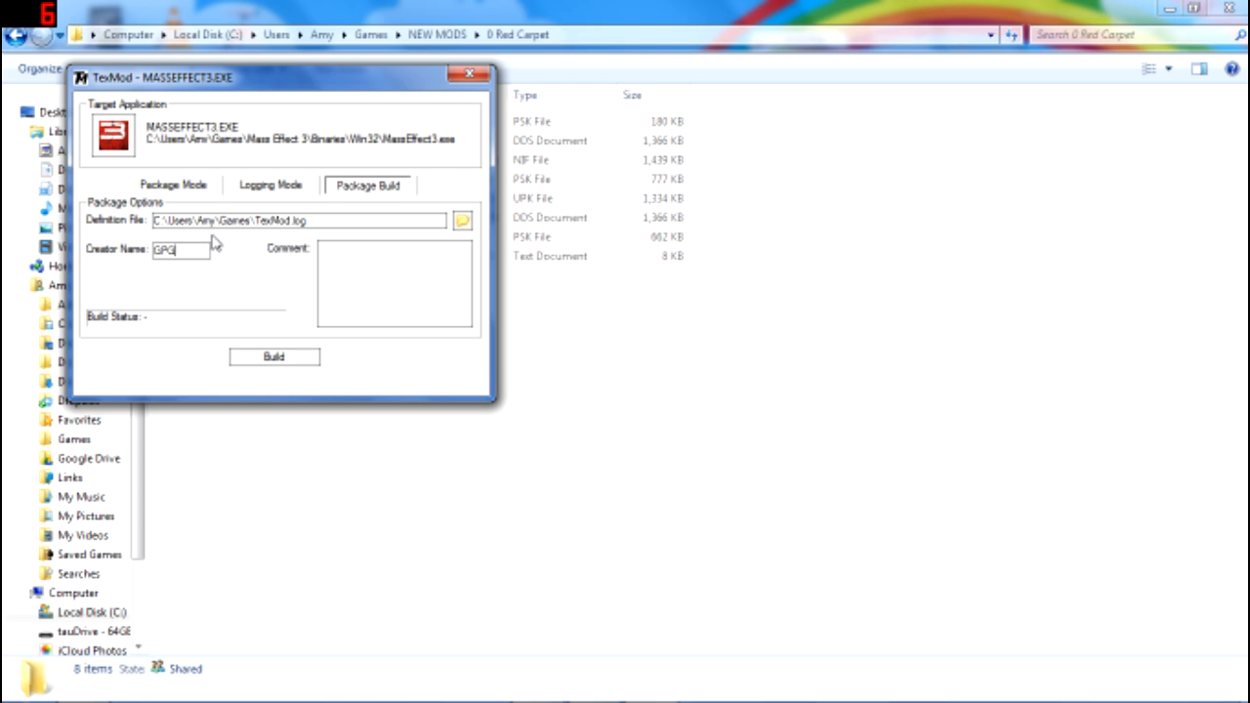
type("red c")
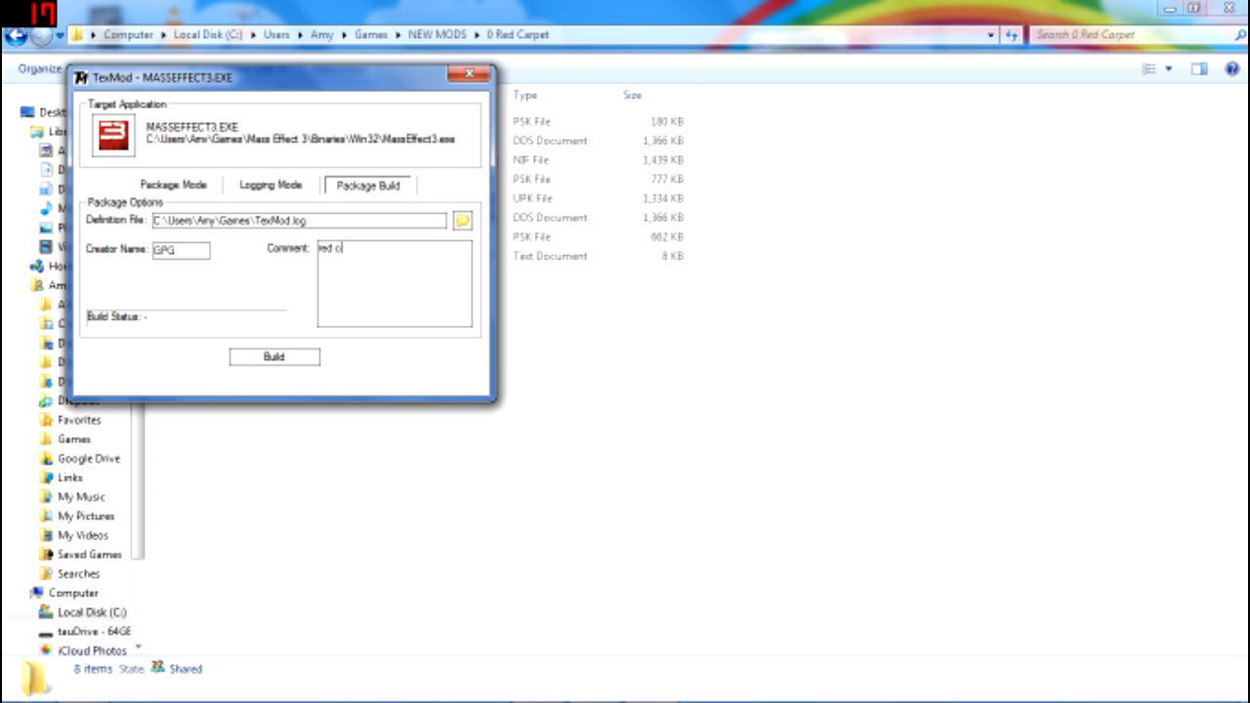
left_click(274, 357)
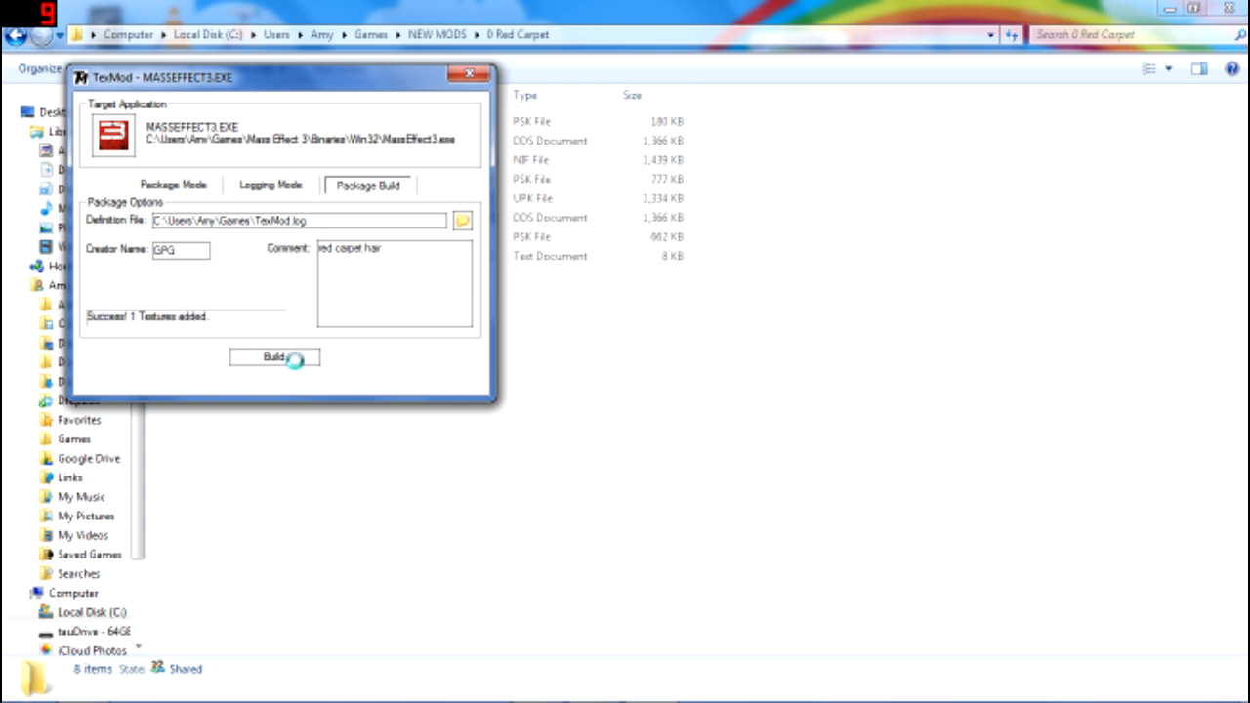
left_click(275, 356)
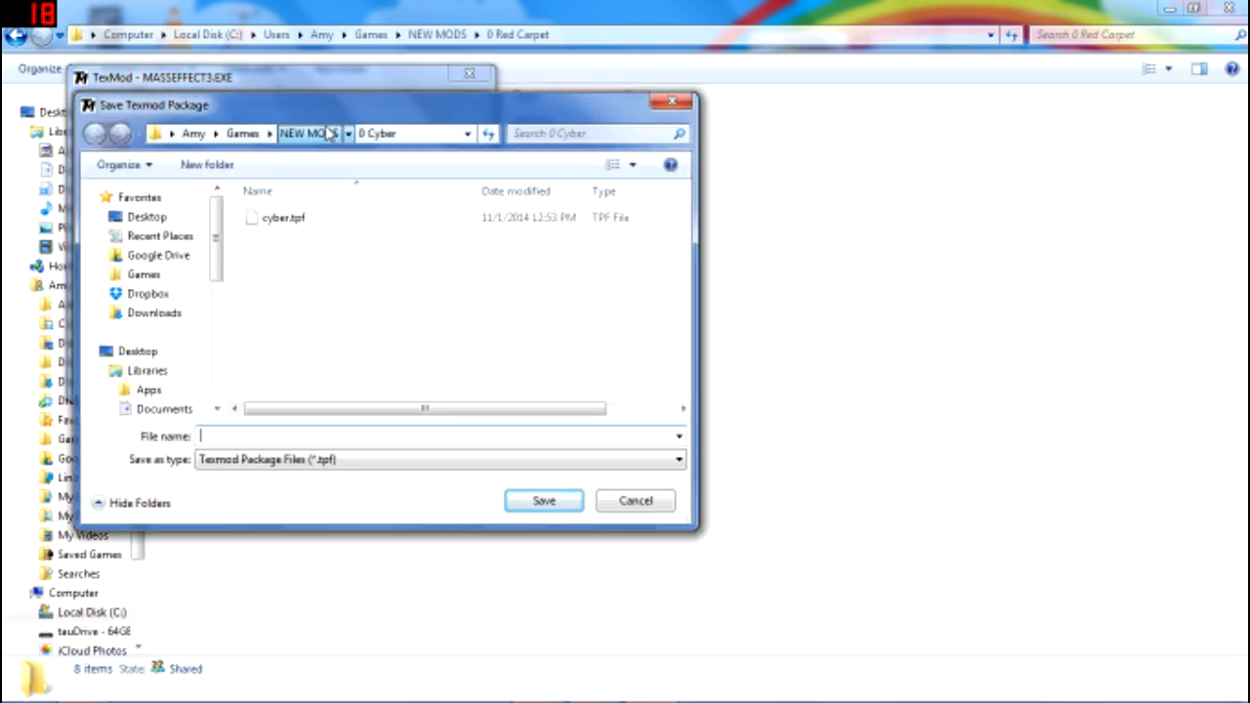
left_click(308, 134)
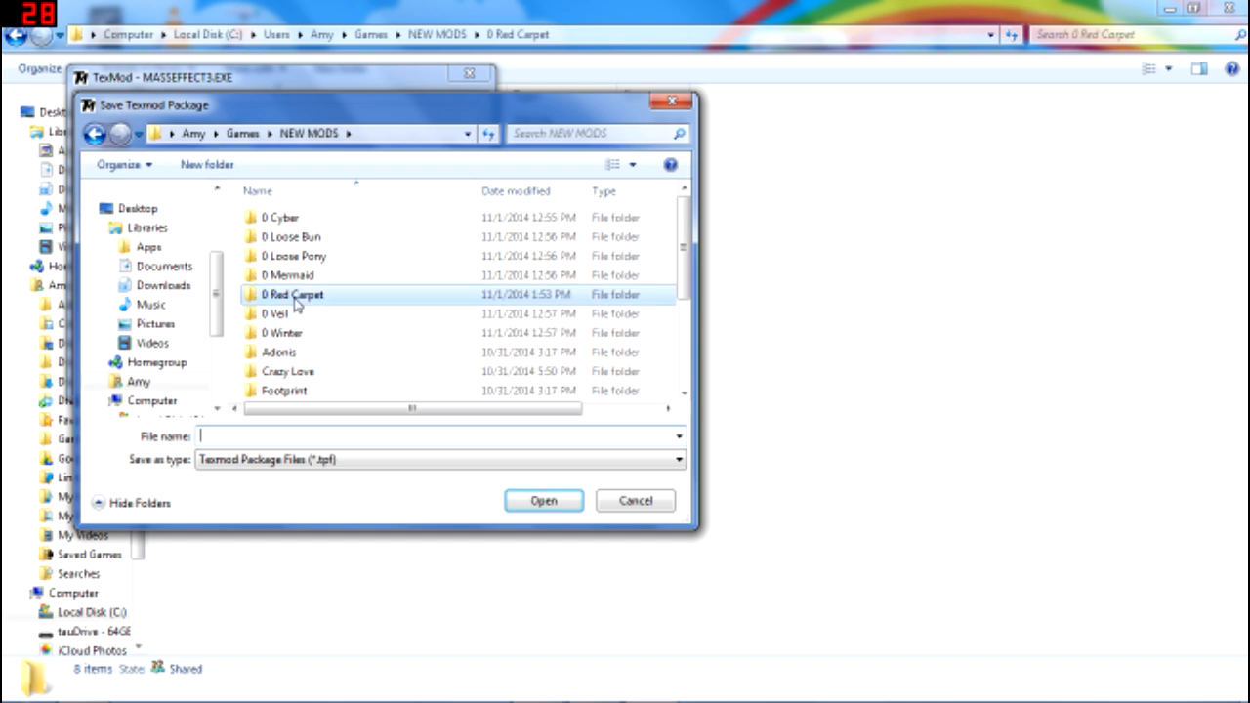
double_click(291, 294)
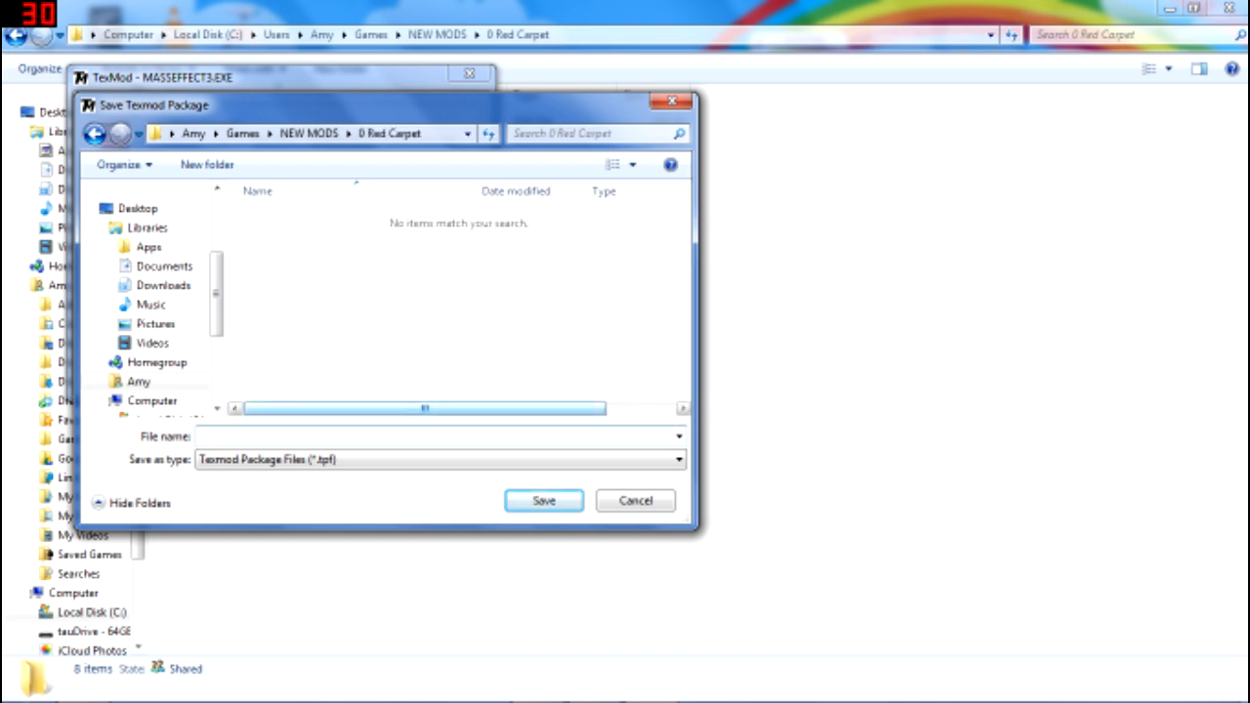
type("redcarpet")
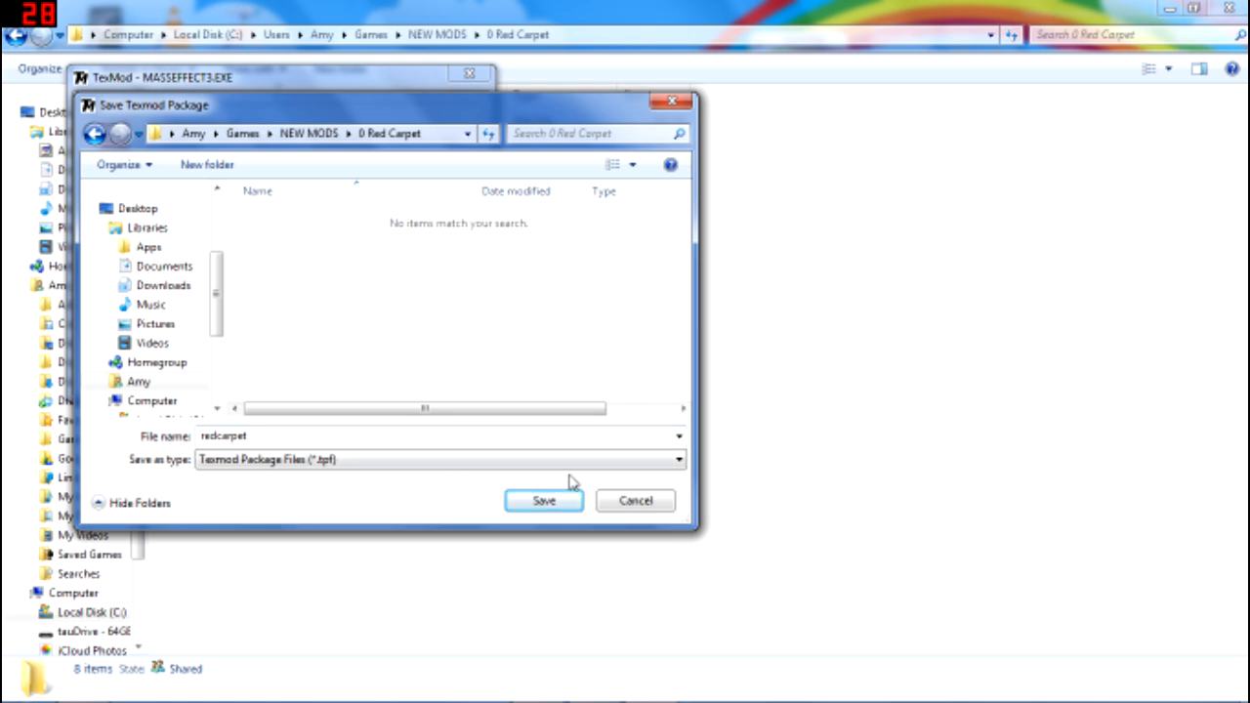
left_click(543, 500)
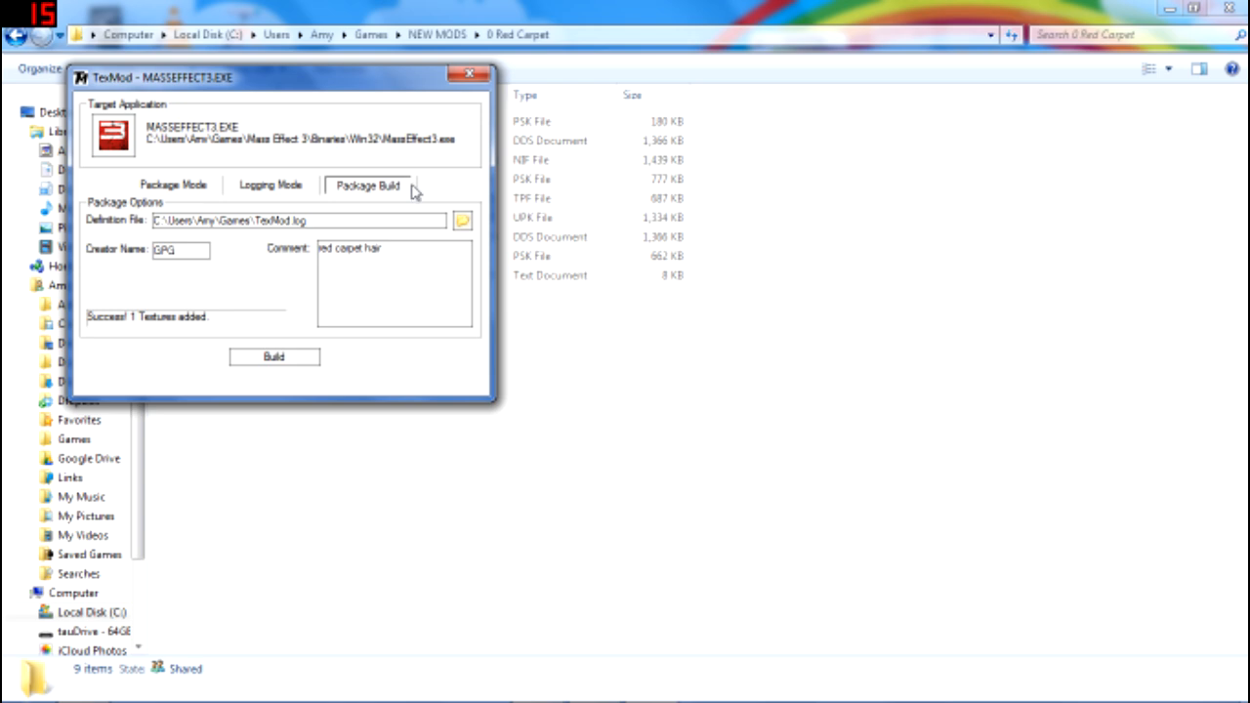